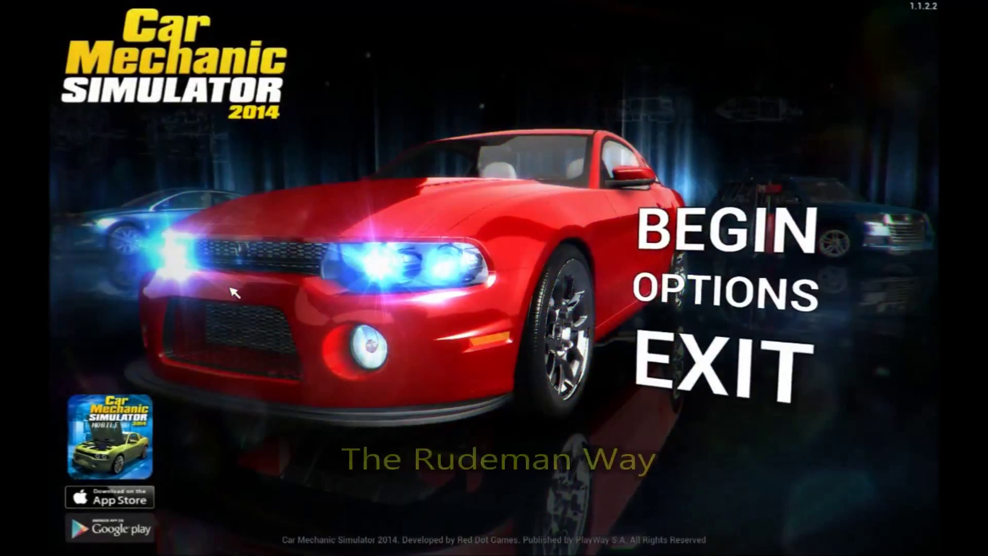
Begin the game and walk over to the path test station in the garage
{"action": "left_click", "coordinate": [723, 242]}
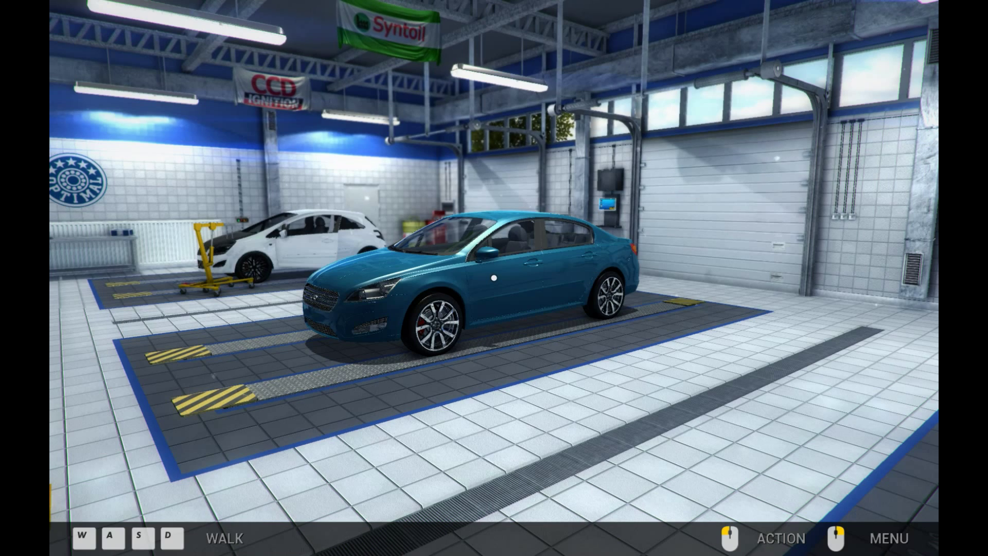
{"action": "left_click", "coordinate": [889, 537]}
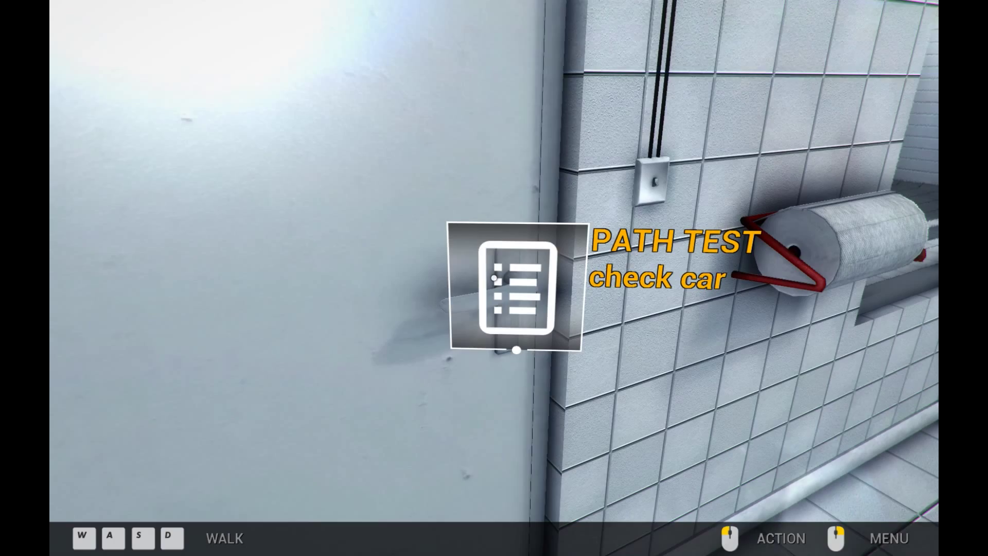
Confirm the path check and drive the blue car onto the brake and suspension testers
{"action": "left_click", "coordinate": [515, 290]}
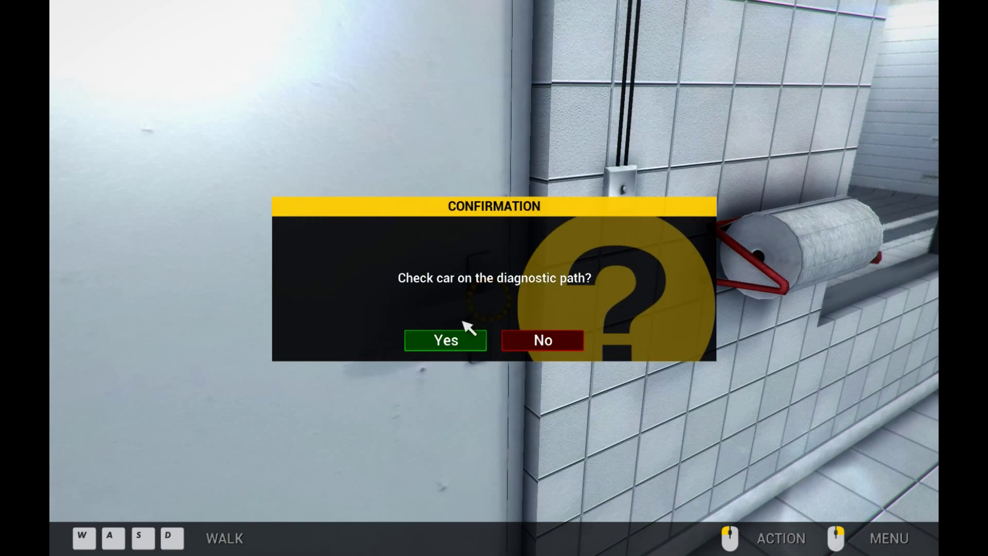
{"action": "left_click", "coordinate": [446, 340]}
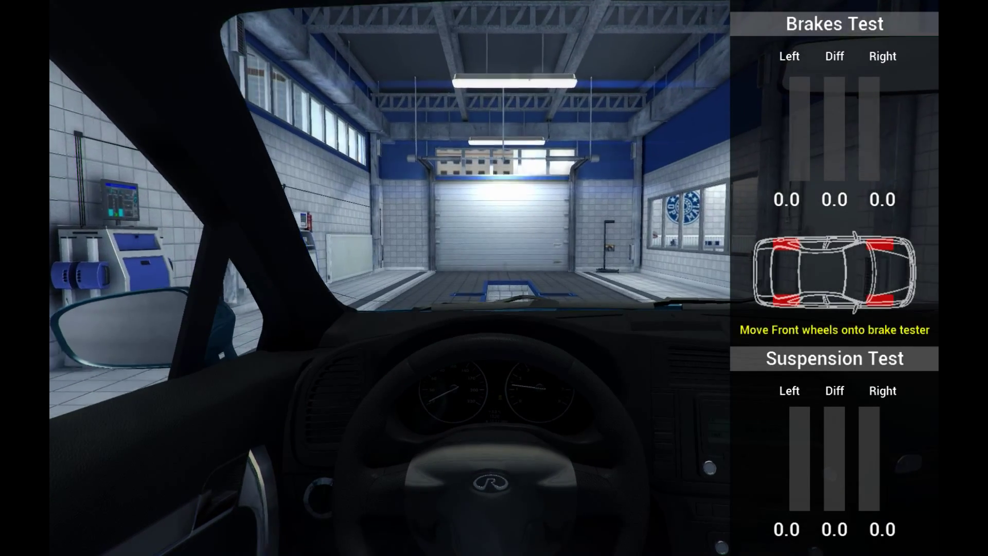
{"action": "key", "text": "w"}
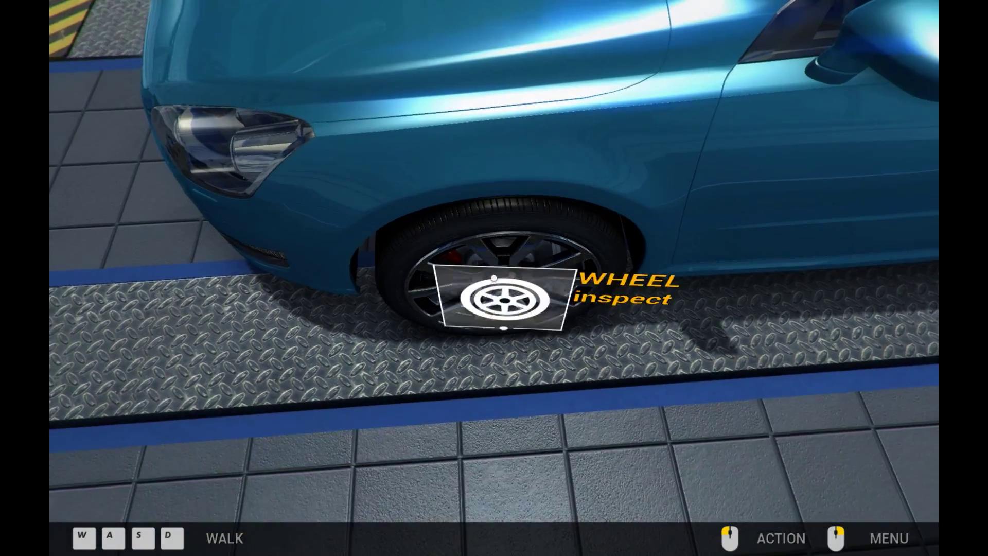
Inspect the front-left wheel and unscrew its lug nuts to take it off
{"action": "left_click", "coordinate": [502, 298]}
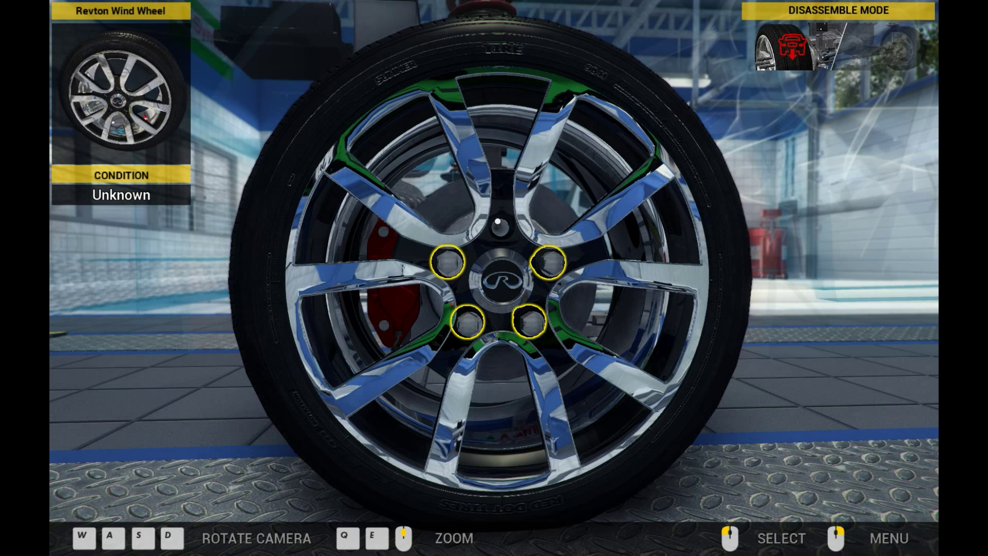
{"action": "left_click", "coordinate": [533, 332]}
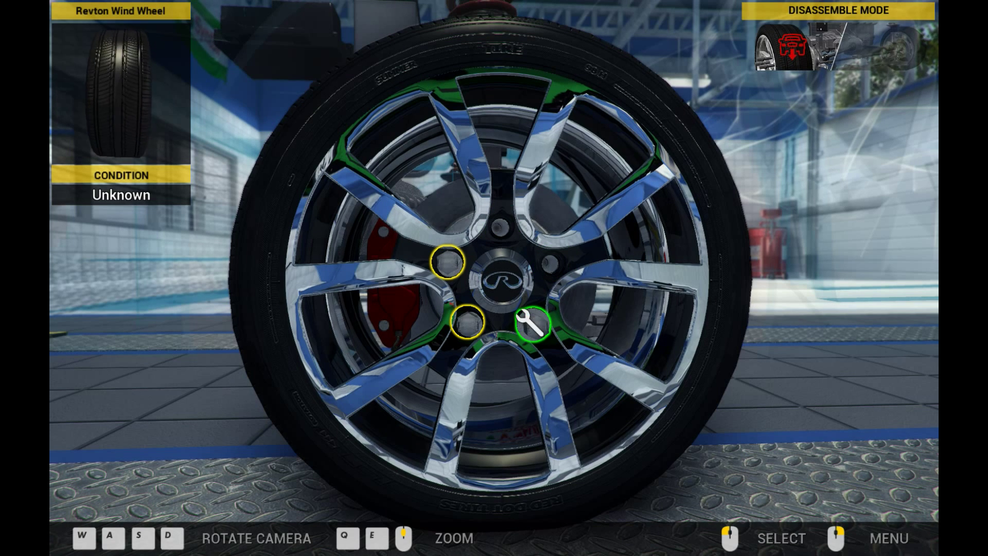
{"action": "left_click", "coordinate": [530, 328]}
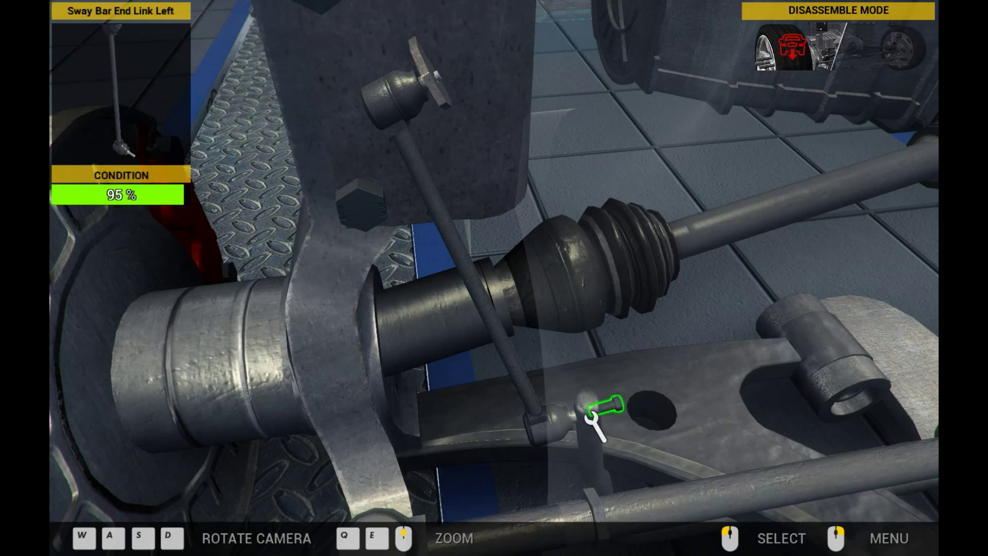
Unbolt the left sway bar end link and remove the front-left shock absorber with its spring
{"action": "left_click", "coordinate": [604, 412]}
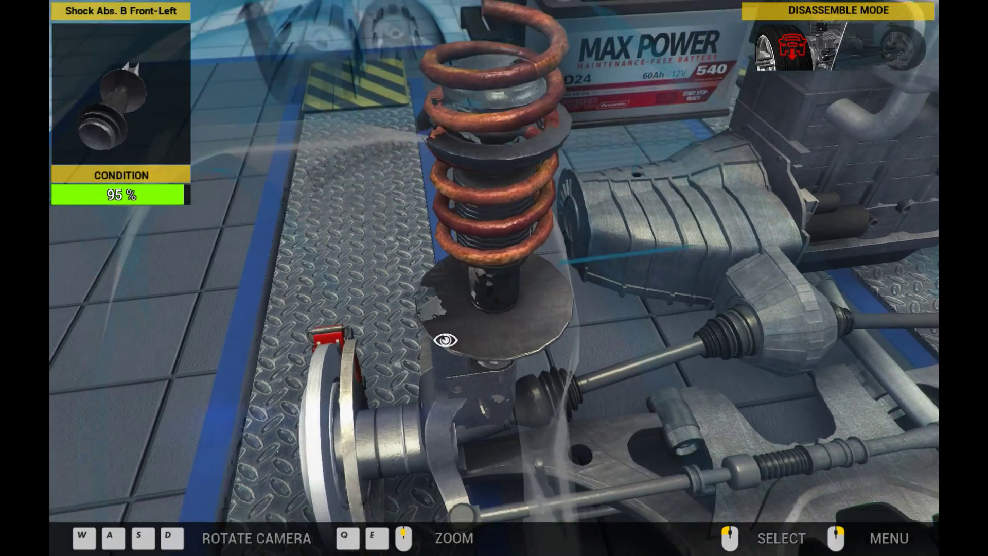
{"action": "left_click", "coordinate": [447, 337]}
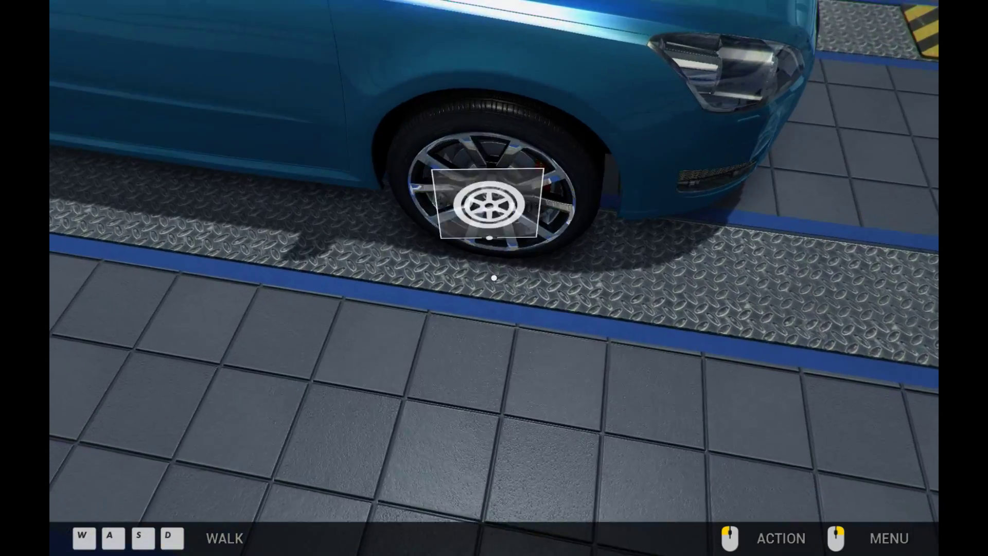
Switch to Disassemble Mode at the front-right wheel and unscrew its lug nuts
{"action": "left_click", "coordinate": [490, 205]}
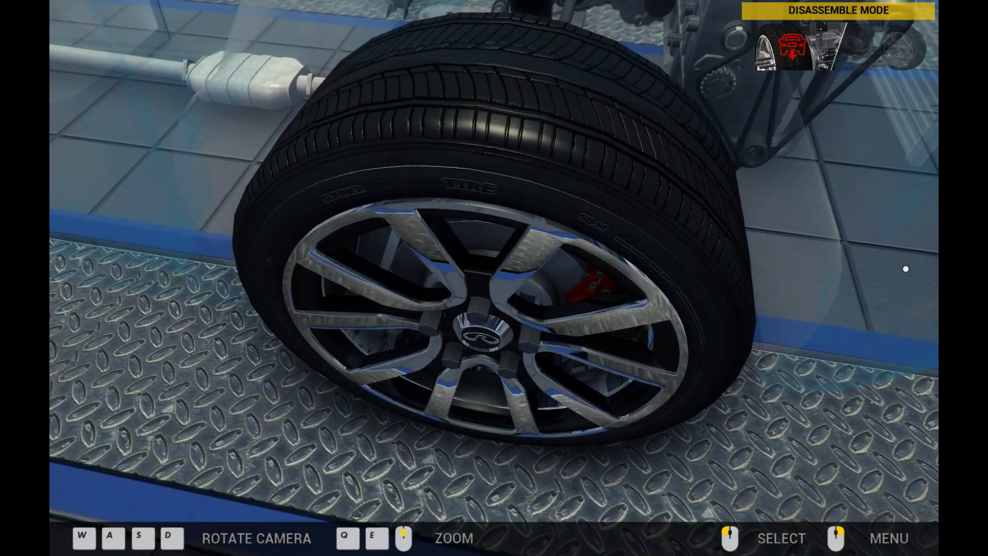
{"action": "left_click", "coordinate": [893, 538]}
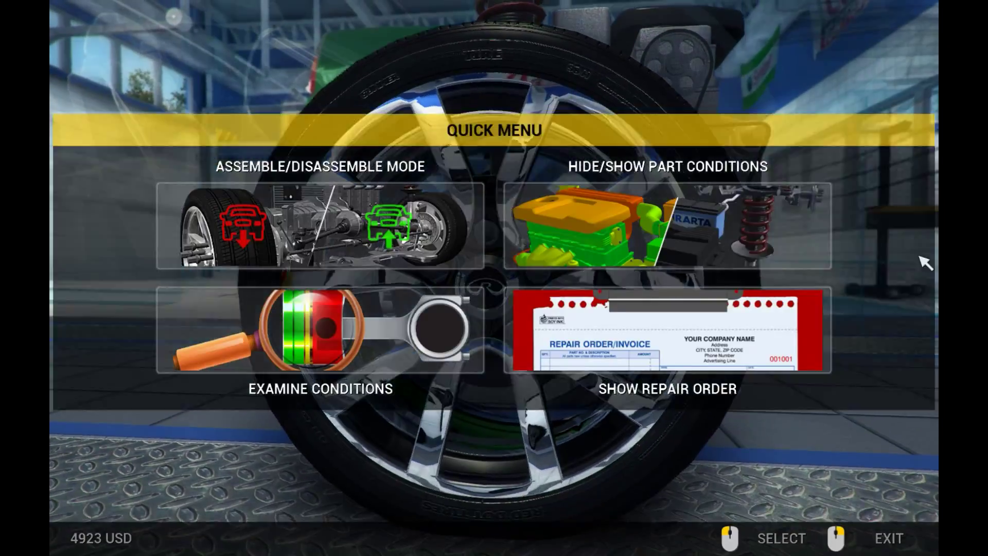
{"action": "left_click", "coordinate": [314, 227]}
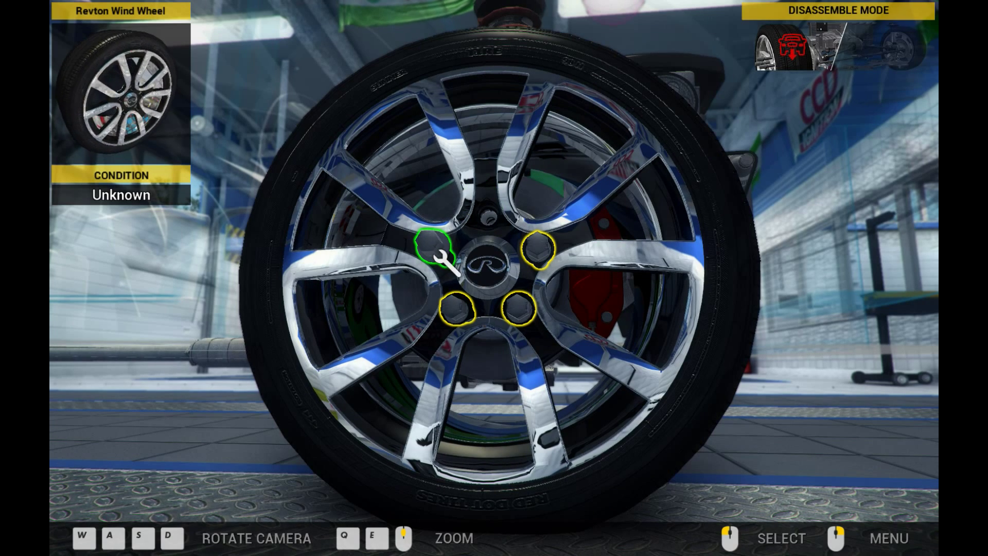
{"action": "left_click", "coordinate": [434, 259]}
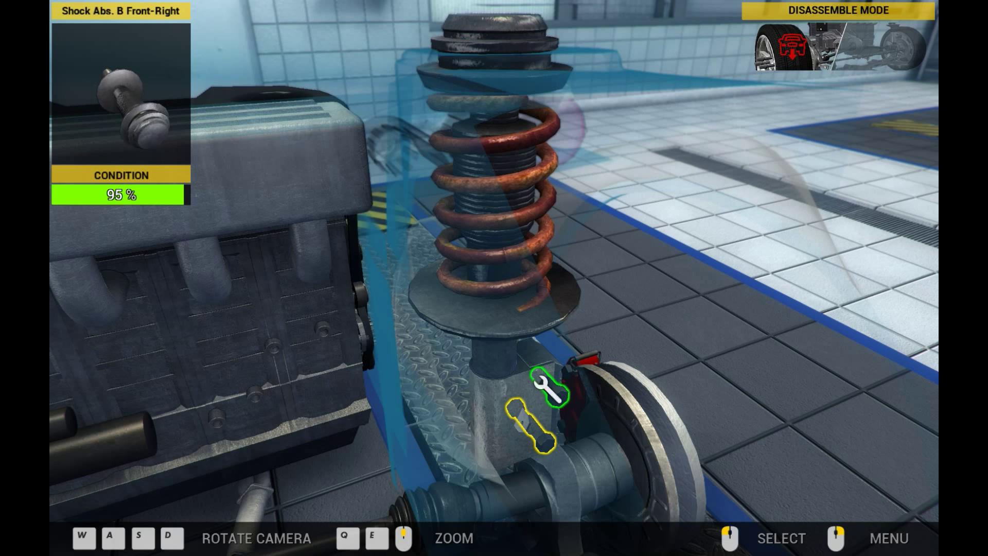
Unbolt the lower mount, pull the front-right shock absorber and take off the worn spring
{"action": "left_click", "coordinate": [550, 392]}
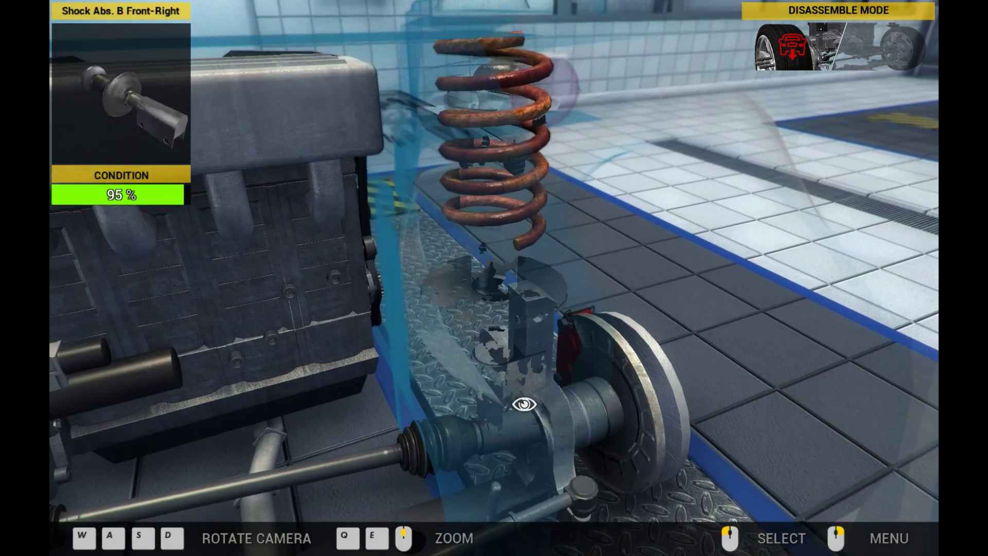
{"action": "left_click", "coordinate": [523, 404]}
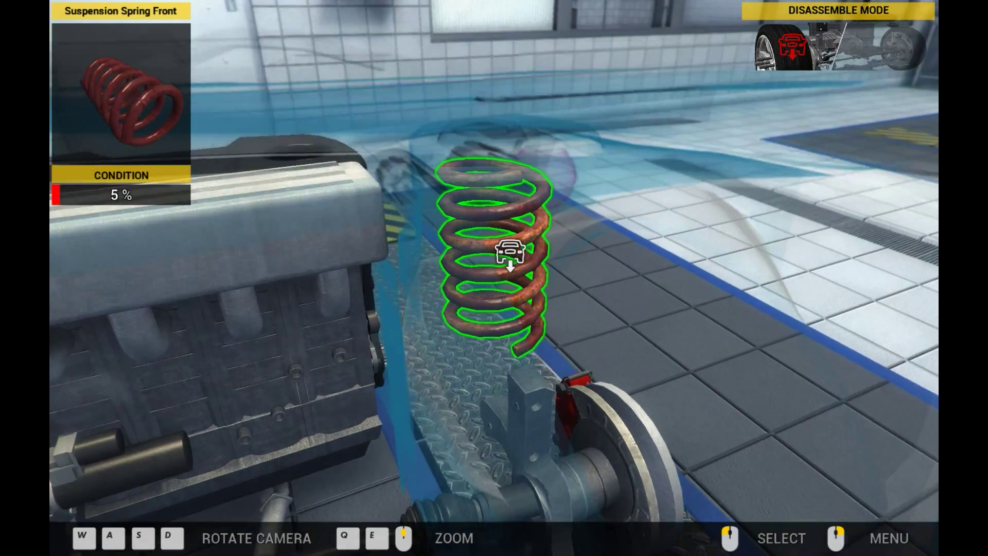
{"action": "left_click", "coordinate": [508, 256]}
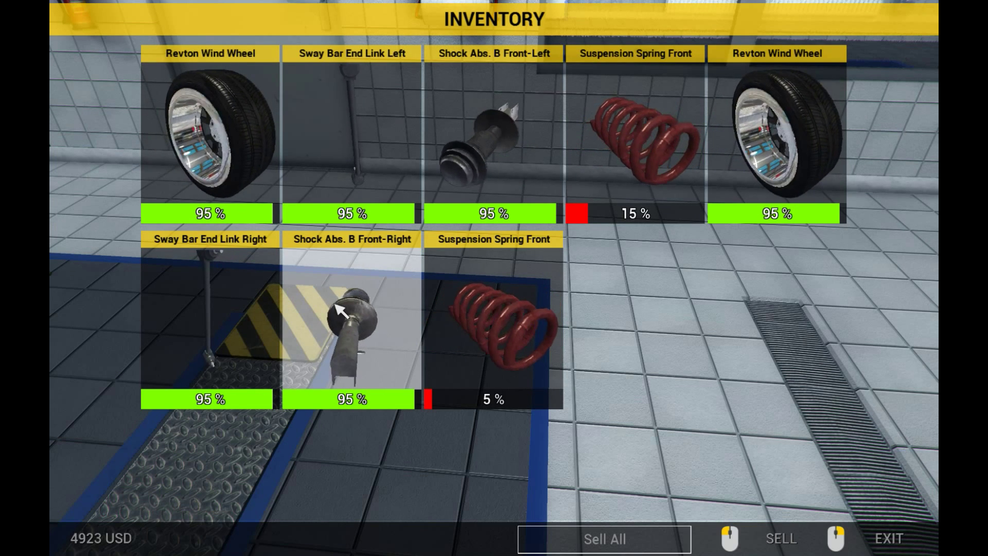
Leave the inventory and dismiss the repair bench's 'No repairable parts' notice
{"action": "left_click", "coordinate": [889, 538]}
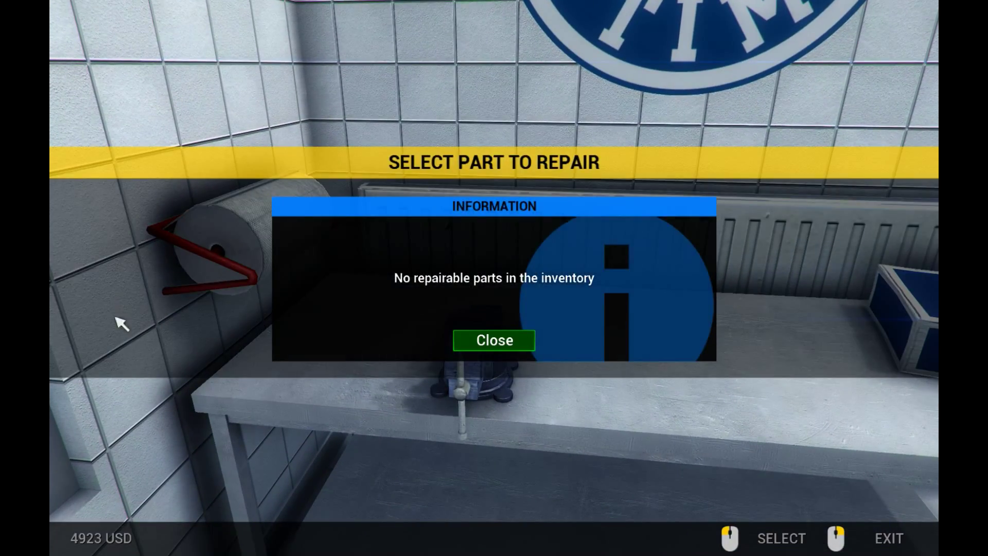
{"action": "left_click", "coordinate": [494, 339]}
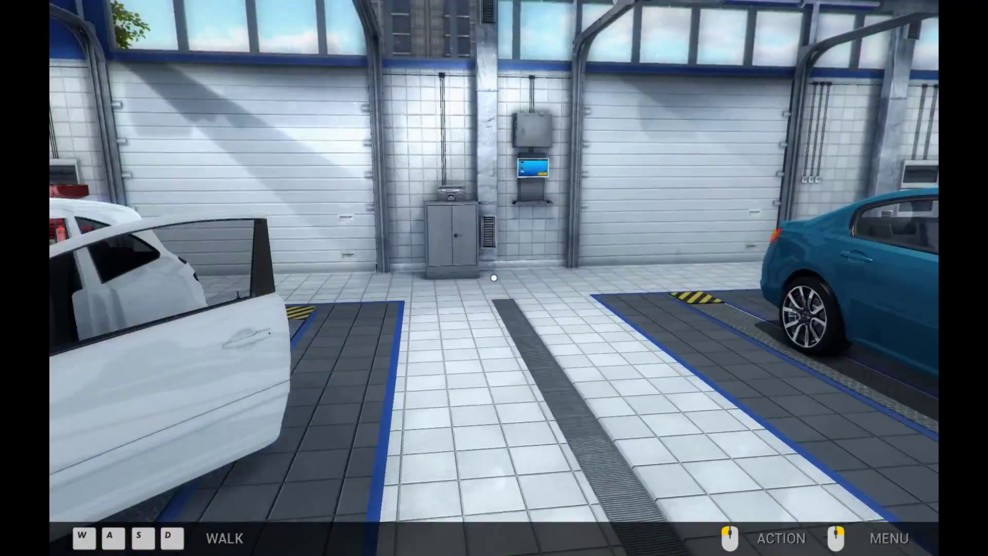
Use the workshop computer, view the Learning Books store, and close it again
{"action": "left_click", "coordinate": [532, 173]}
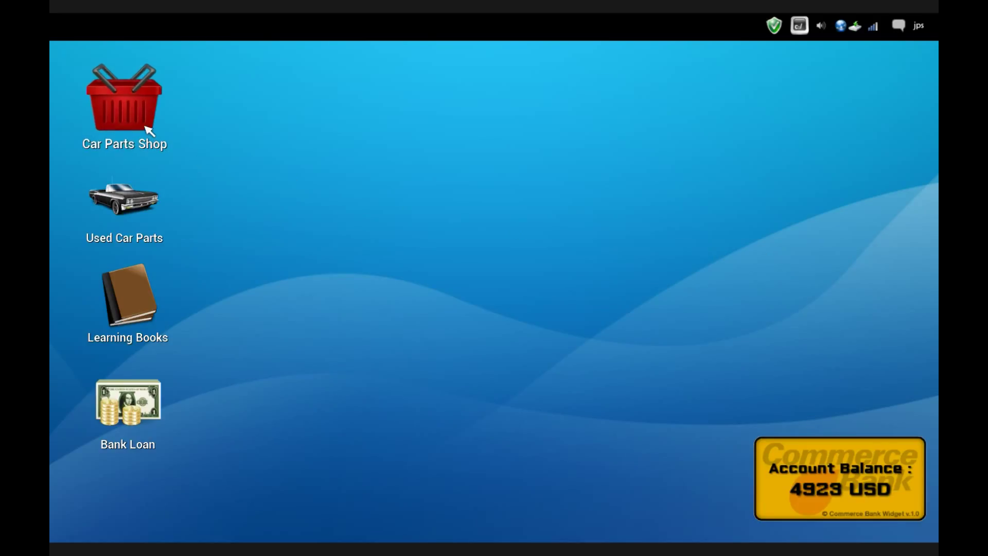
{"action": "mouse_move", "coordinate": [136, 301]}
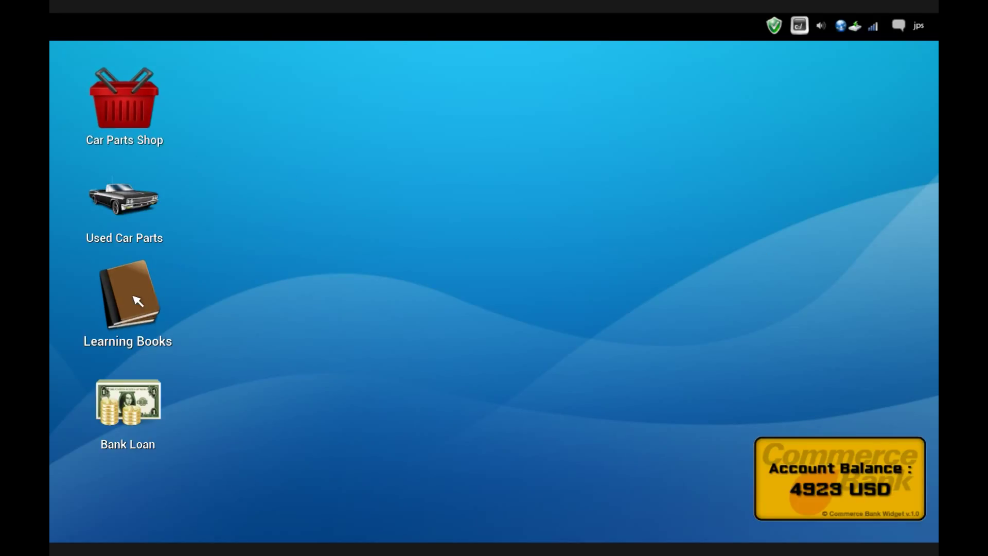
{"action": "double_click", "coordinate": [127, 300]}
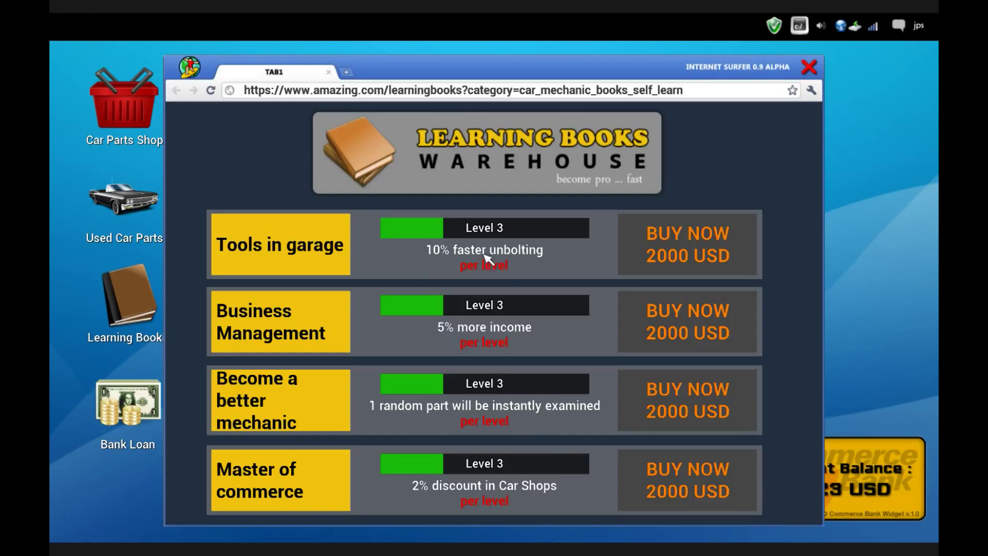
{"action": "mouse_move", "coordinate": [459, 305]}
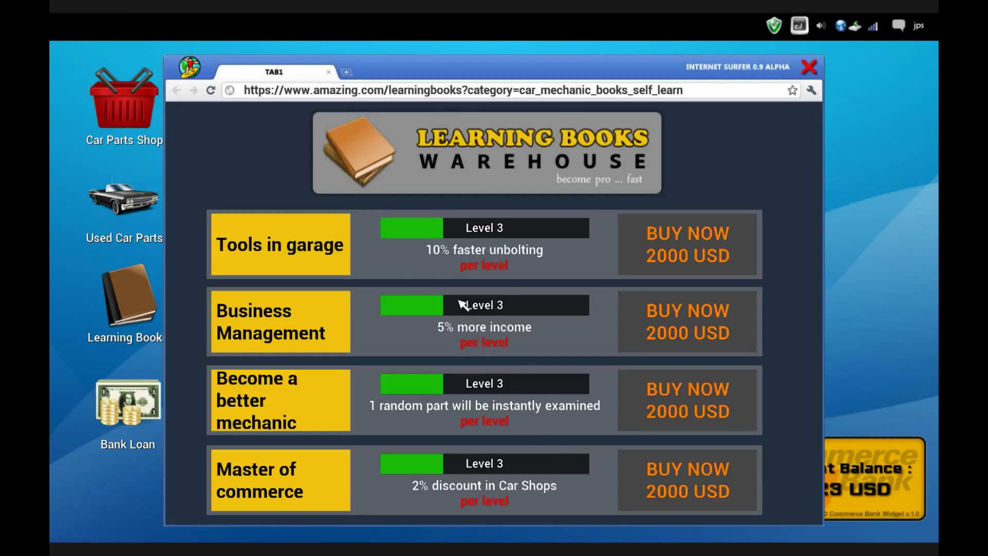
{"action": "mouse_move", "coordinate": [698, 258]}
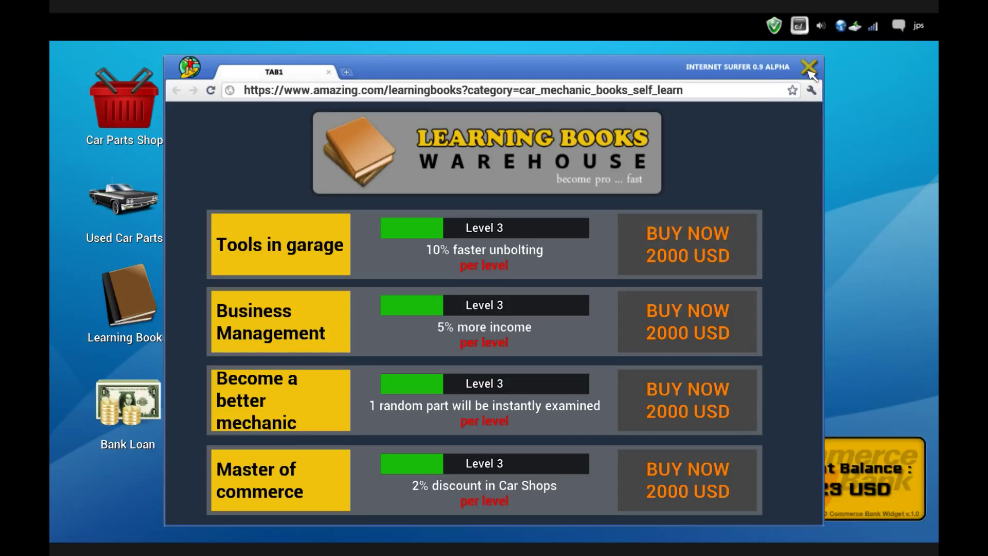
{"action": "left_click", "coordinate": [808, 64]}
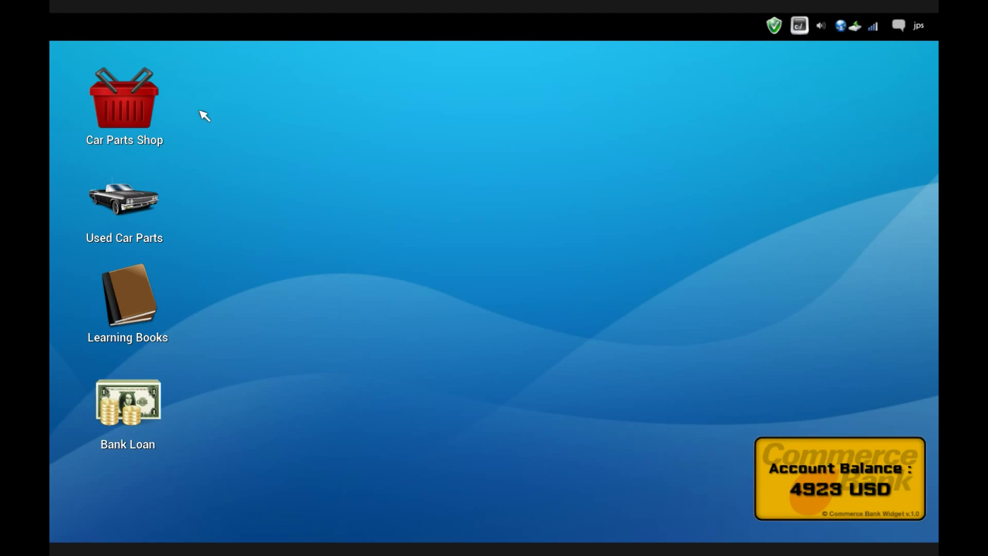
Browse the Car Parts Shop and buy a Suspension Spring Front for 225.6 USD
{"action": "double_click", "coordinate": [123, 94]}
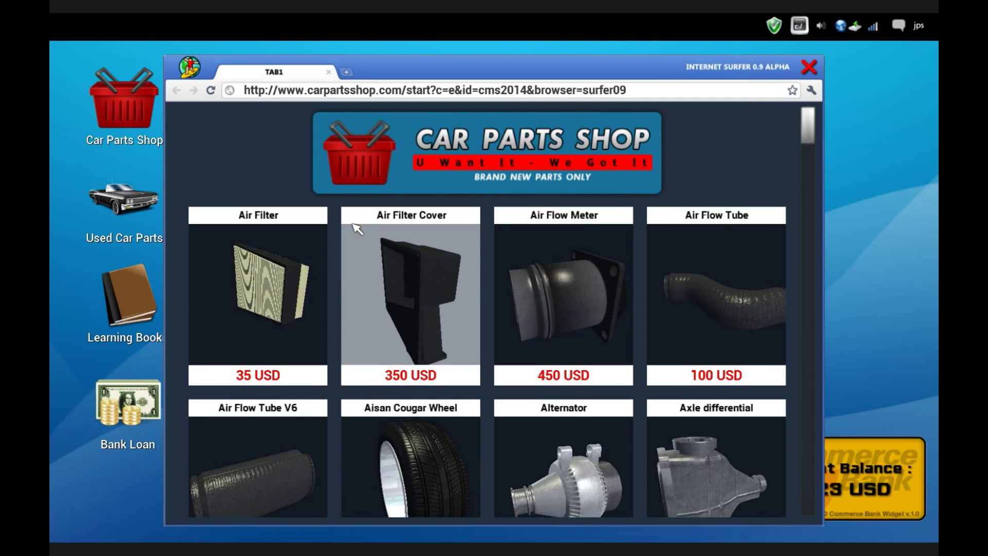
{"action": "scroll", "scroll_direction": "down", "scroll_amount": 3}
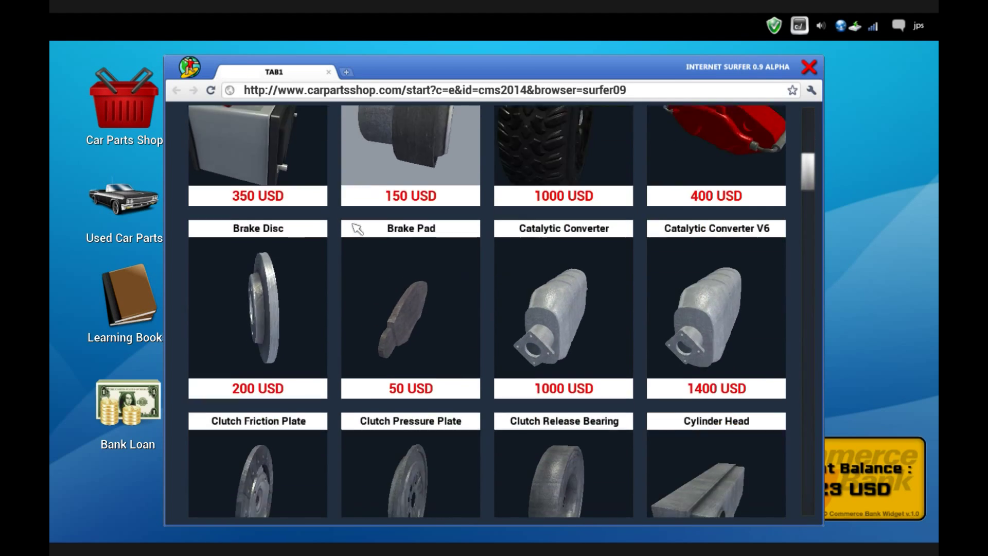
{"action": "scroll", "scroll_direction": "down", "scroll_amount": 3}
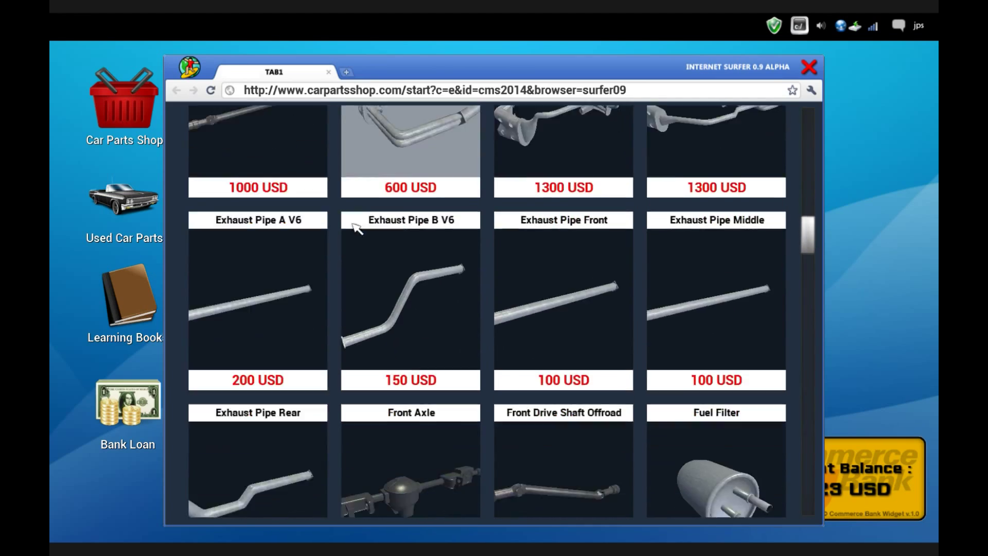
{"action": "scroll", "scroll_direction": "down", "scroll_amount": 3}
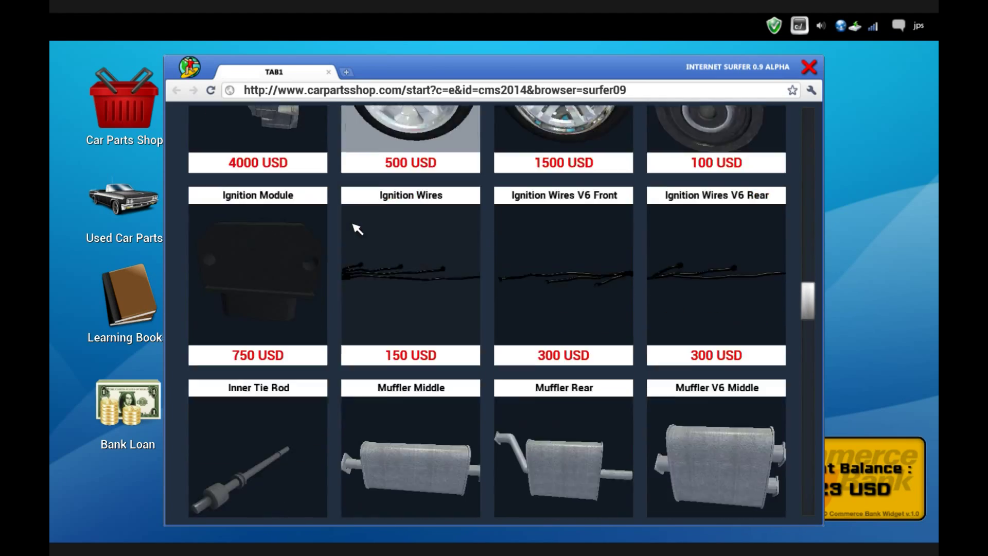
{"action": "scroll", "scroll_direction": "down", "scroll_amount": 3}
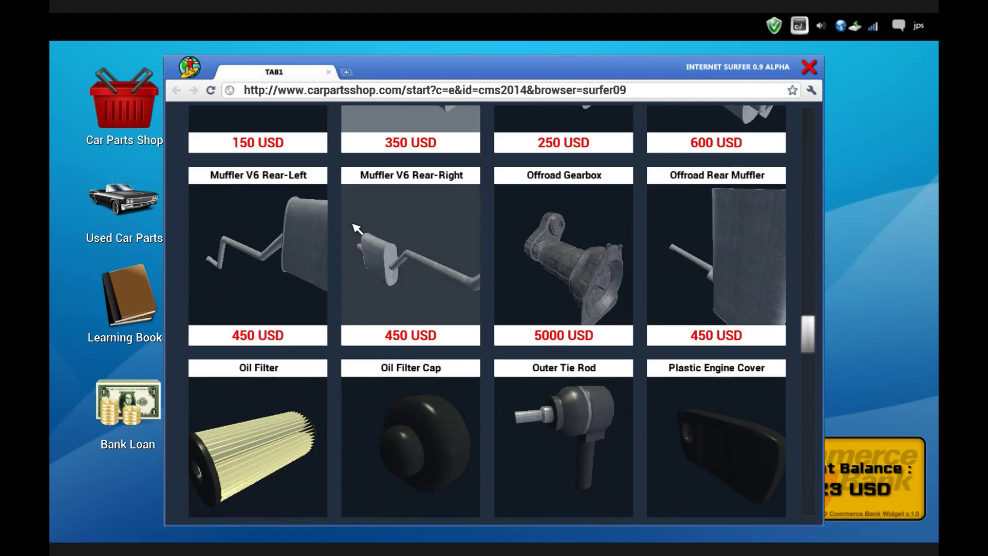
{"action": "scroll", "scroll_direction": "down", "scroll_amount": 3}
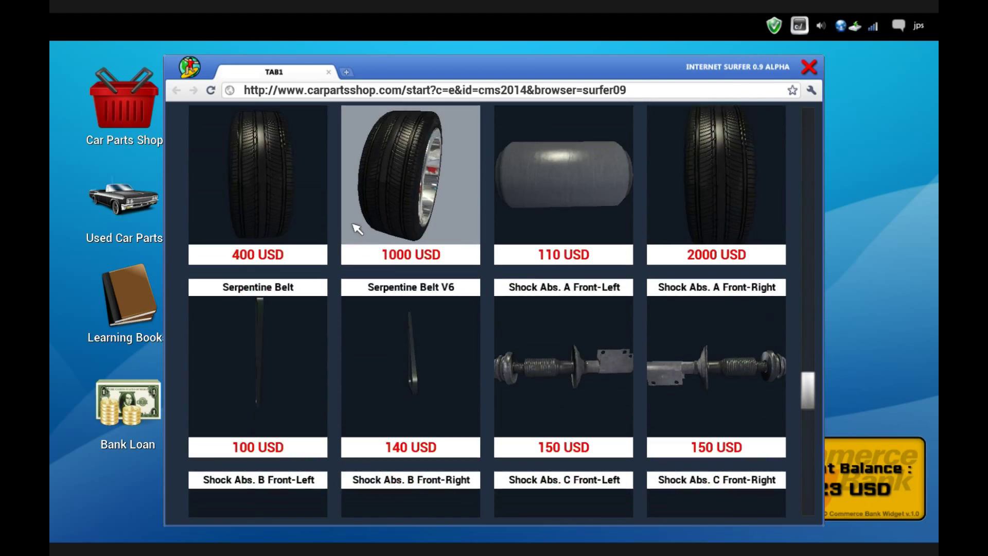
{"action": "scroll", "scroll_direction": "down", "scroll_amount": 3}
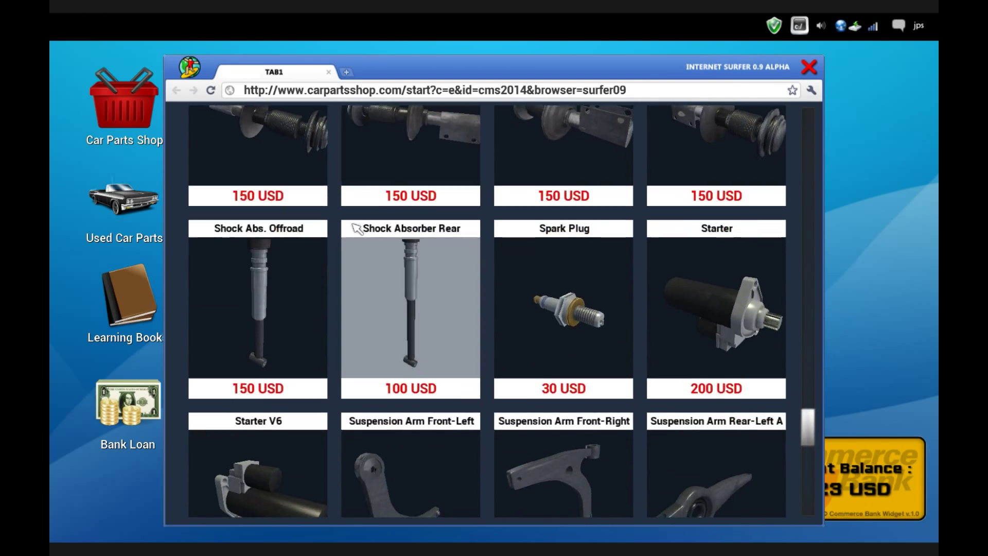
{"action": "scroll", "scroll_direction": "up", "scroll_amount": 3}
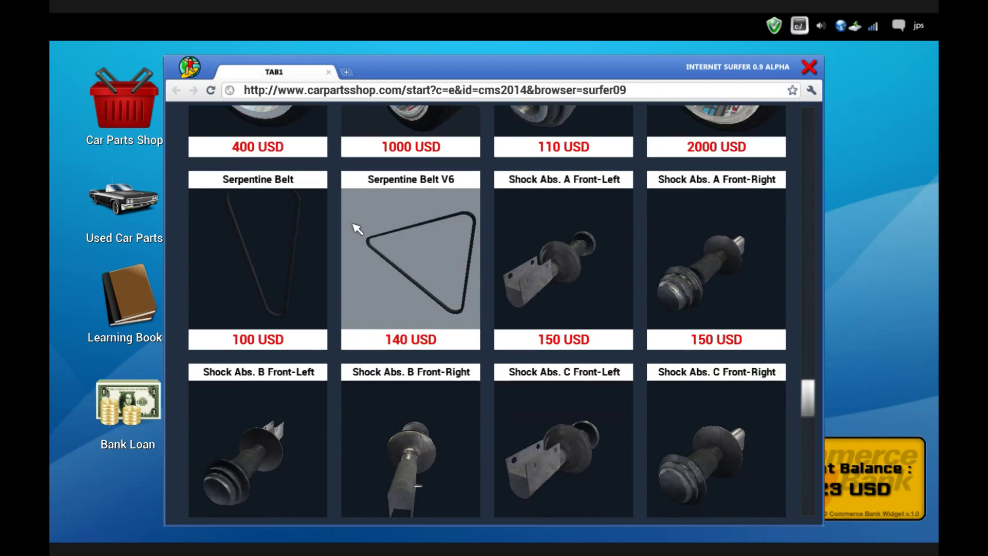
{"action": "scroll", "scroll_direction": "down", "scroll_amount": 3}
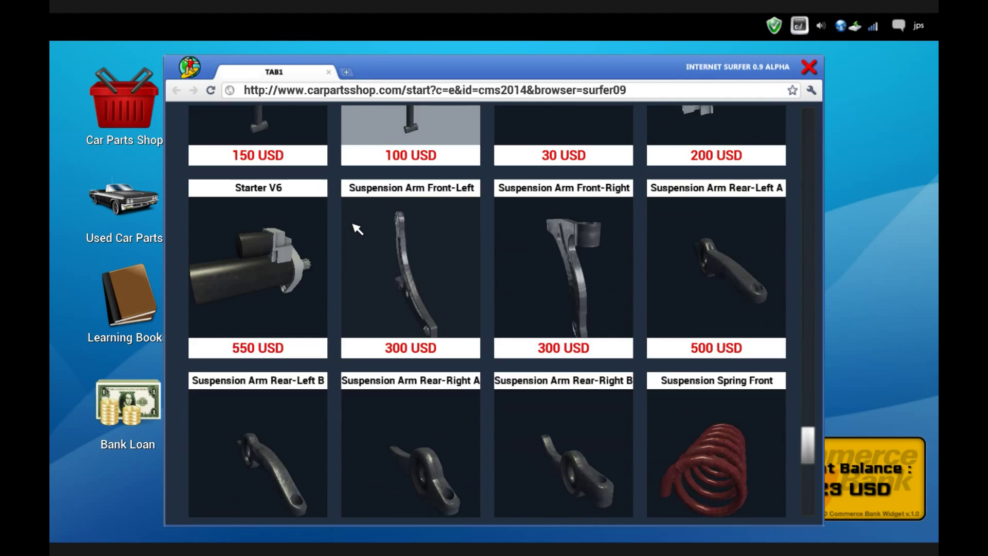
{"action": "scroll", "scroll_direction": "down", "scroll_amount": 3}
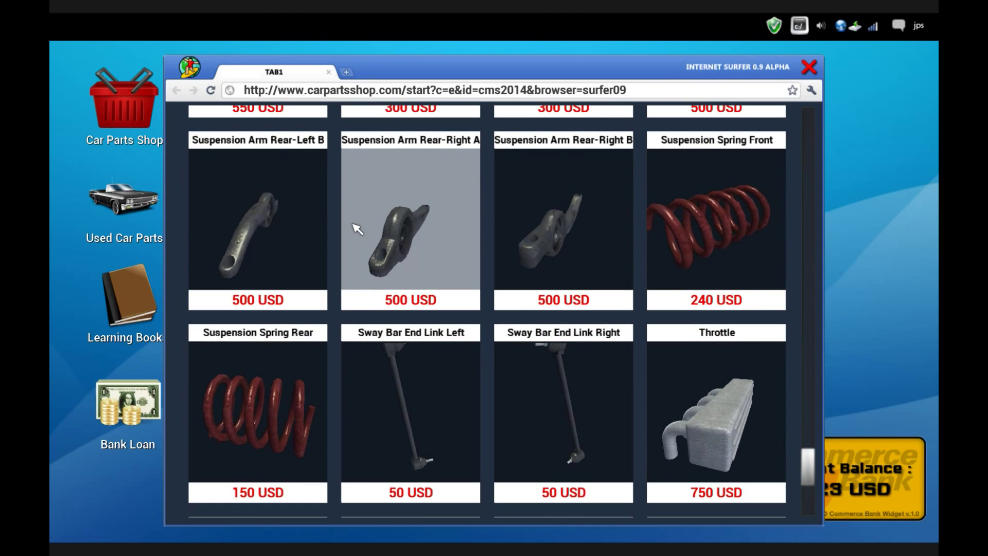
{"action": "scroll", "scroll_direction": "down", "scroll_amount": 3}
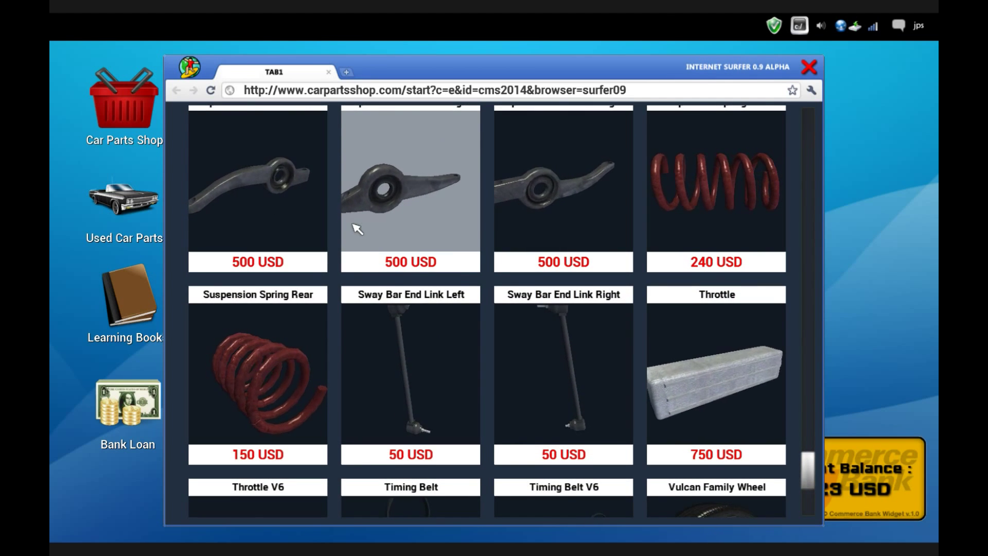
{"action": "scroll", "scroll_direction": "up", "scroll_amount": 3}
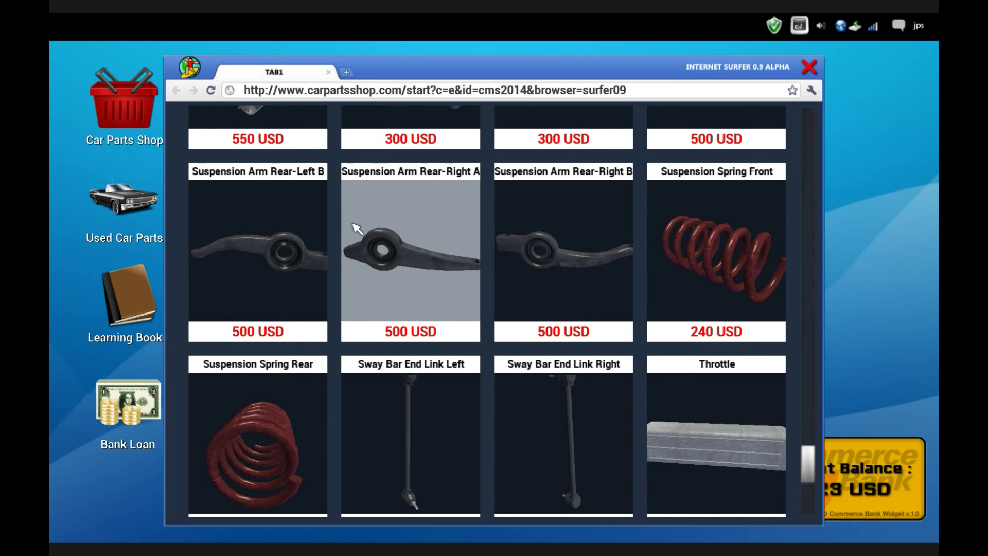
{"action": "scroll", "scroll_direction": "down", "scroll_amount": 3}
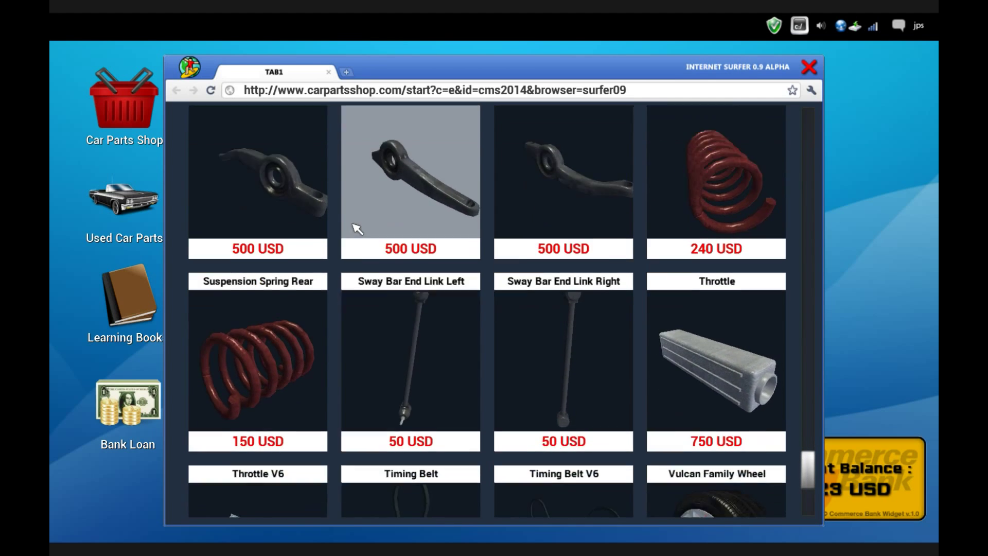
{"action": "scroll", "scroll_direction": "down", "scroll_amount": 3}
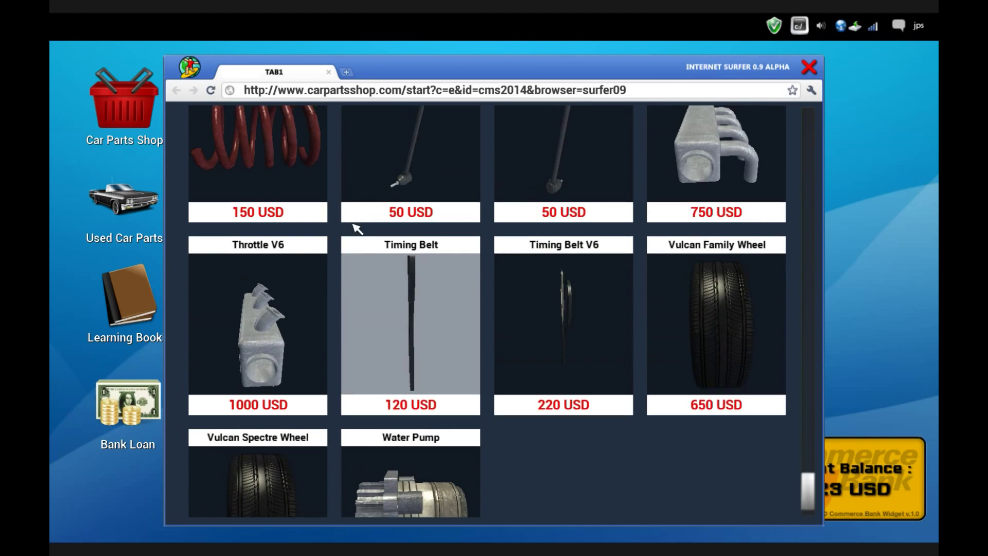
{"action": "scroll", "scroll_direction": "up", "scroll_amount": 3}
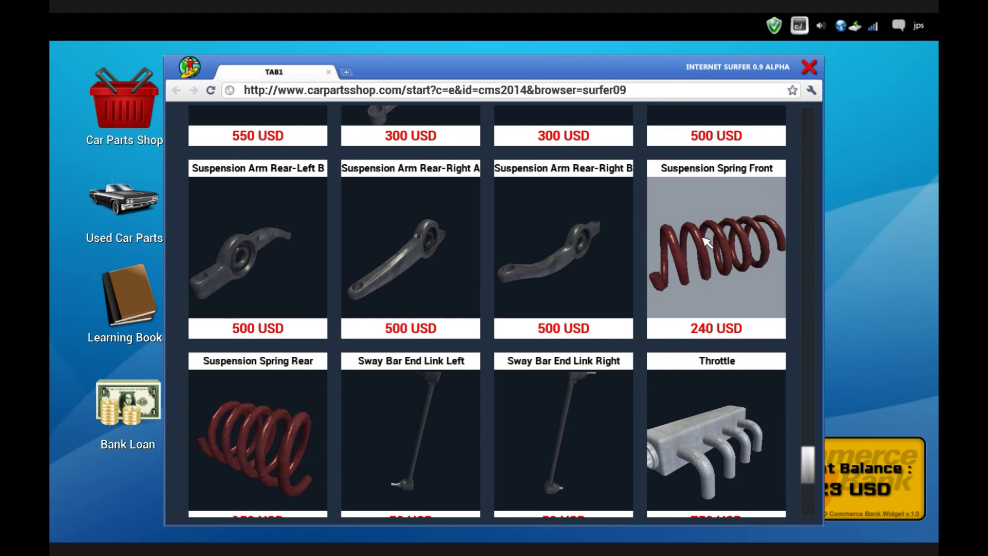
{"action": "left_click", "coordinate": [715, 243]}
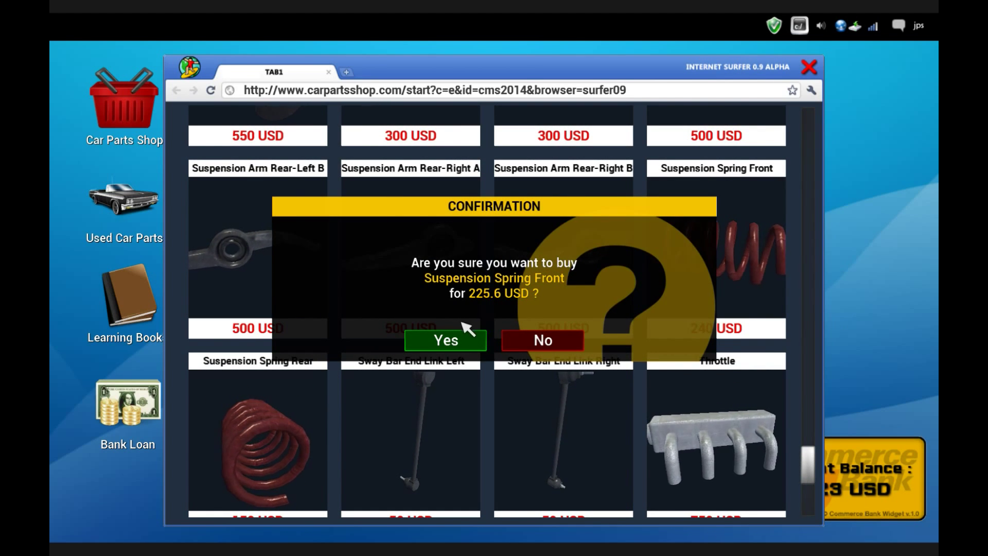
{"action": "left_click", "coordinate": [445, 340]}
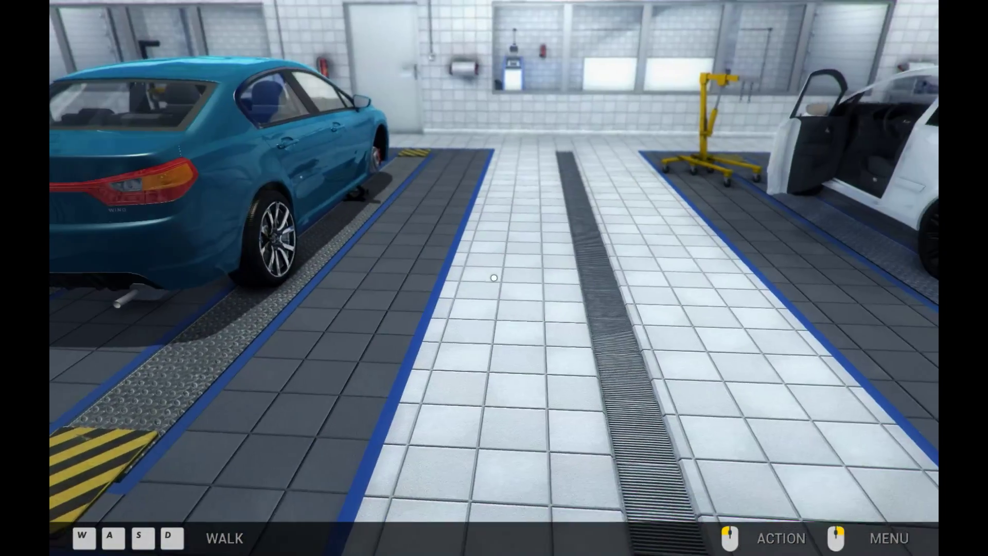
{"action": "mouse_move", "coordinate": [477, 277]}
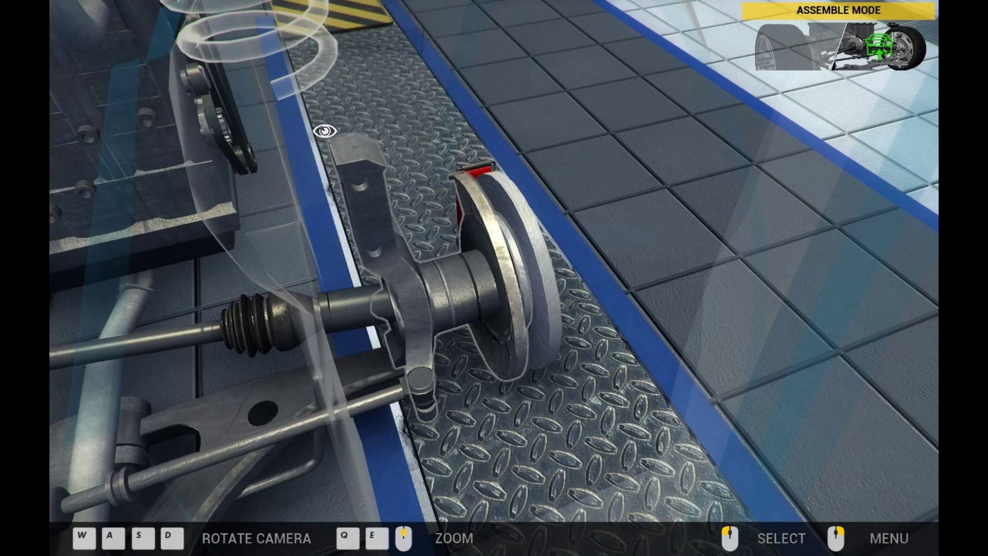
Mount the new 100% Suspension Spring Front into the front strut spring slot
{"action": "left_click", "coordinate": [326, 132]}
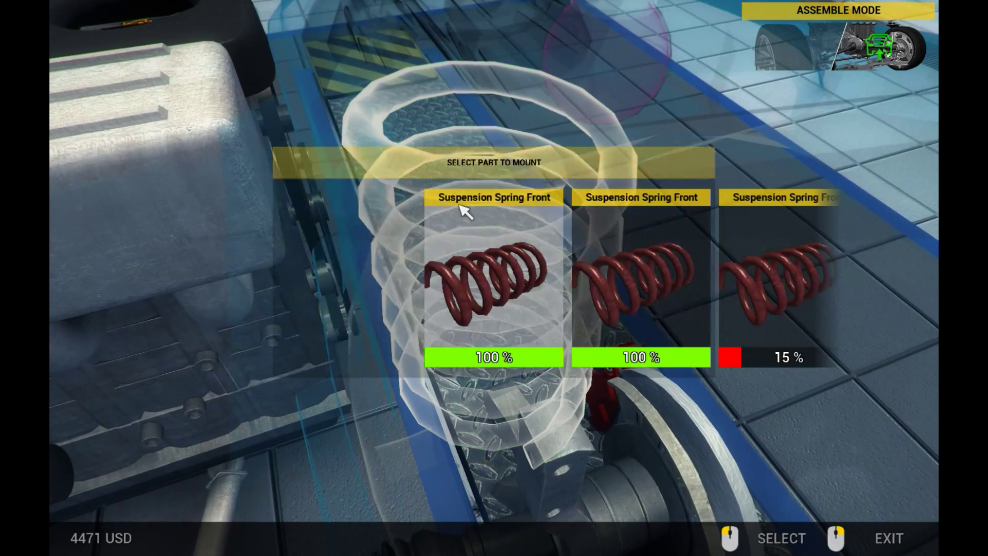
{"action": "left_click", "coordinate": [492, 197]}
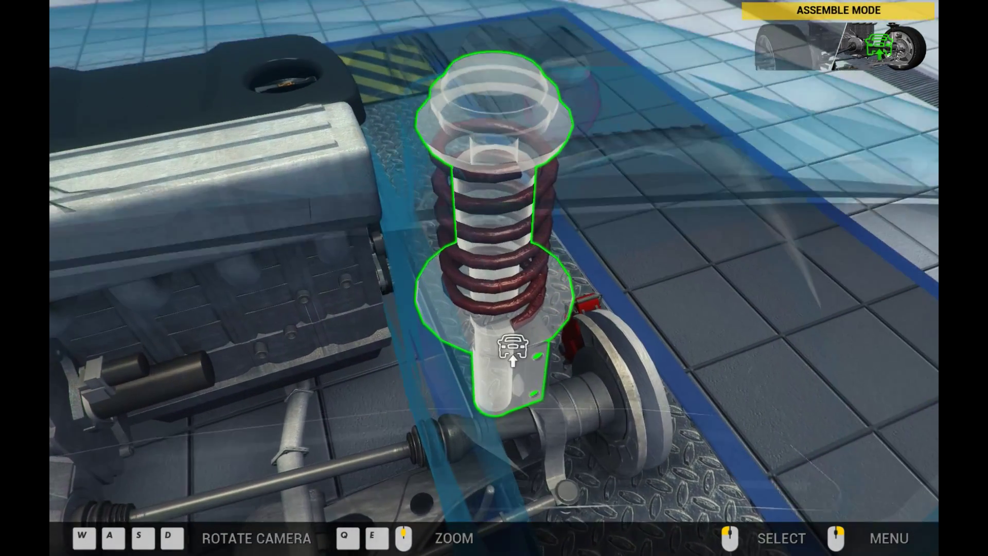
{"action": "left_click", "coordinate": [509, 356]}
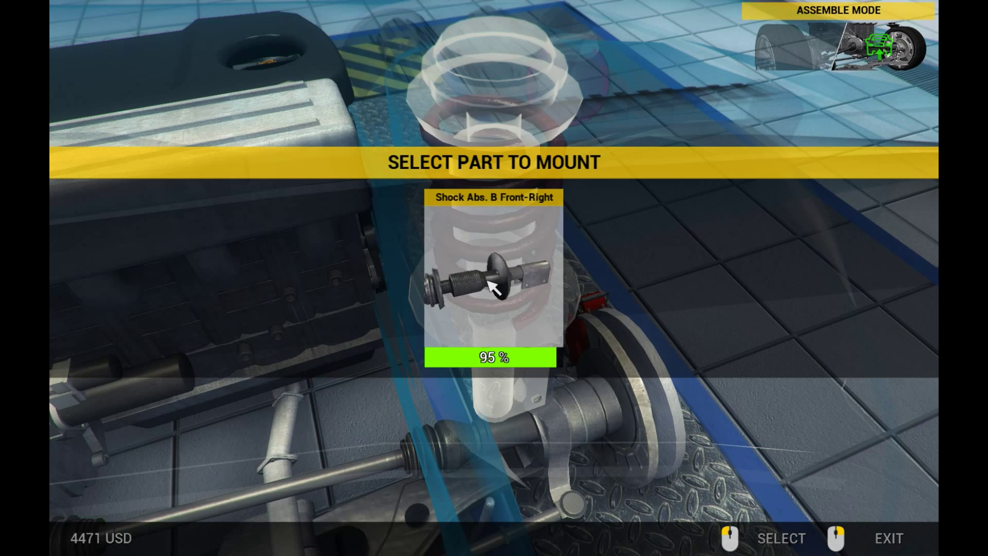
Install Shock Abs. B Front-Right, tighten its bolt, and start refitting the sway bar end link
{"action": "left_click", "coordinate": [495, 290]}
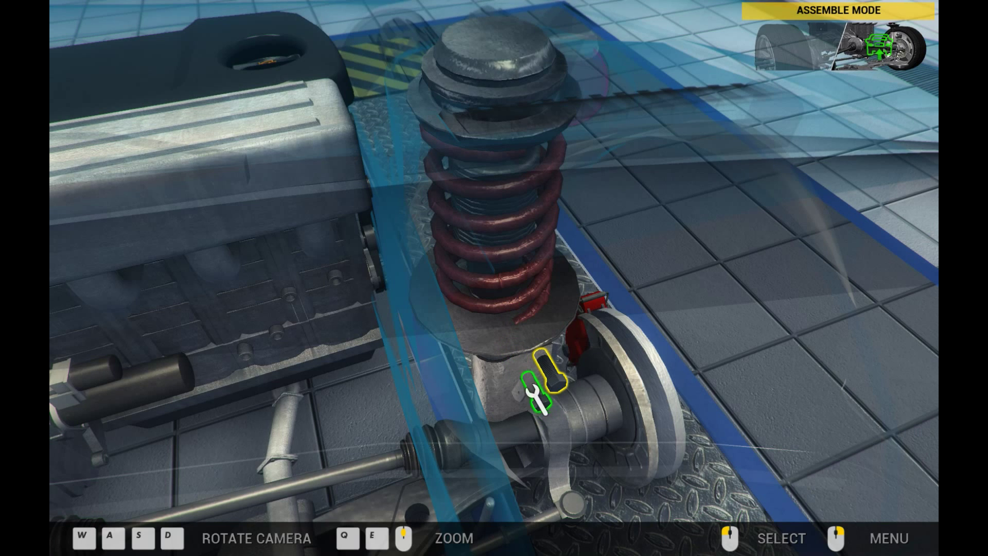
{"action": "left_click", "coordinate": [536, 399]}
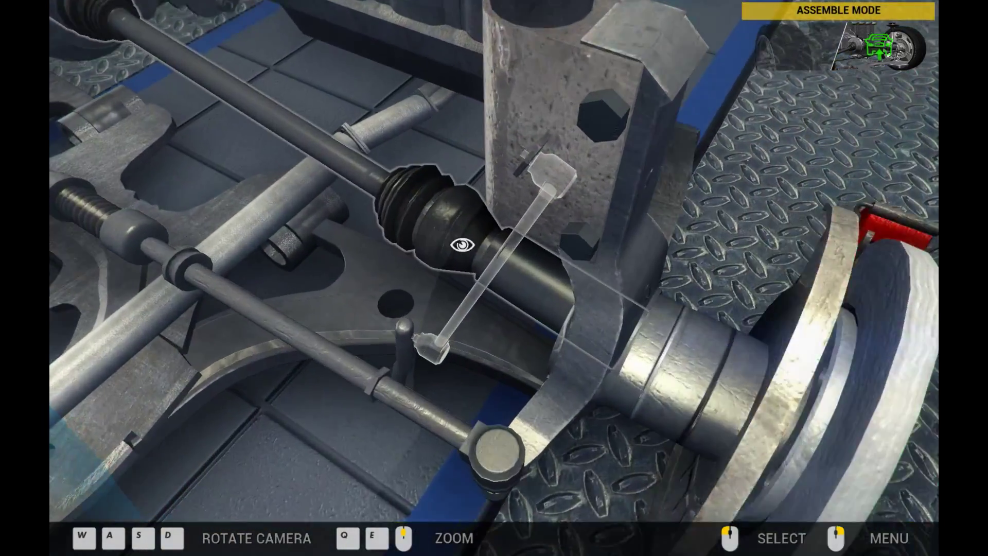
{"action": "left_click", "coordinate": [453, 249]}
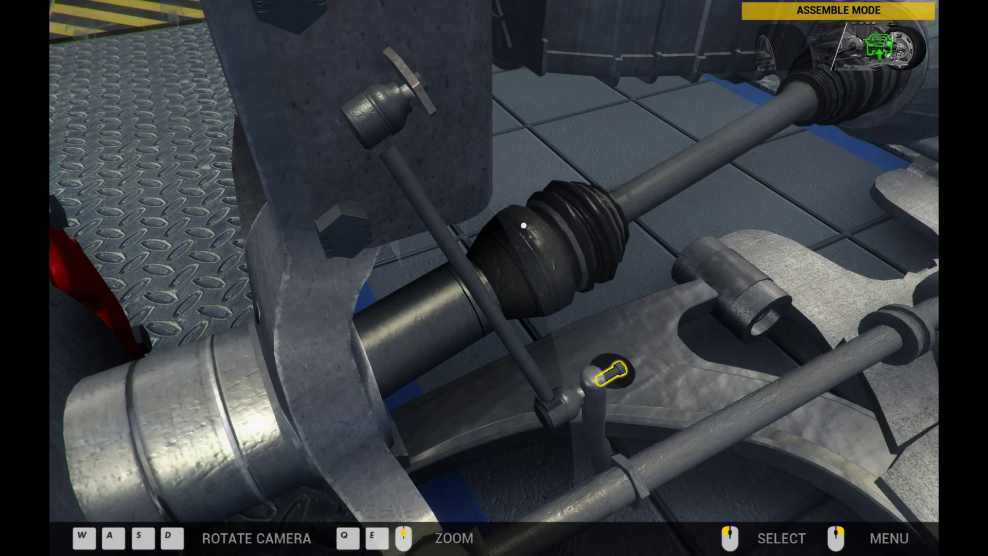
Tighten the sway bar end link bolt to secure it to the front suspension
{"action": "left_click", "coordinate": [609, 378]}
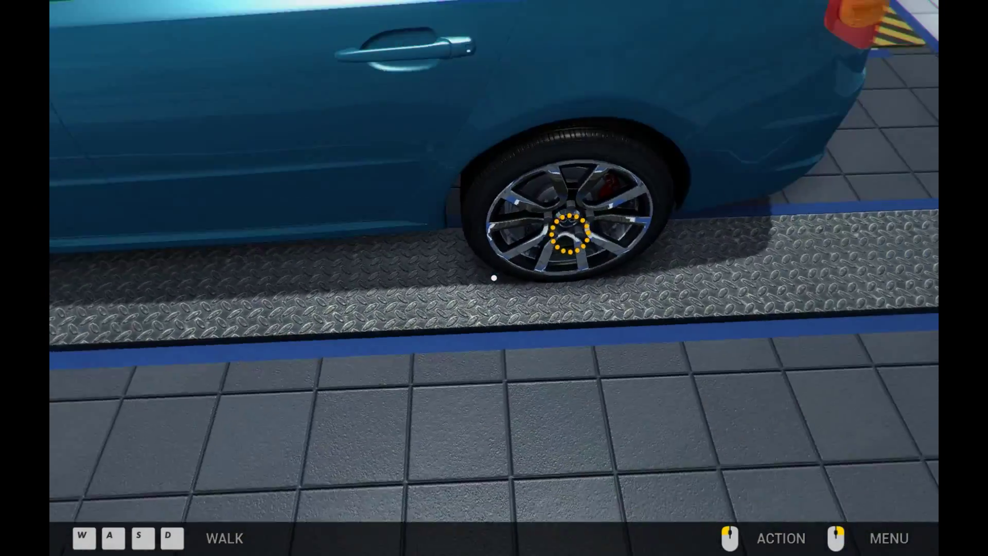
Enter disassemble mode at the rear wheel and unscrew its nuts to remove it
{"action": "left_click", "coordinate": [569, 235]}
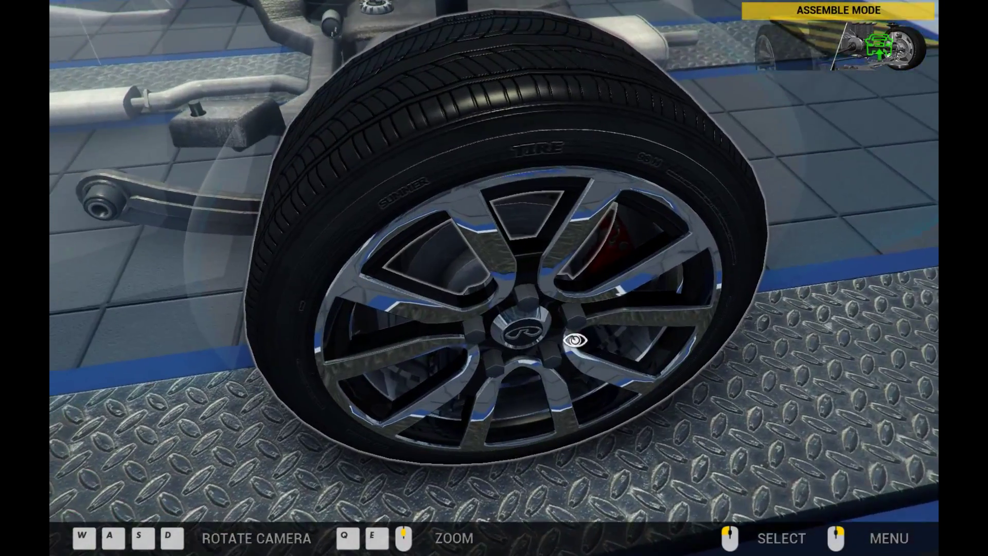
{"action": "left_click", "coordinate": [889, 538]}
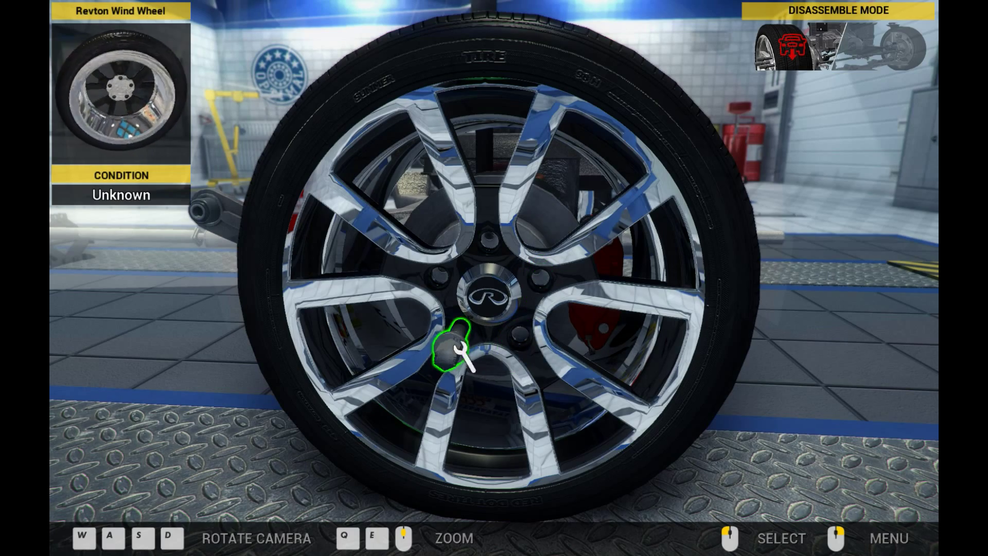
{"action": "left_click", "coordinate": [456, 352]}
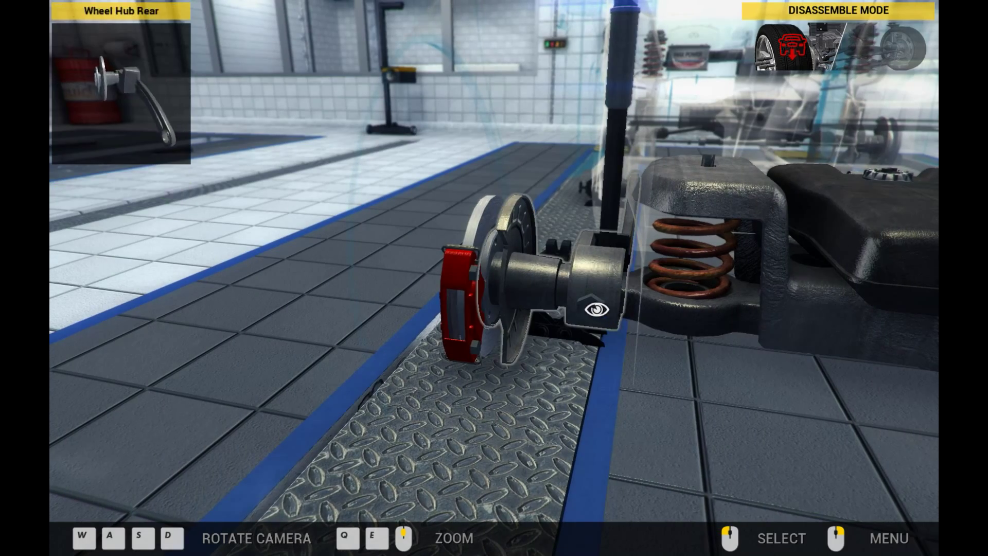
Switch to Disassemble Mode via the Quick Menu and inspect the outlined part near the rear brake
{"action": "left_click", "coordinate": [889, 540]}
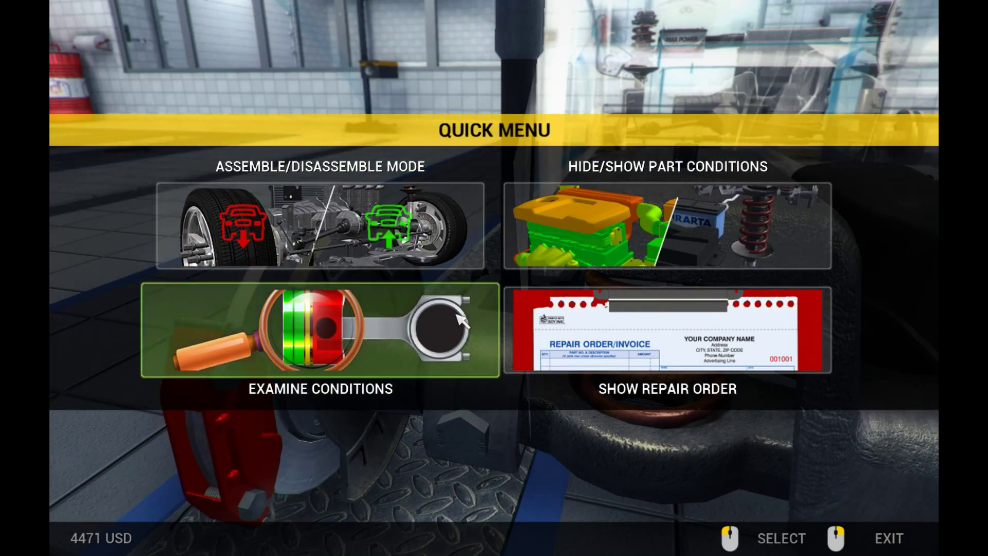
{"action": "left_click", "coordinate": [322, 224]}
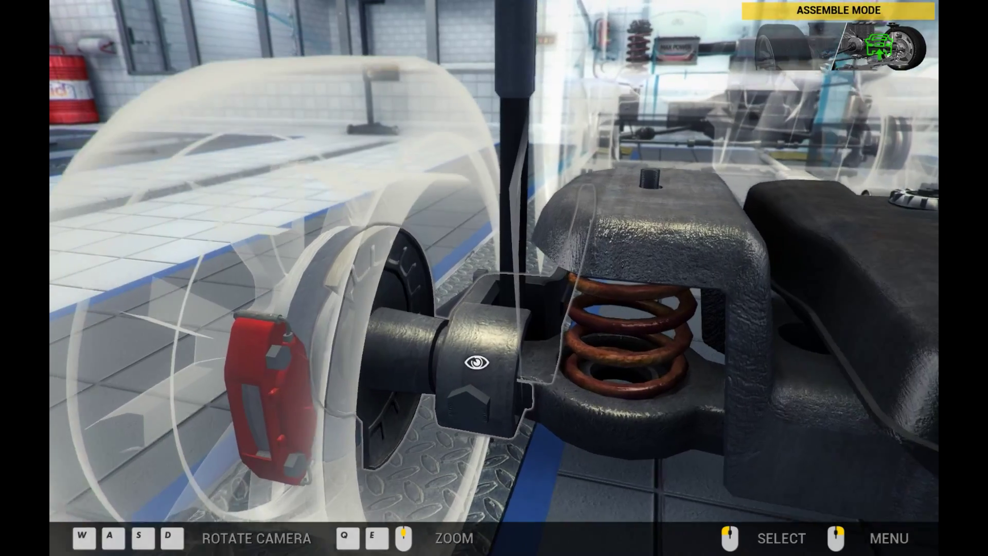
{"action": "left_click", "coordinate": [890, 538]}
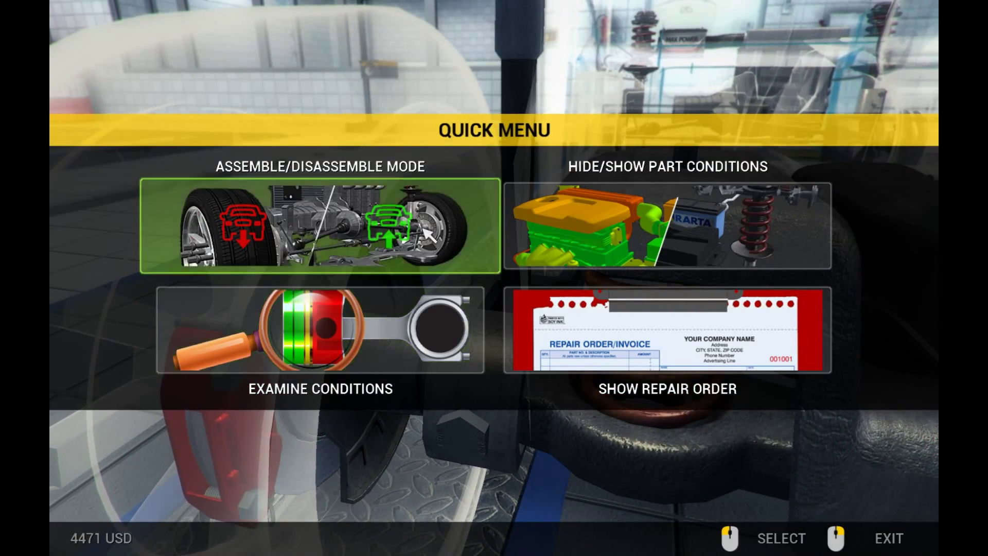
{"action": "left_click", "coordinate": [319, 226]}
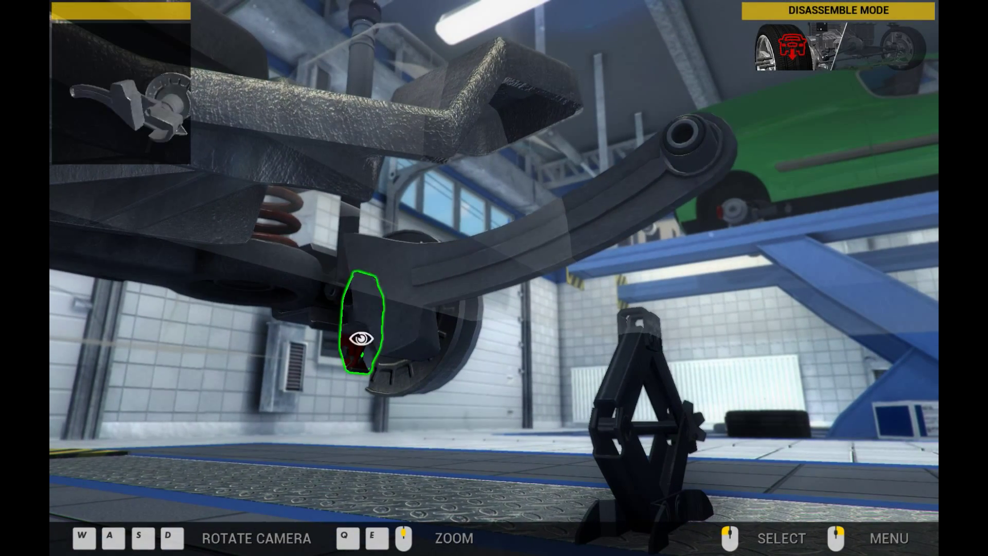
{"action": "left_click", "coordinate": [358, 340]}
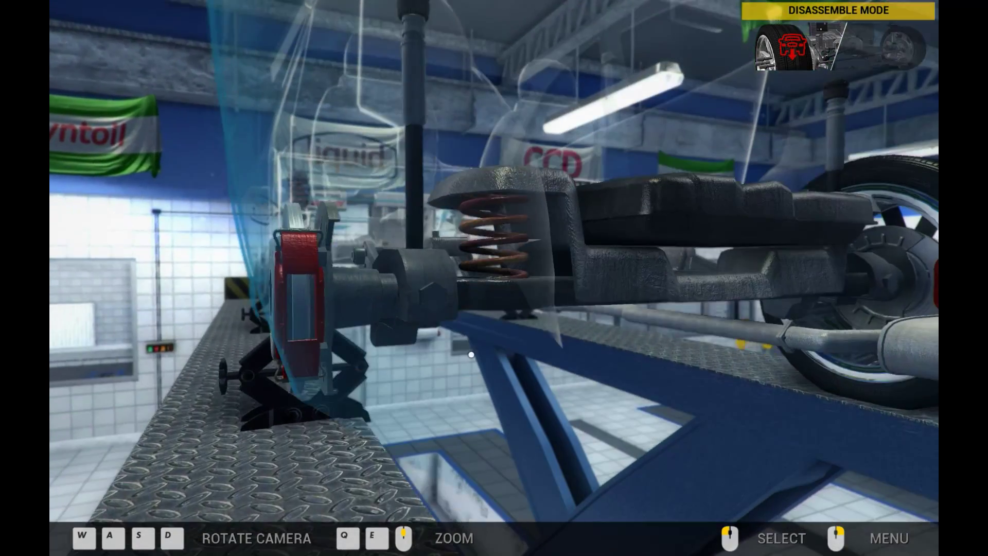
Unbolt the rear-left and rear-right suspension arms at the hub and body mounts
{"action": "left_click", "coordinate": [419, 251]}
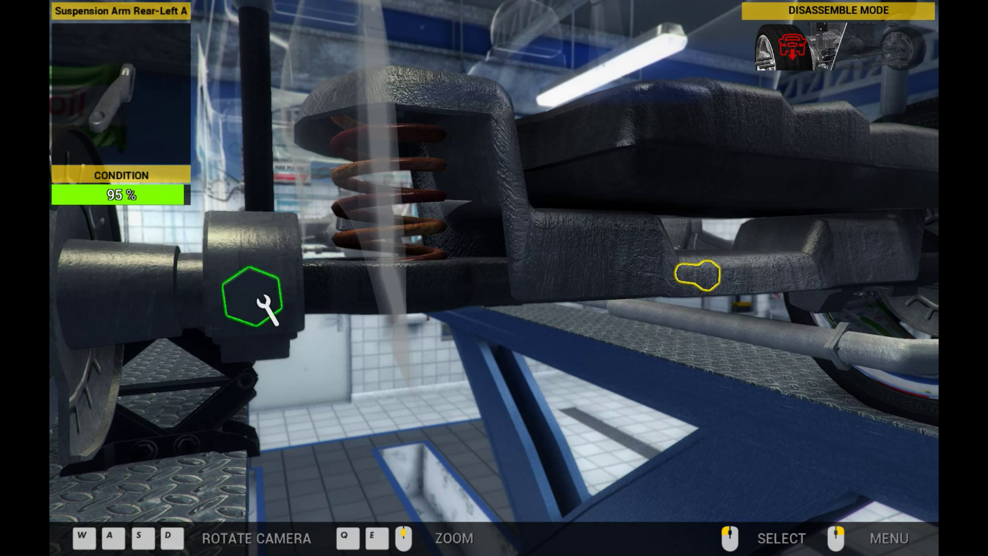
{"action": "left_click", "coordinate": [257, 307]}
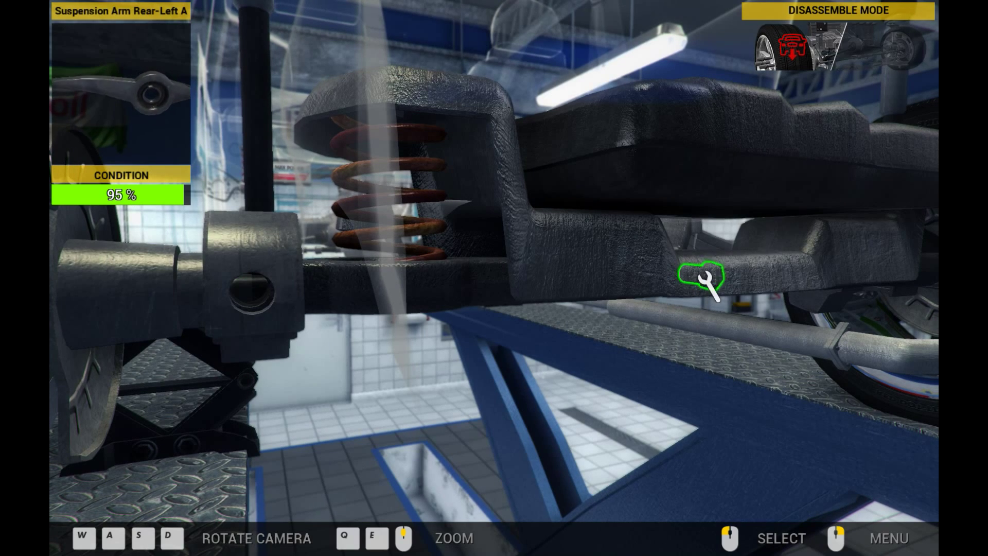
{"action": "left_click", "coordinate": [704, 284]}
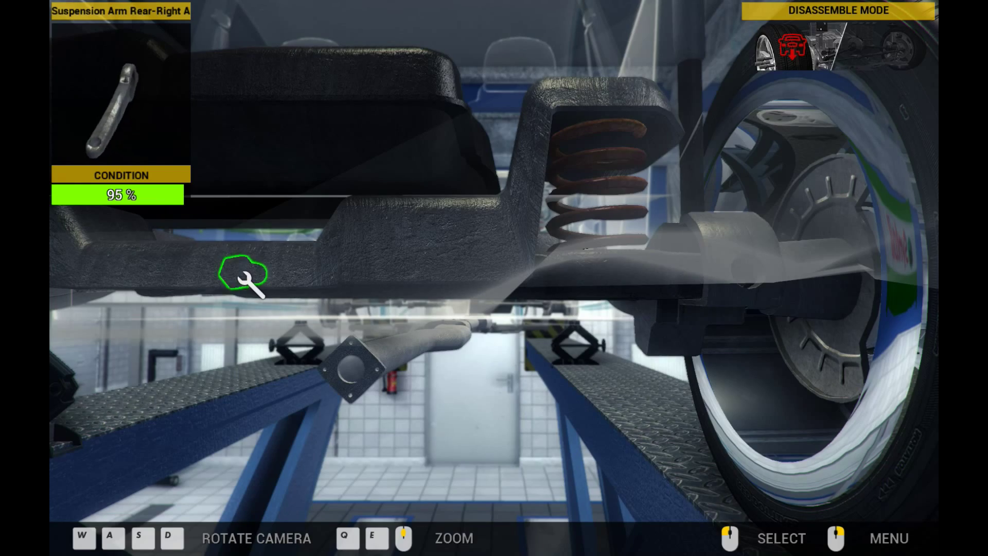
{"action": "left_click", "coordinate": [248, 280]}
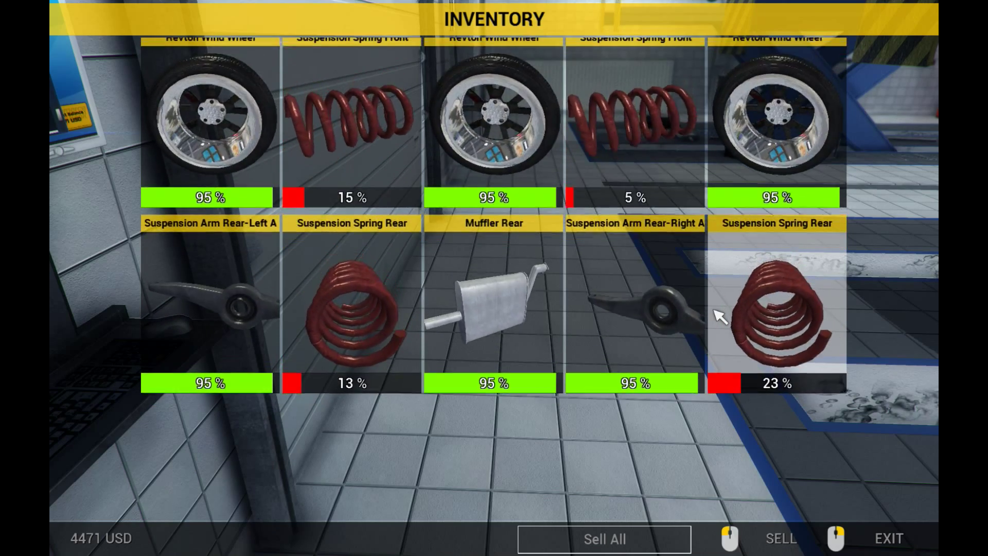
Close the Inventory and use the parts-shop computer
{"action": "left_click", "coordinate": [888, 538]}
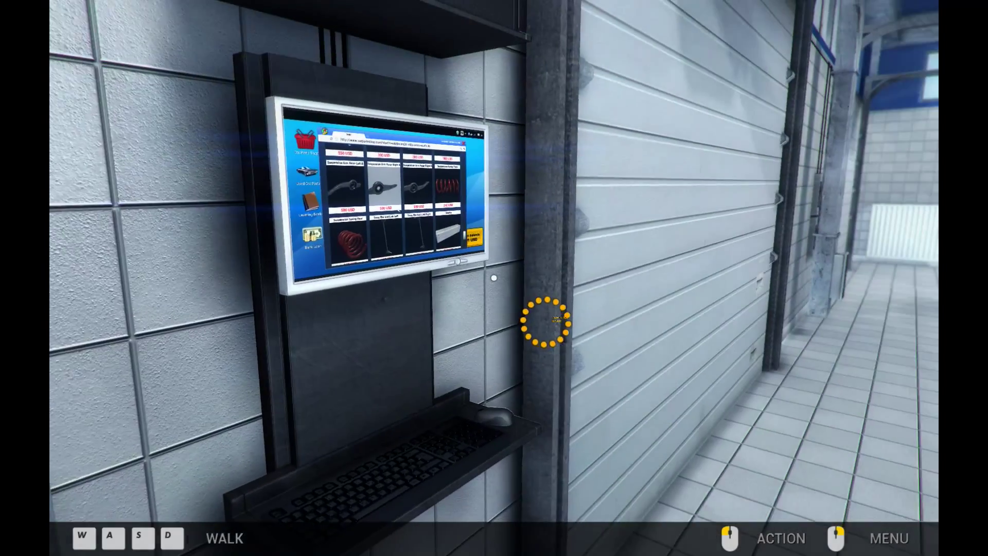
{"action": "left_click", "coordinate": [545, 321]}
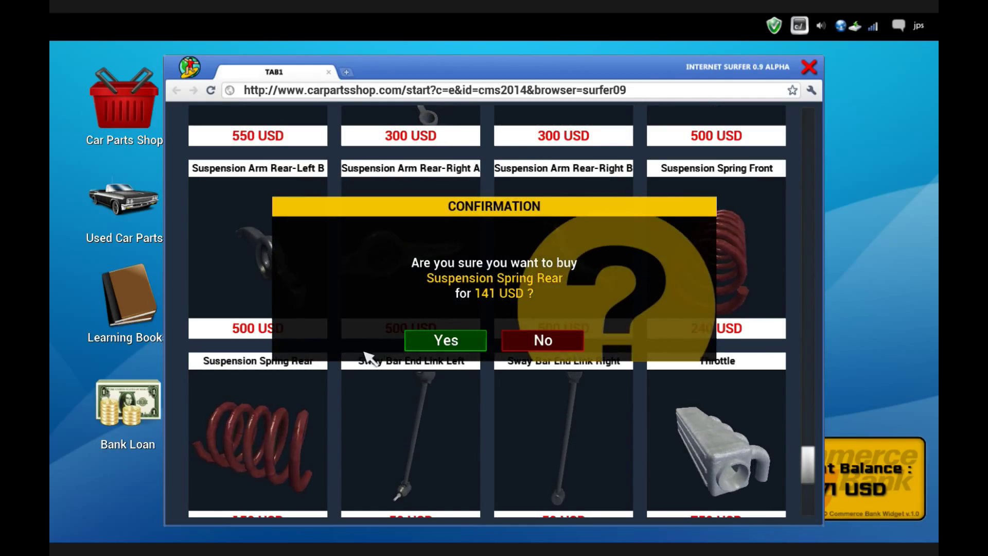
{"action": "mouse_move", "coordinate": [431, 346]}
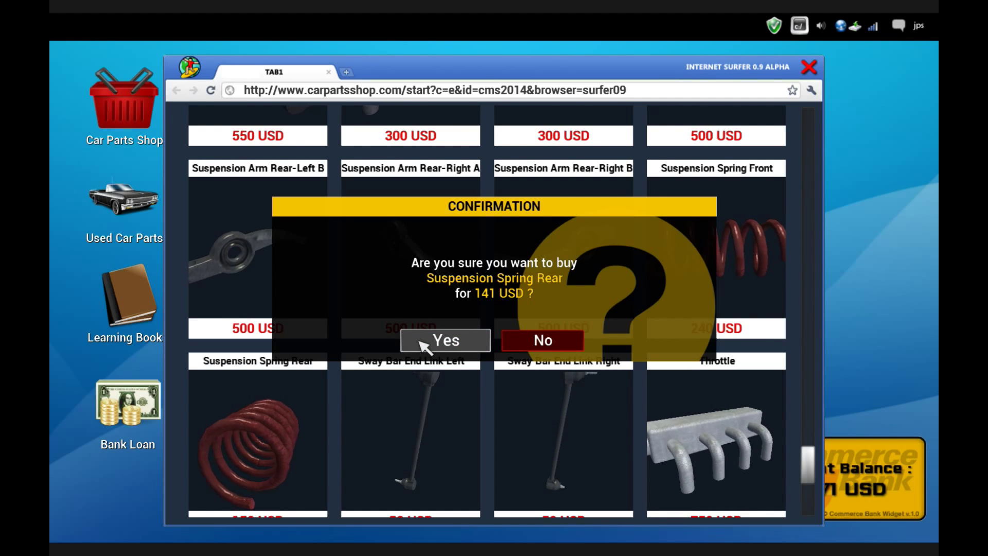
Confirm buying two Suspension Spring Rear parts from the Car Parts Shop
{"action": "left_click", "coordinate": [444, 339]}
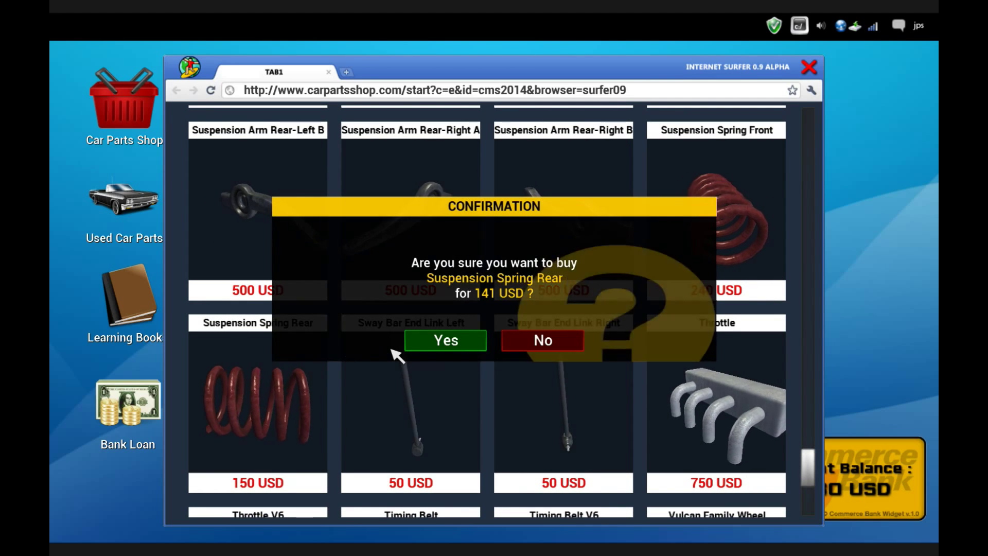
{"action": "left_click", "coordinate": [445, 339]}
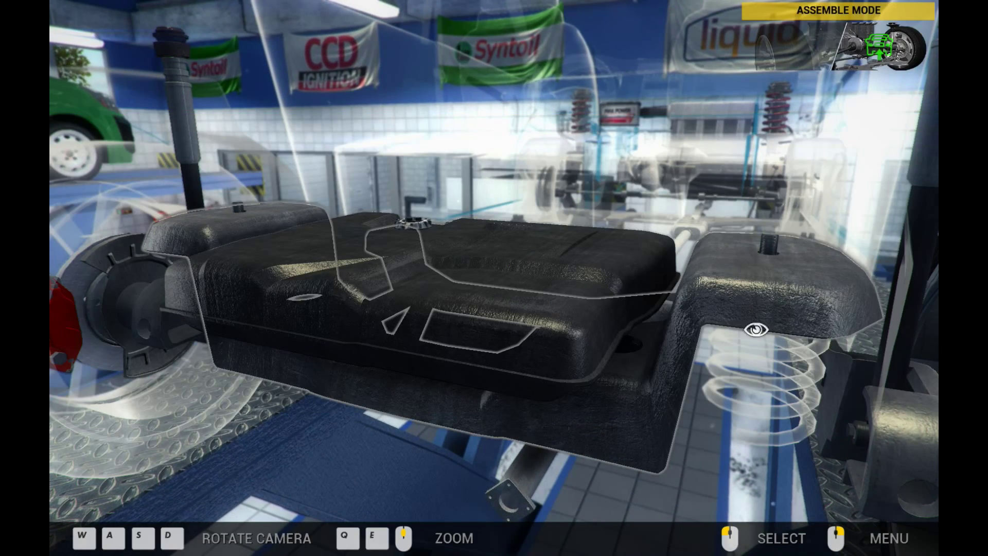
Mount two new 100% rear springs and reattach the rear suspension arm at the hub
{"action": "left_click", "coordinate": [756, 329]}
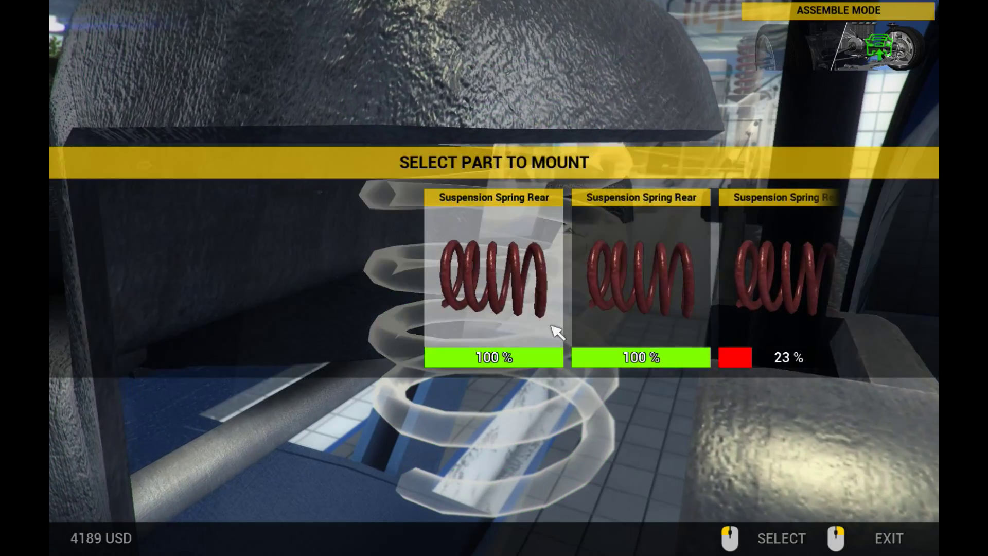
{"action": "left_click", "coordinate": [494, 288]}
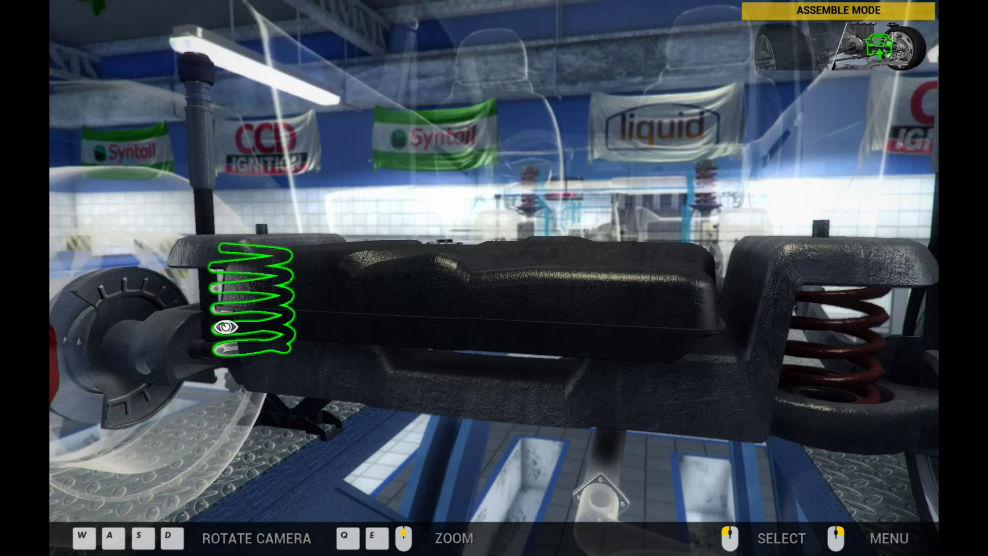
{"action": "left_click", "coordinate": [231, 328]}
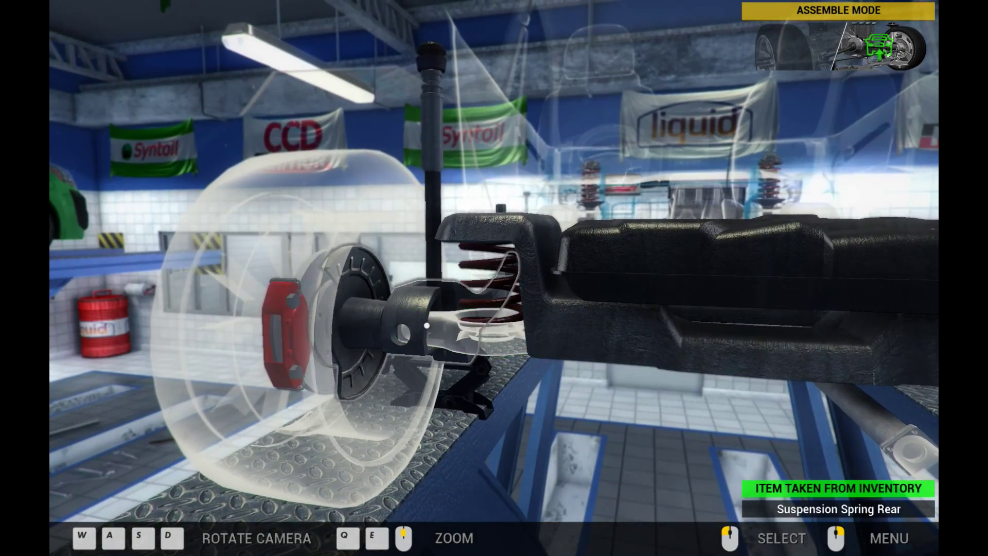
{"action": "left_click", "coordinate": [421, 332]}
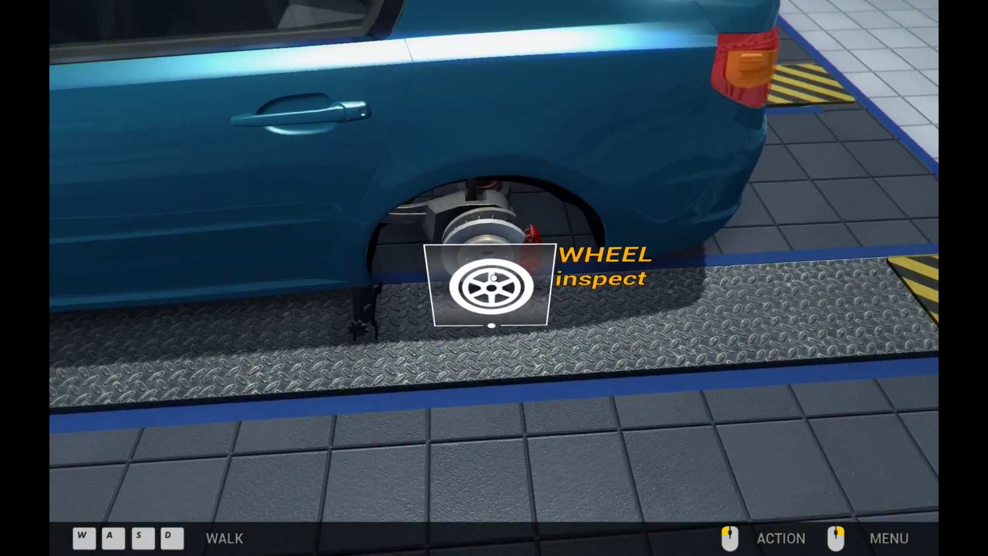
Enter Assemble Mode and mount the rear wheel back onto the hub
{"action": "left_click", "coordinate": [490, 289]}
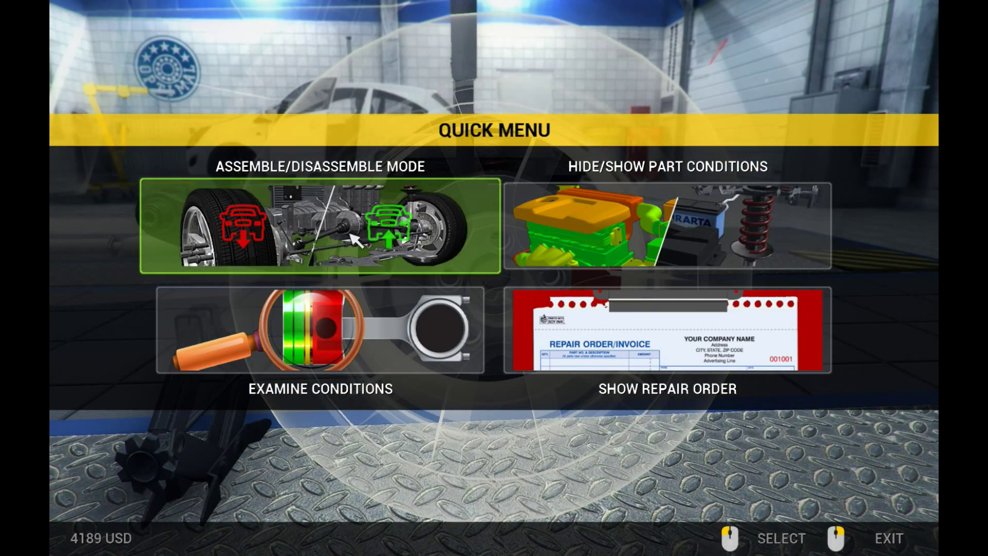
{"action": "left_click", "coordinate": [315, 225]}
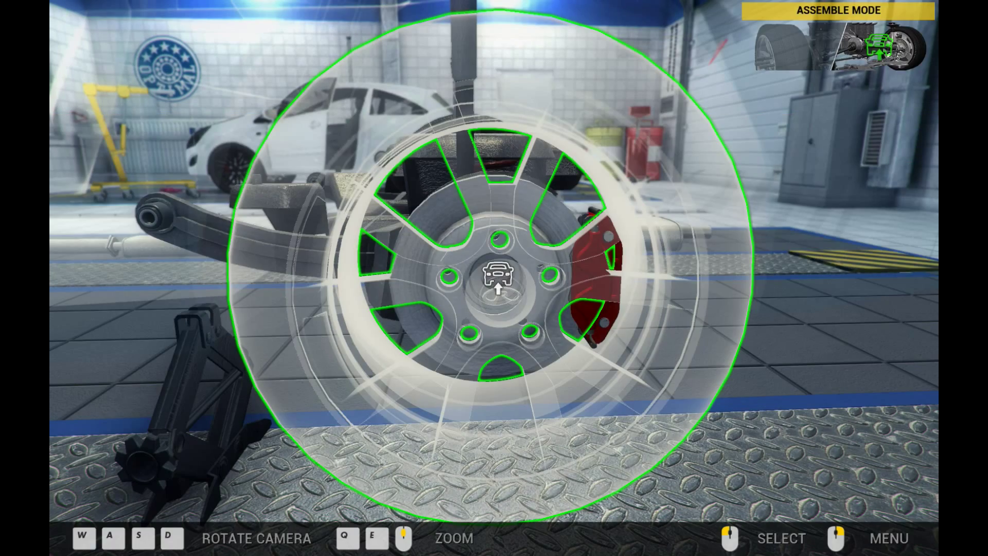
{"action": "left_click", "coordinate": [498, 288]}
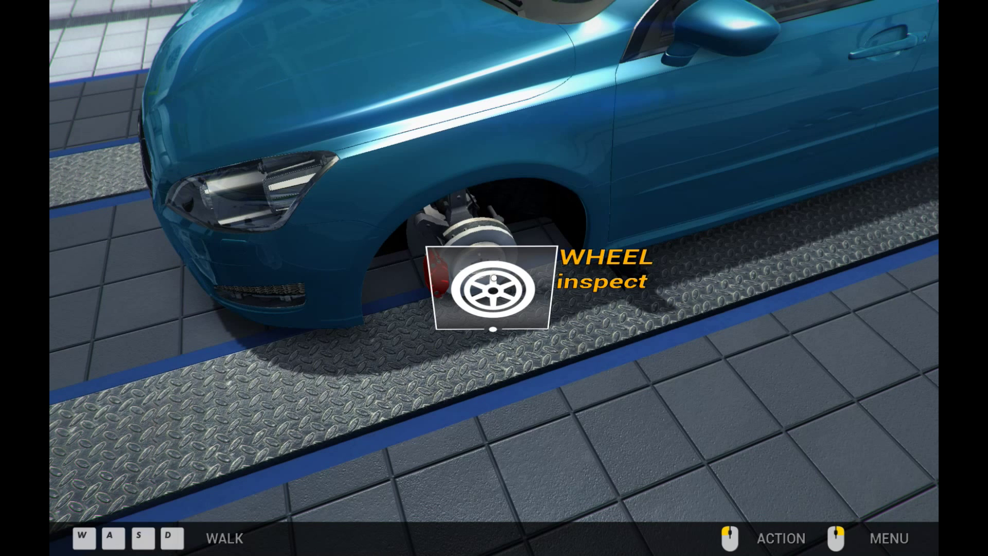
Refit the front wheel and tighten its wheel nuts
{"action": "left_click", "coordinate": [490, 291]}
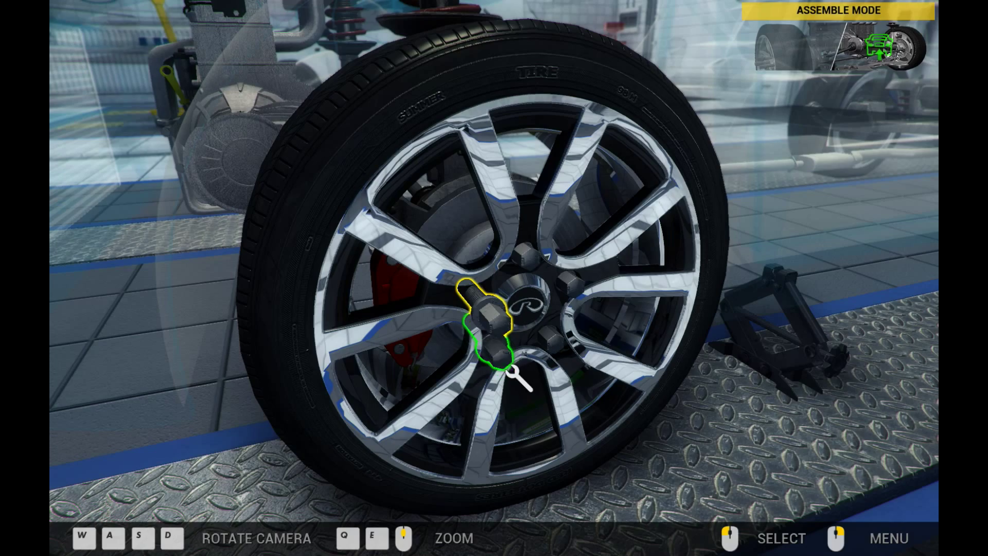
{"action": "left_click", "coordinate": [486, 318]}
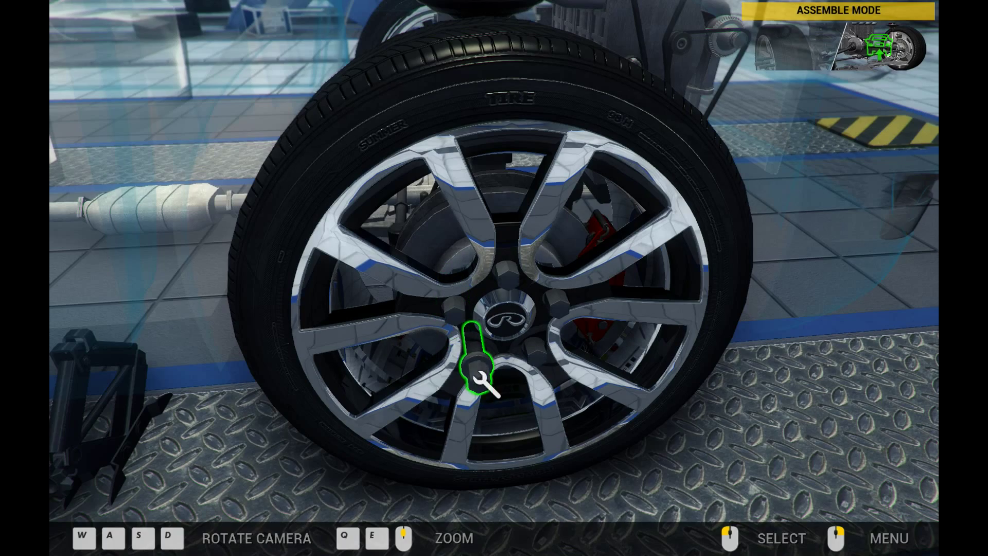
{"action": "left_click", "coordinate": [476, 375]}
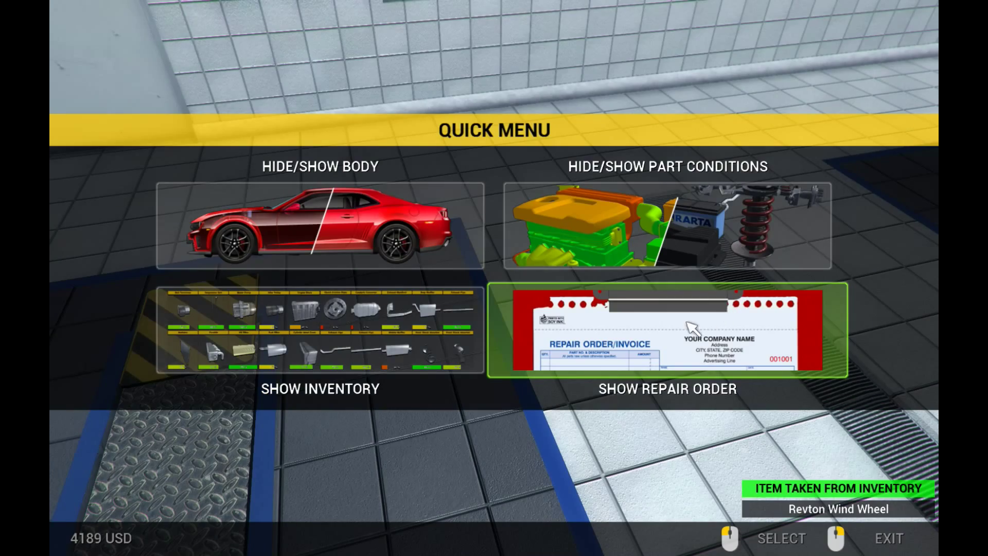
Check the remaining parts in the Inventory and close it
{"action": "left_click", "coordinate": [319, 336]}
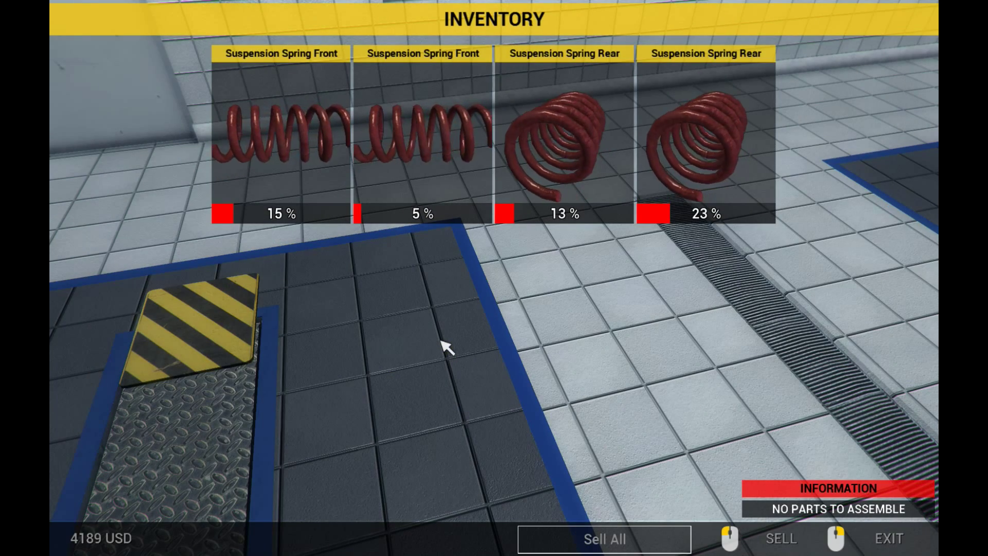
{"action": "left_click", "coordinate": [890, 539]}
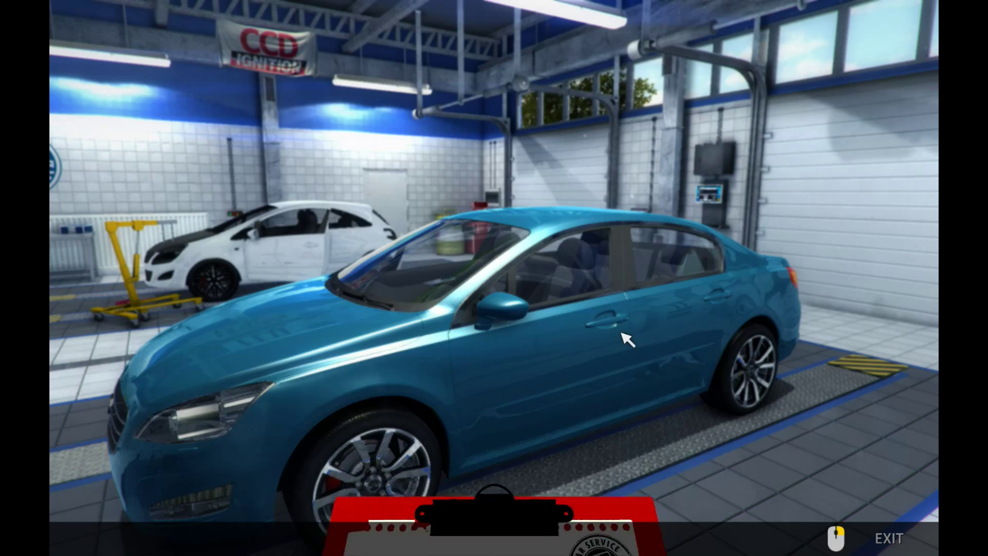
Complete repair order 29 and confirm proceeding to the next order
{"action": "left_click", "coordinate": [490, 515]}
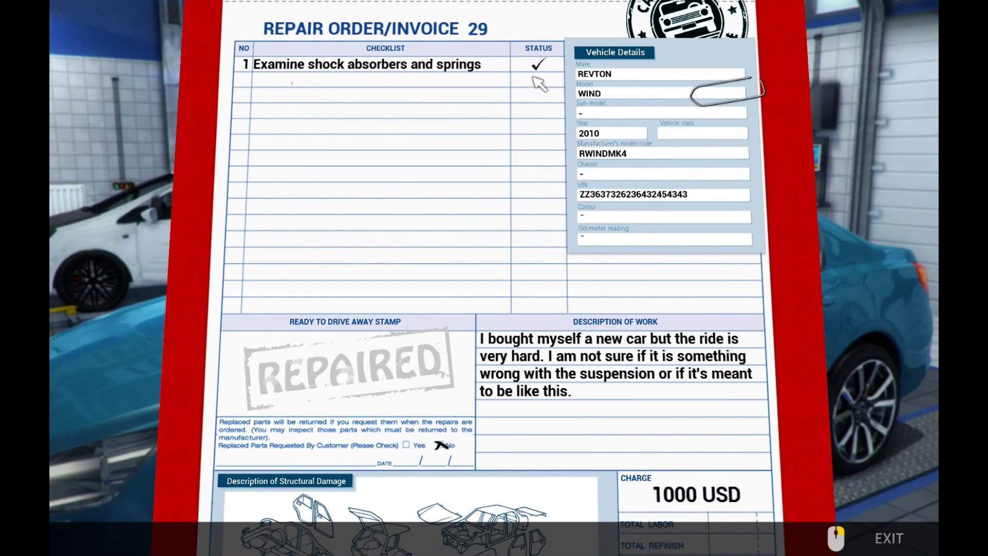
{"action": "left_click", "coordinate": [375, 355]}
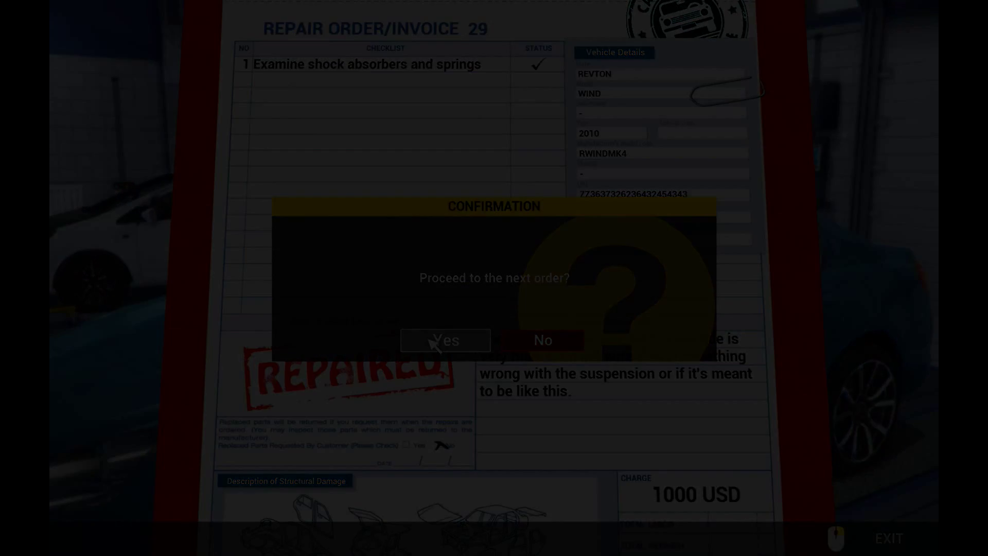
{"action": "left_click", "coordinate": [446, 340]}
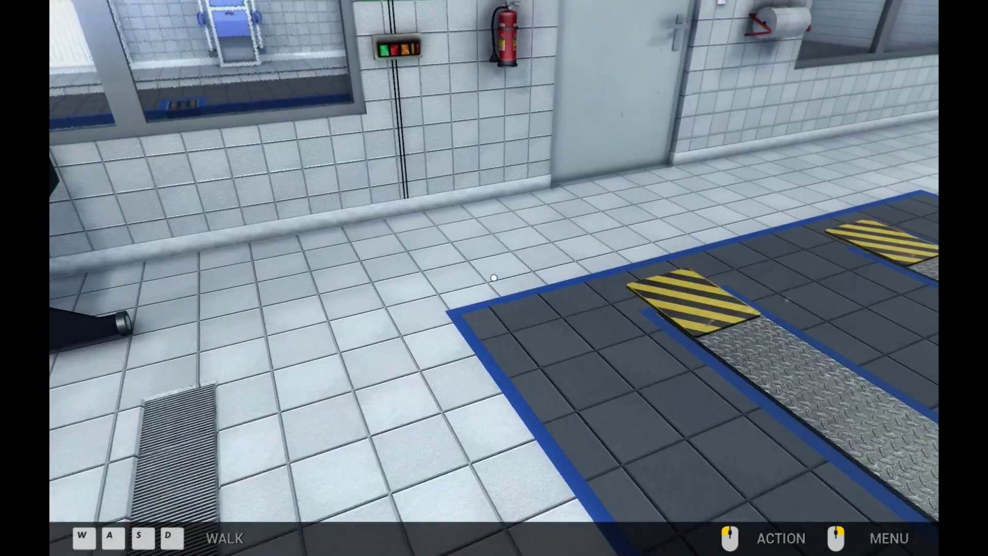
View the Aisan Cougar repair order from the Quick Menu, then close it and the Inventory
{"action": "left_click", "coordinate": [888, 538]}
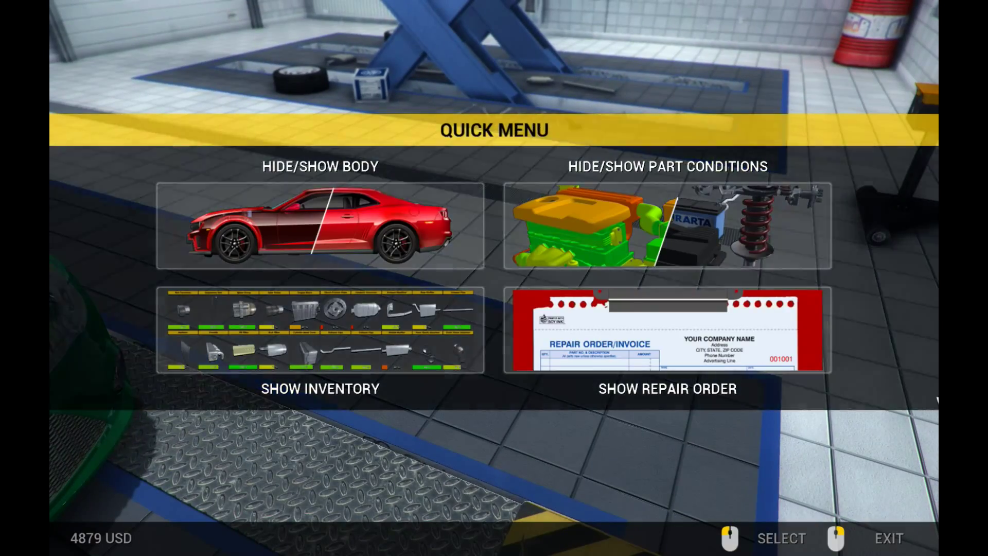
{"action": "left_click", "coordinate": [665, 335]}
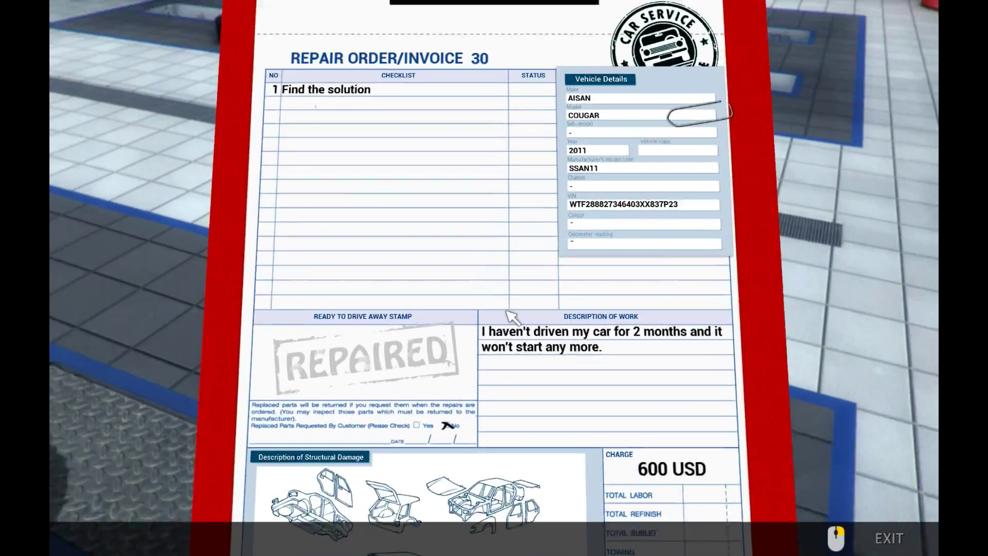
{"action": "left_click", "coordinate": [890, 537]}
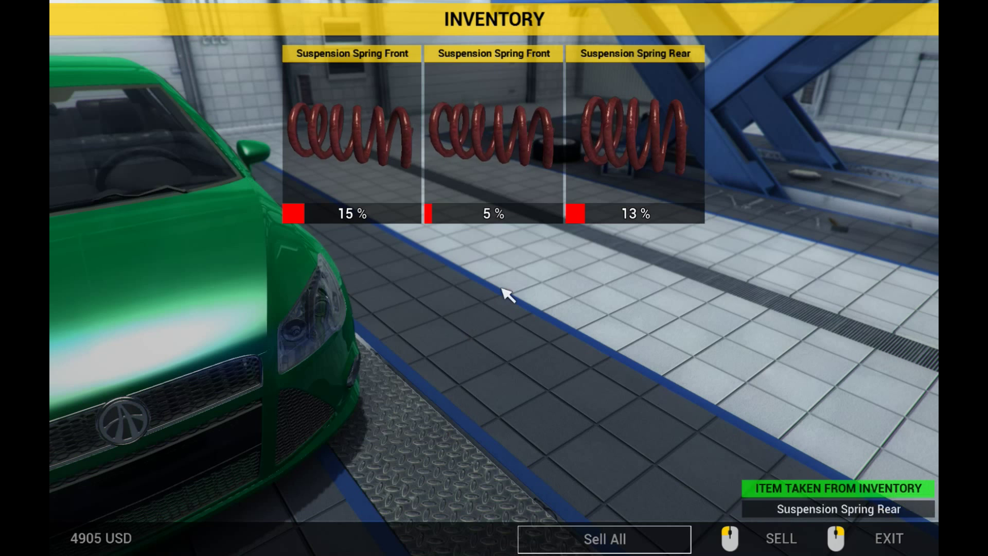
{"action": "left_click", "coordinate": [782, 539]}
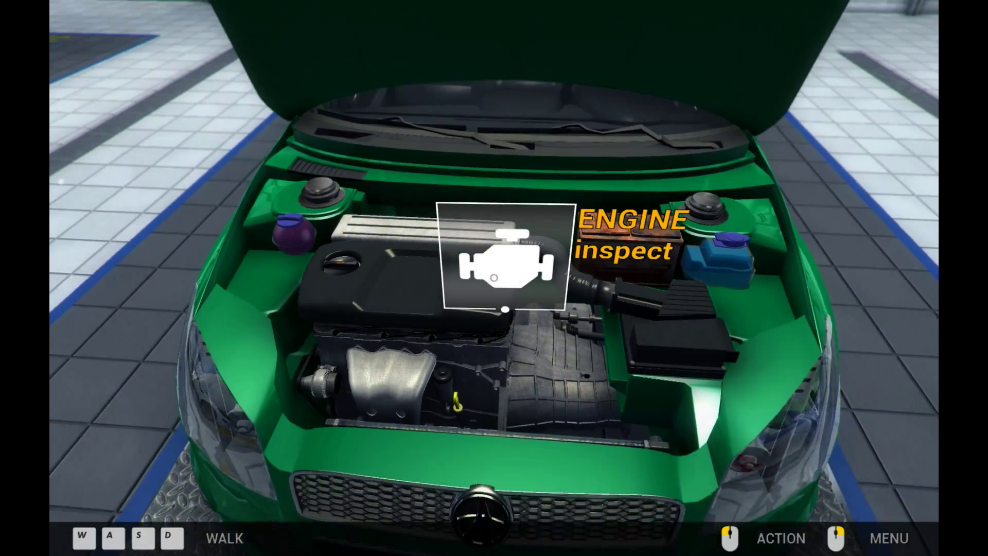
Inspect the green Cougar's engine before walking to the workbench with the vise
{"action": "left_click", "coordinate": [504, 265]}
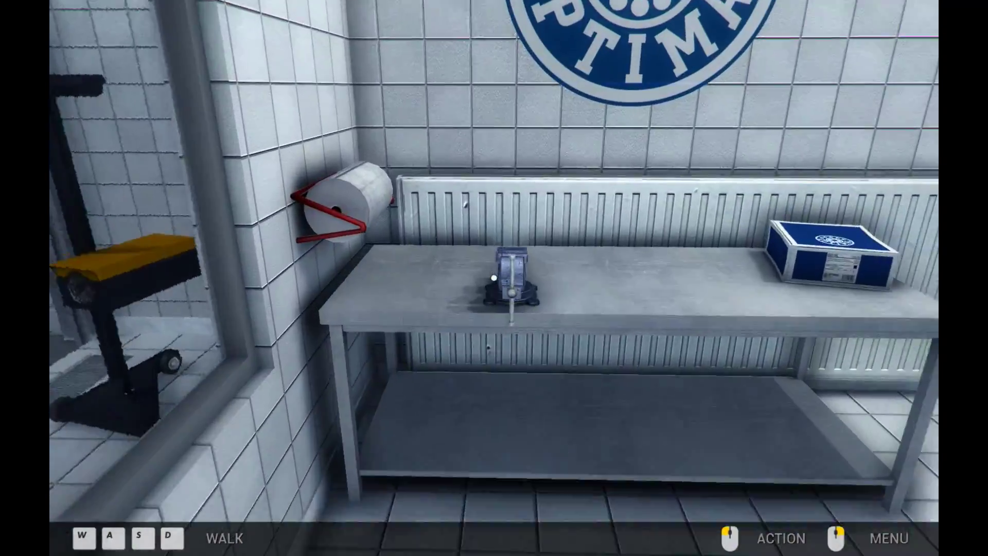
Select the 2% Battery at the repair bench, then use the workshop computer
{"action": "left_click", "coordinate": [511, 282]}
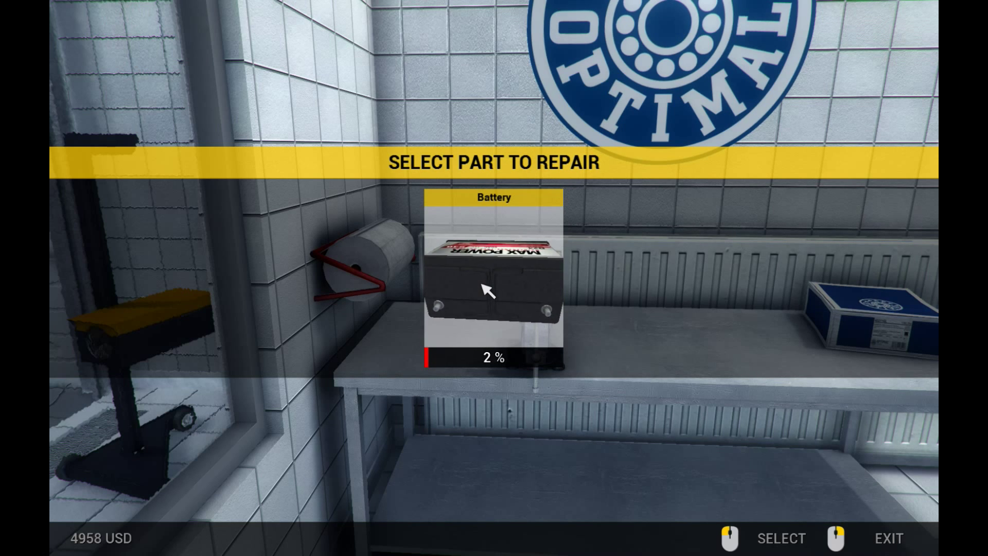
{"action": "left_click", "coordinate": [490, 291]}
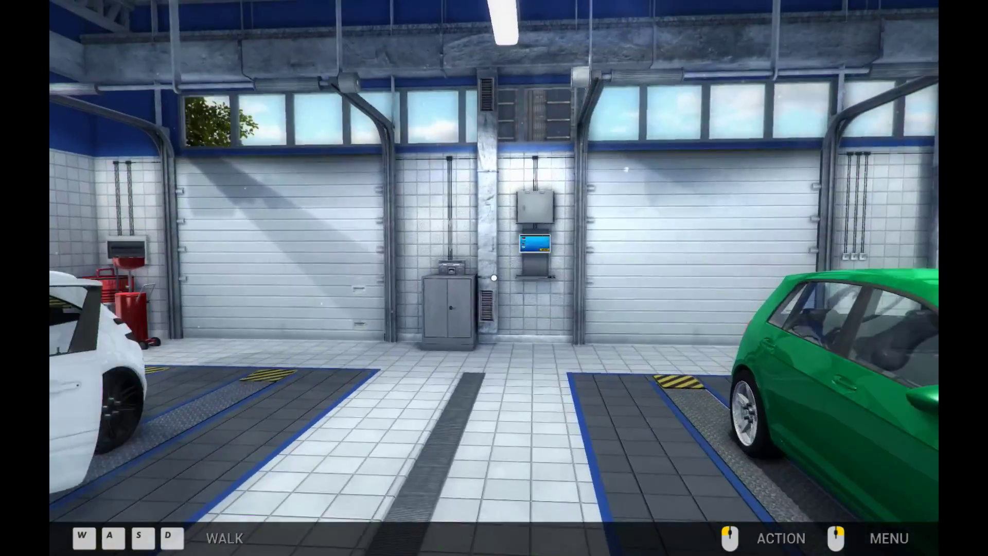
{"action": "left_click", "coordinate": [531, 250]}
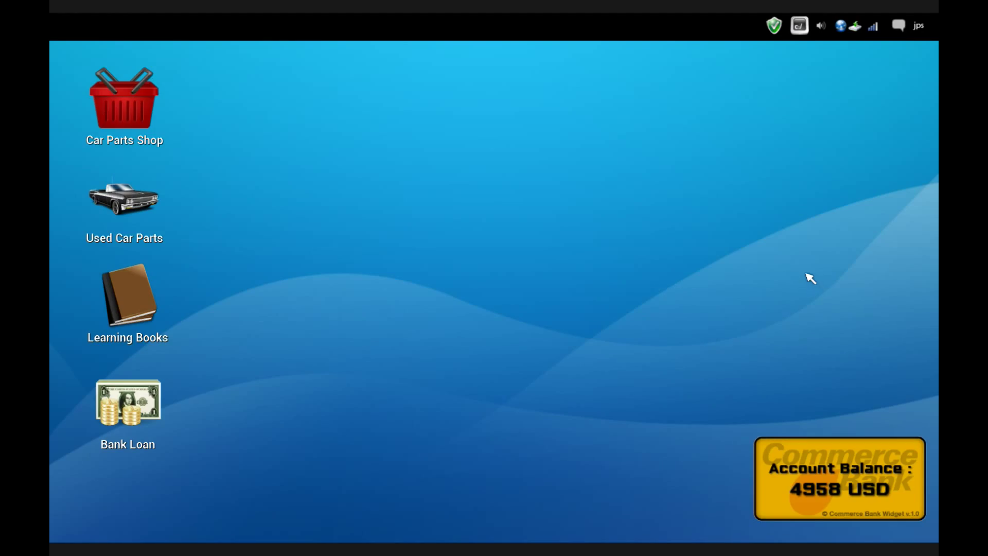
Browse the Car Parts Shop catalogue, scrolling past parts such as the 350 USD battery
{"action": "double_click", "coordinate": [124, 95]}
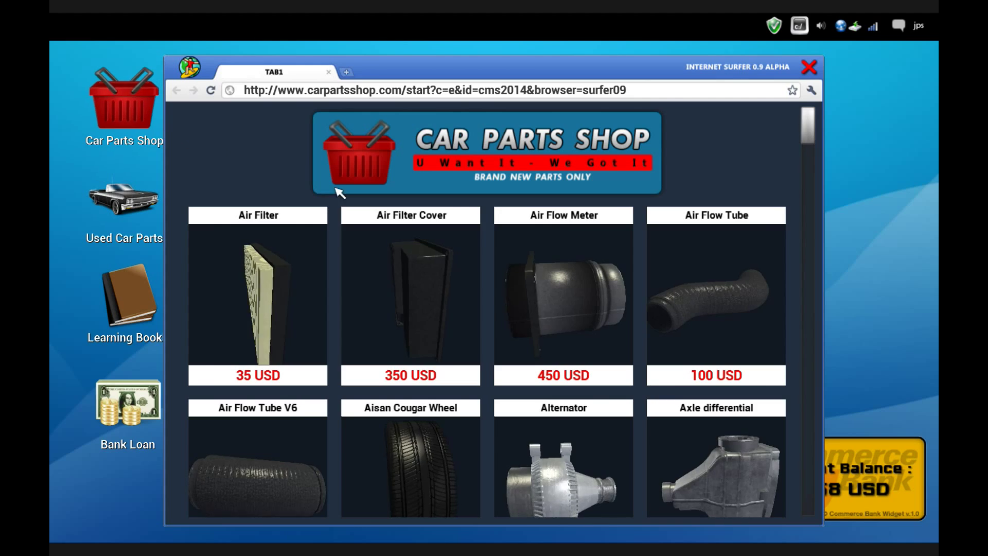
{"action": "scroll", "scroll_direction": "down", "scroll_amount": 3}
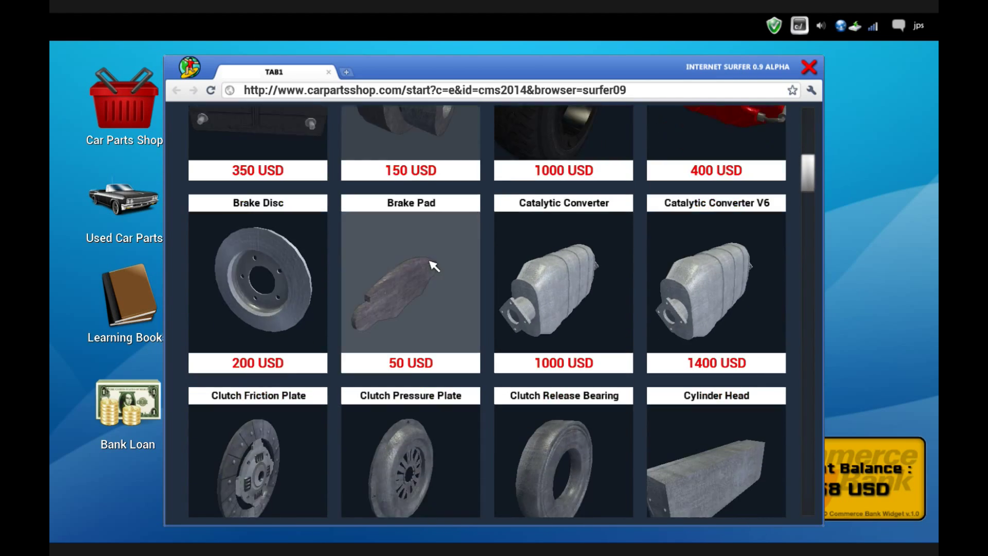
{"action": "scroll", "scroll_direction": "down", "scroll_amount": 3}
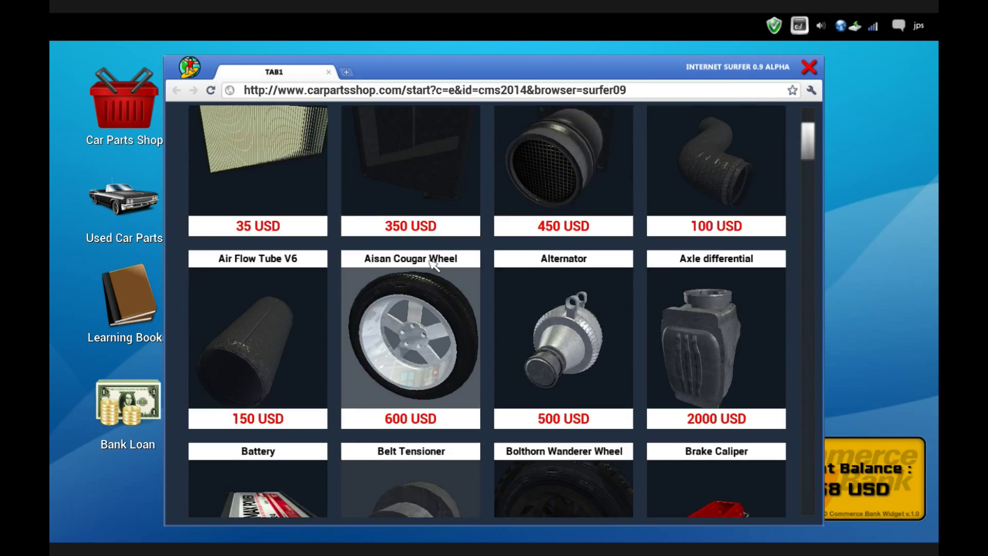
{"action": "scroll", "scroll_direction": "down", "scroll_amount": 3}
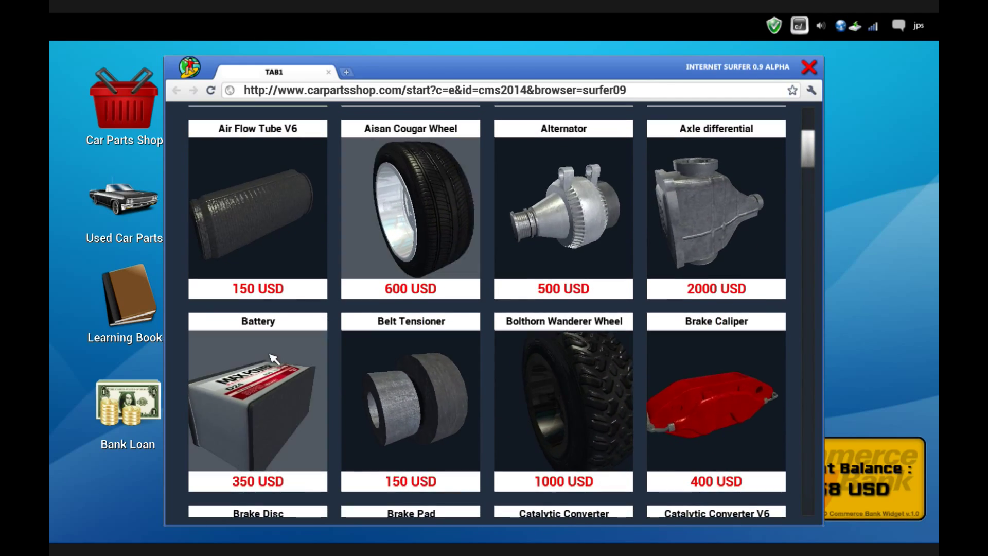
{"action": "scroll", "scroll_direction": "down", "scroll_amount": 3}
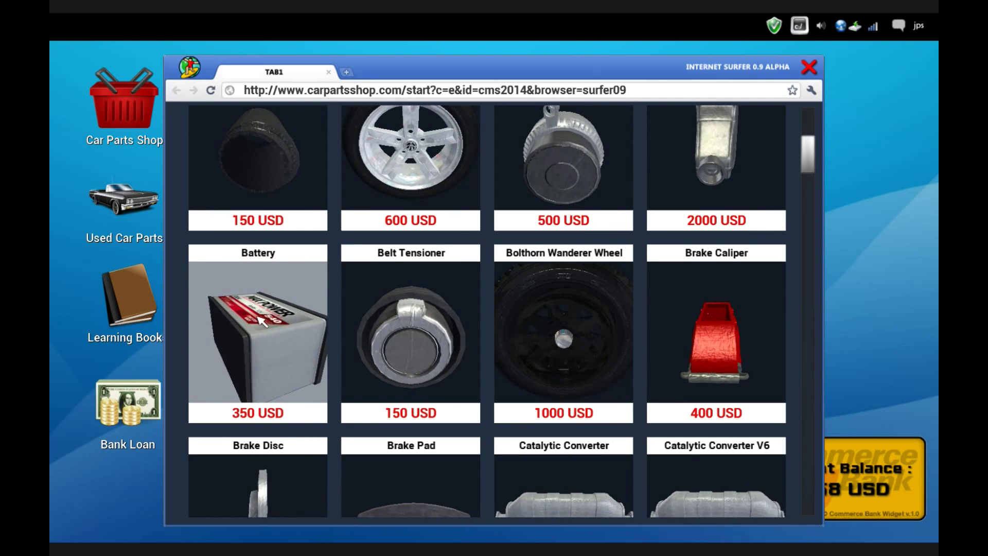
{"action": "scroll", "scroll_direction": "up", "scroll_amount": 3}
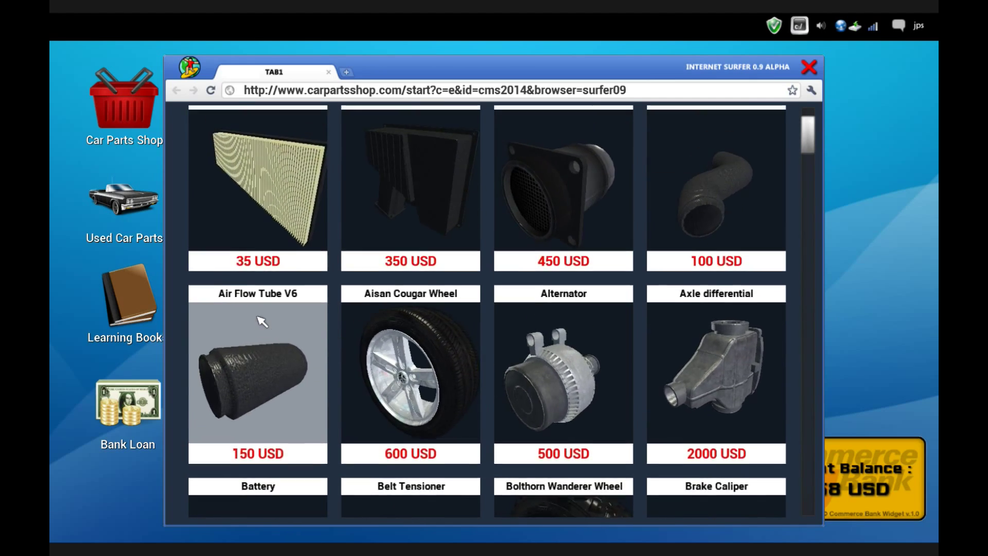
{"action": "scroll", "scroll_direction": "down", "scroll_amount": 3}
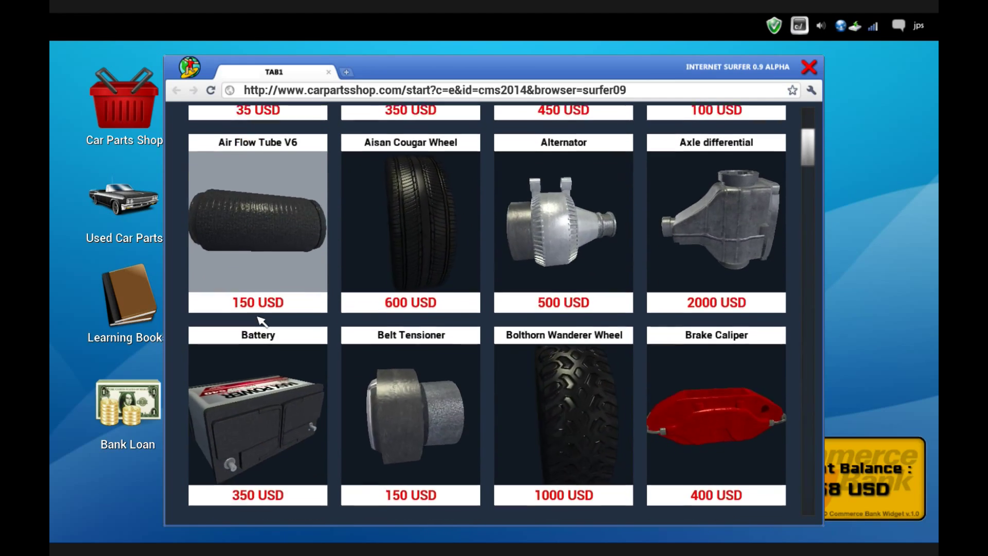
{"action": "scroll", "scroll_direction": "down", "scroll_amount": 3}
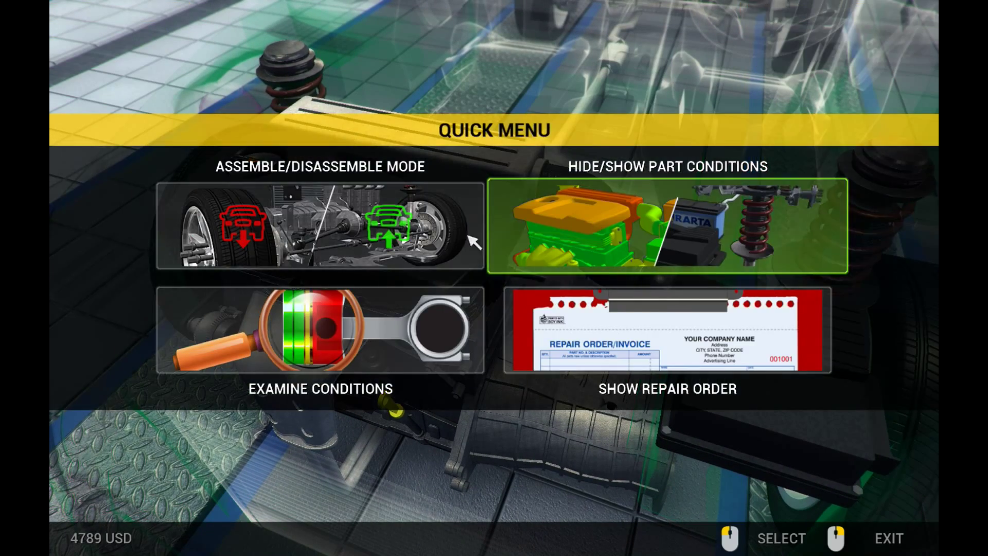
Leave assembly mode and show the Aisan Cougar repair order 30
{"action": "left_click", "coordinate": [319, 230]}
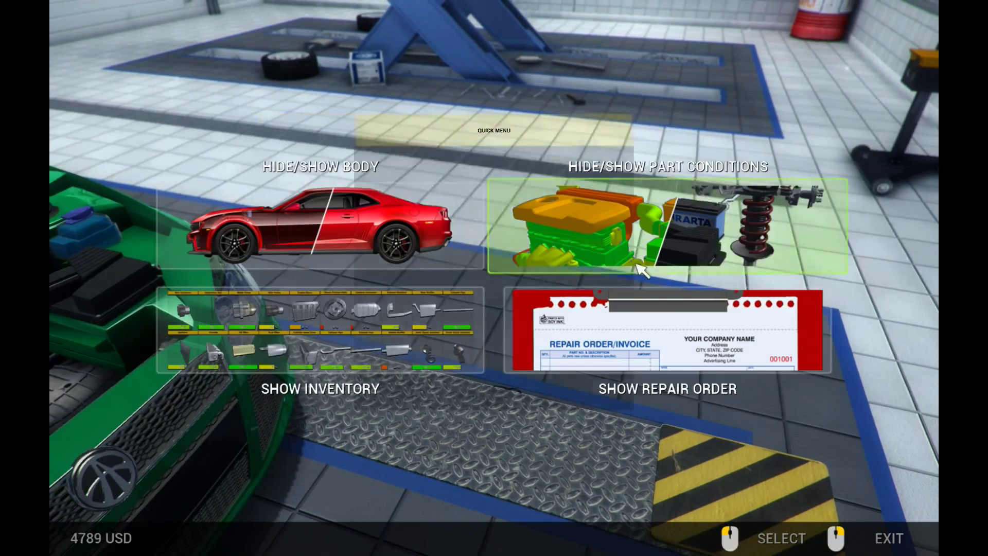
{"action": "left_click", "coordinate": [667, 389]}
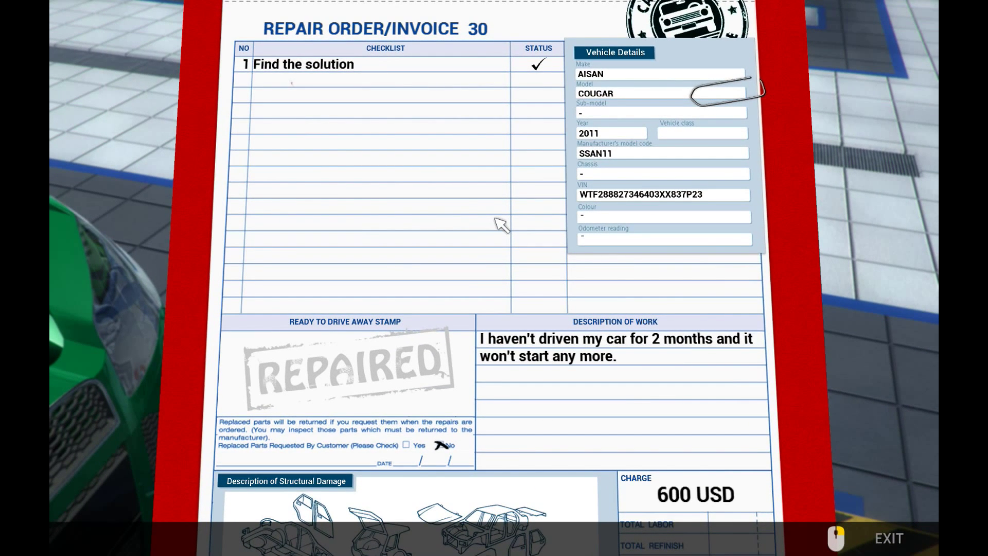
Stamp invoice 30 as repaired and confirm proceeding to order 31
{"action": "left_click", "coordinate": [346, 359]}
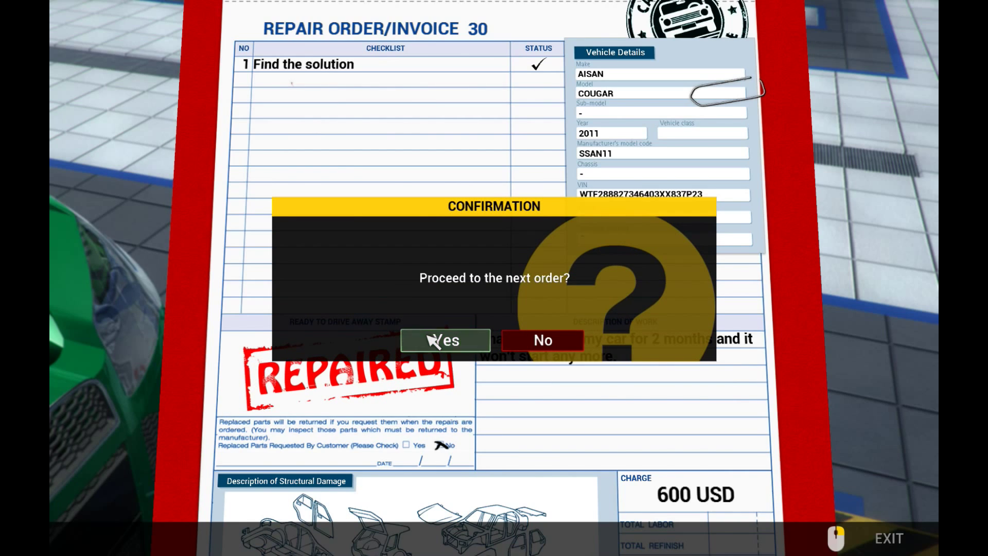
{"action": "left_click", "coordinate": [444, 340]}
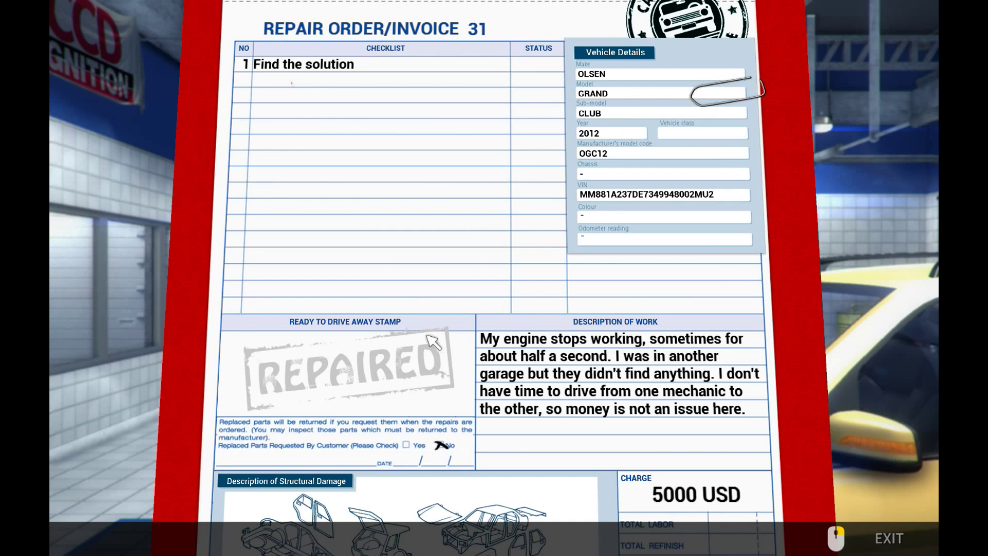
{"action": "mouse_move", "coordinate": [657, 502]}
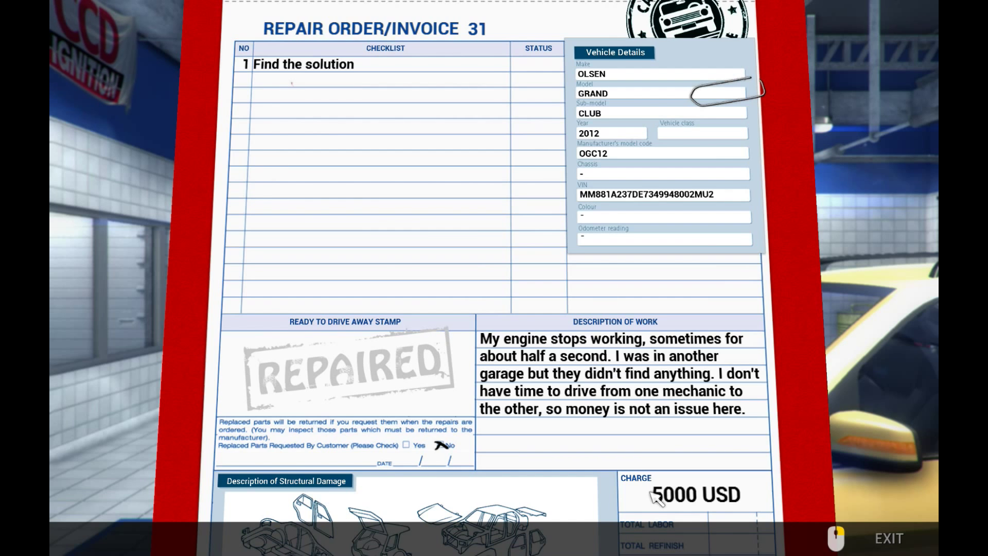
{"action": "mouse_move", "coordinate": [402, 339]}
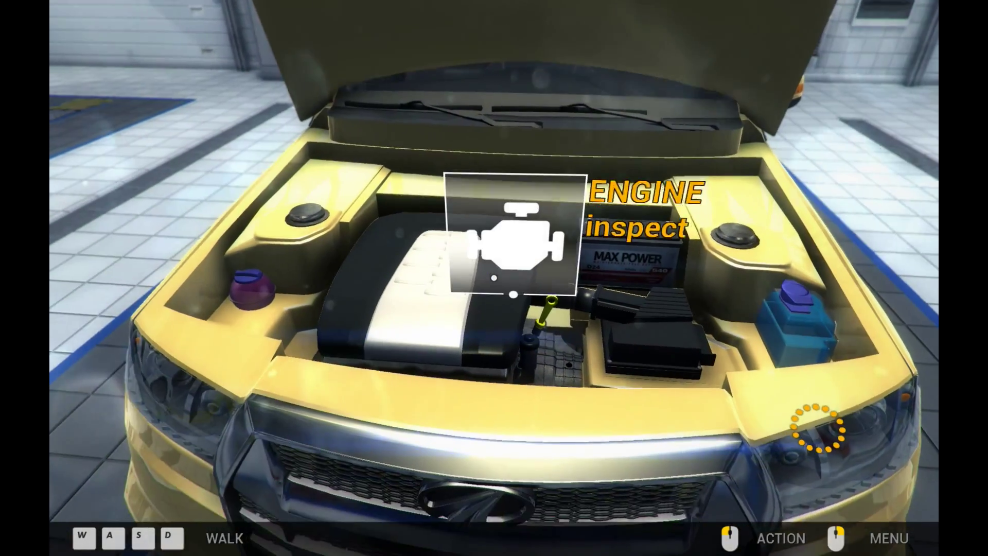
Enter Examine Mode on the Olsen's engine and check the battery, engine block and cylinder head
{"action": "left_click", "coordinate": [518, 243]}
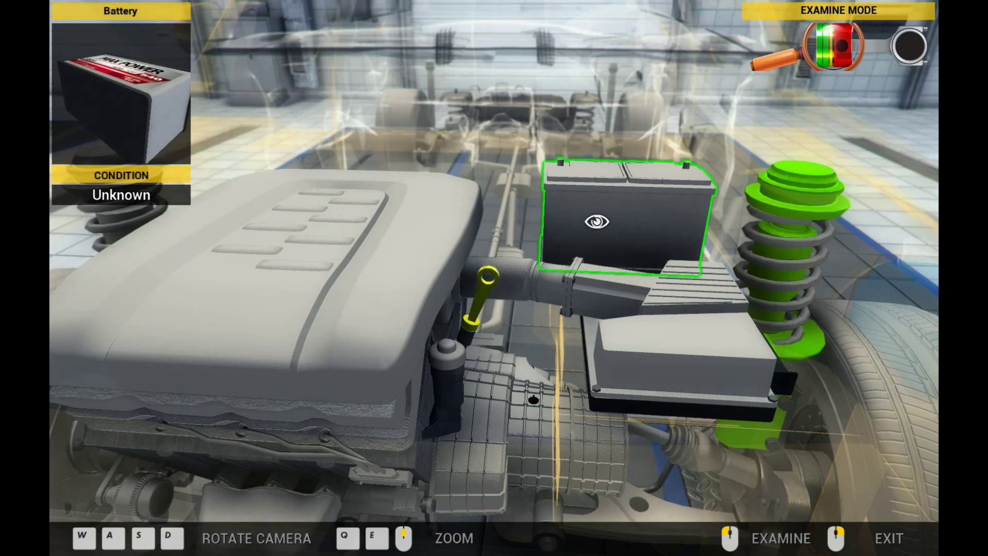
{"action": "left_click", "coordinate": [595, 222]}
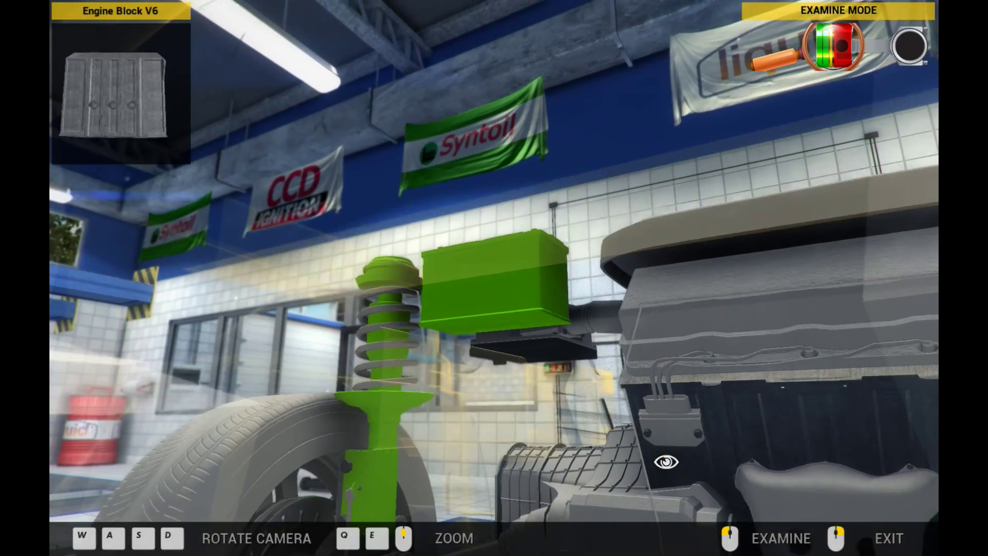
{"action": "left_click", "coordinate": [664, 462]}
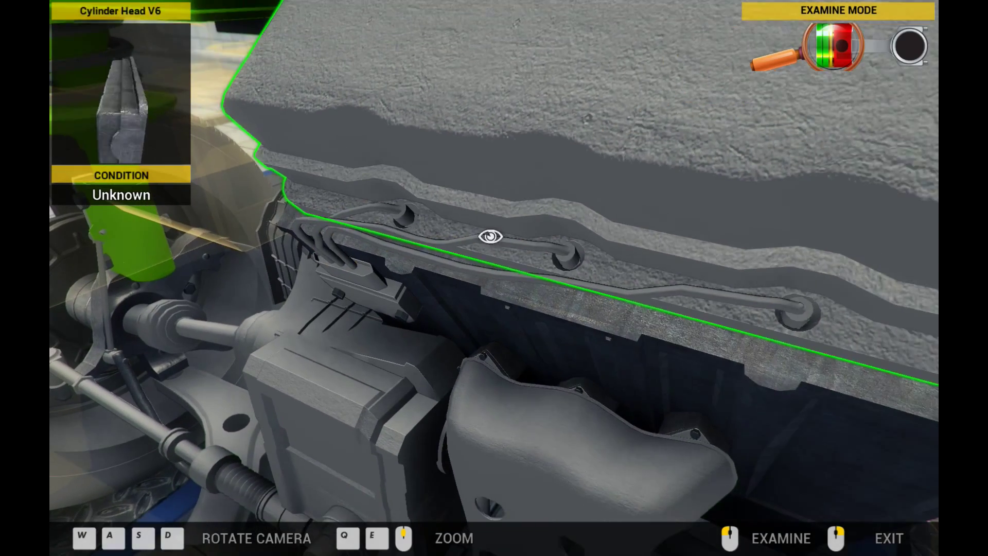
{"action": "left_click", "coordinate": [488, 237]}
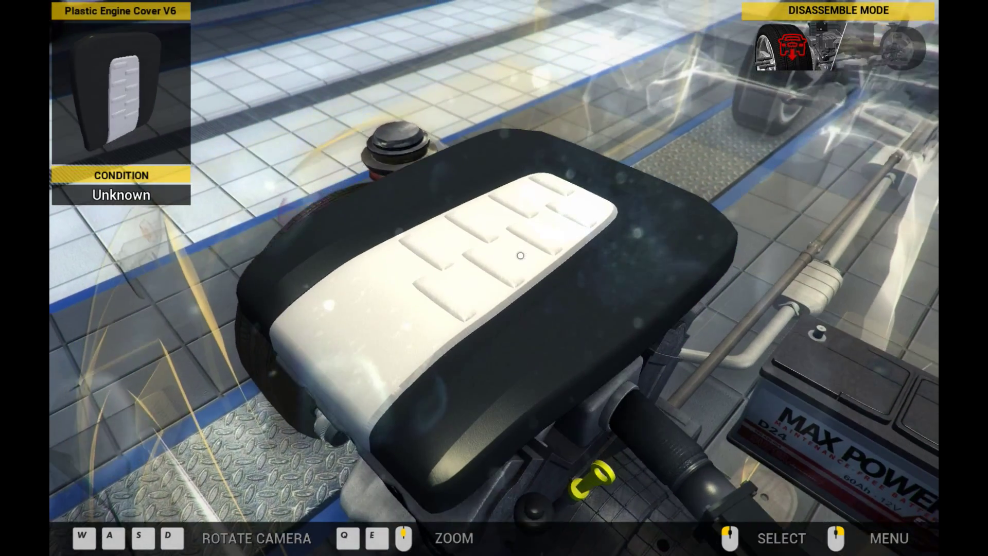
Remove the plastic V6 engine cover, the front ignition wires and a front spark plug
{"action": "left_click", "coordinate": [519, 256]}
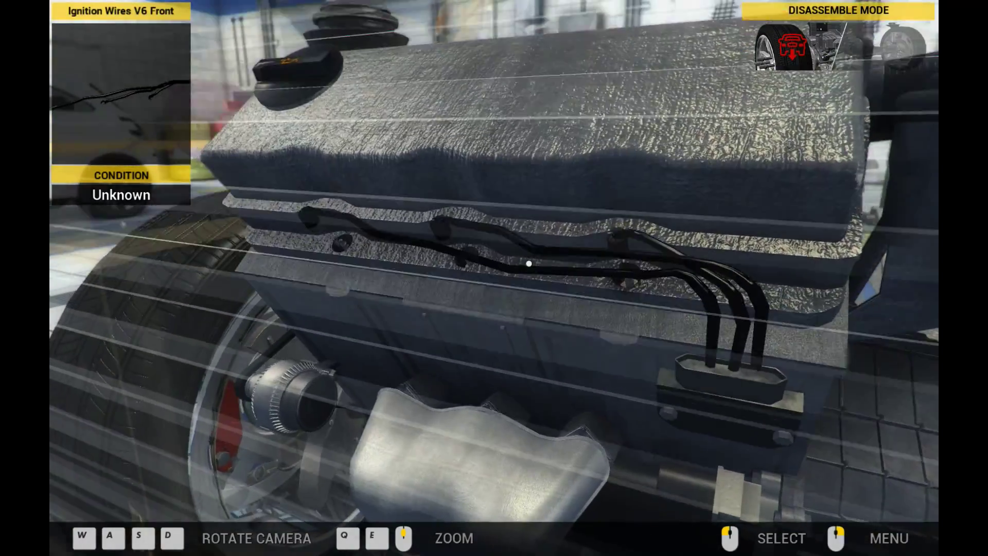
{"action": "left_click", "coordinate": [528, 264]}
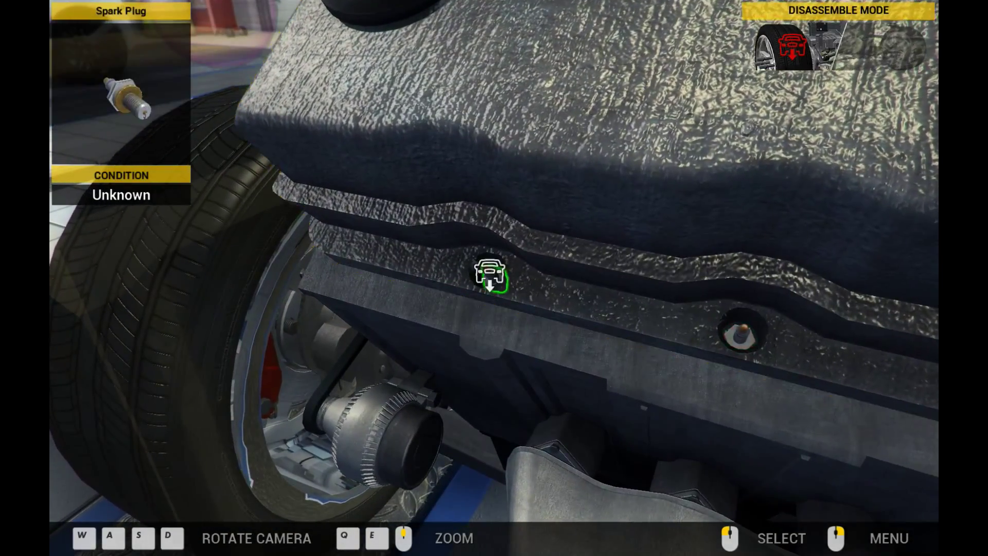
{"action": "left_click", "coordinate": [494, 281]}
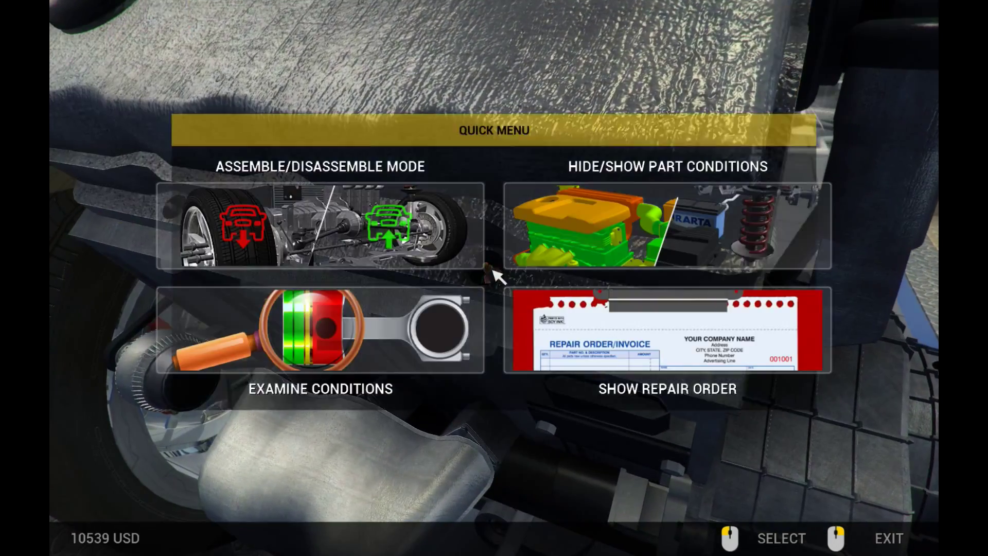
Switch to Examine Conditions and inspect the front cylinder head (95%) and a spark plug hole
{"action": "left_click", "coordinate": [312, 329]}
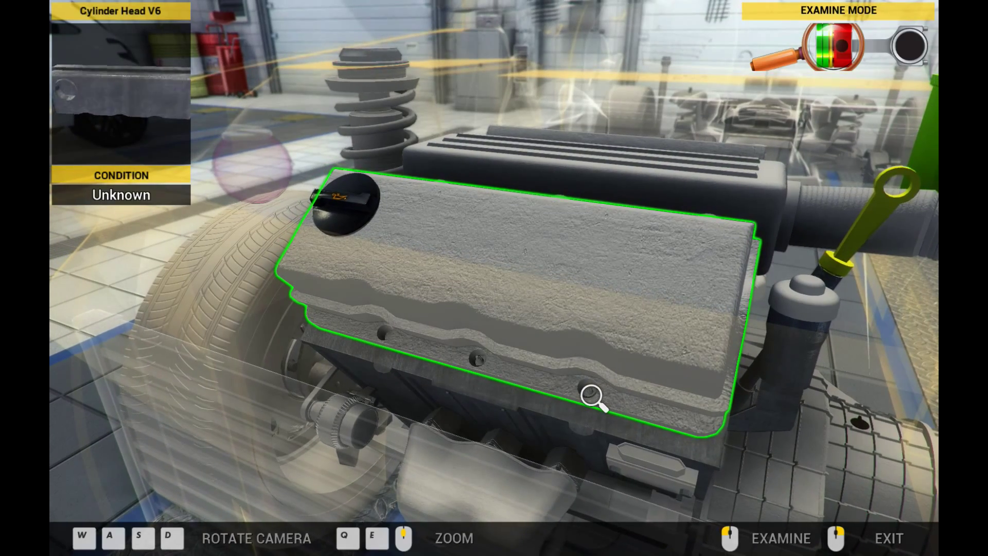
{"action": "left_click", "coordinate": [593, 401]}
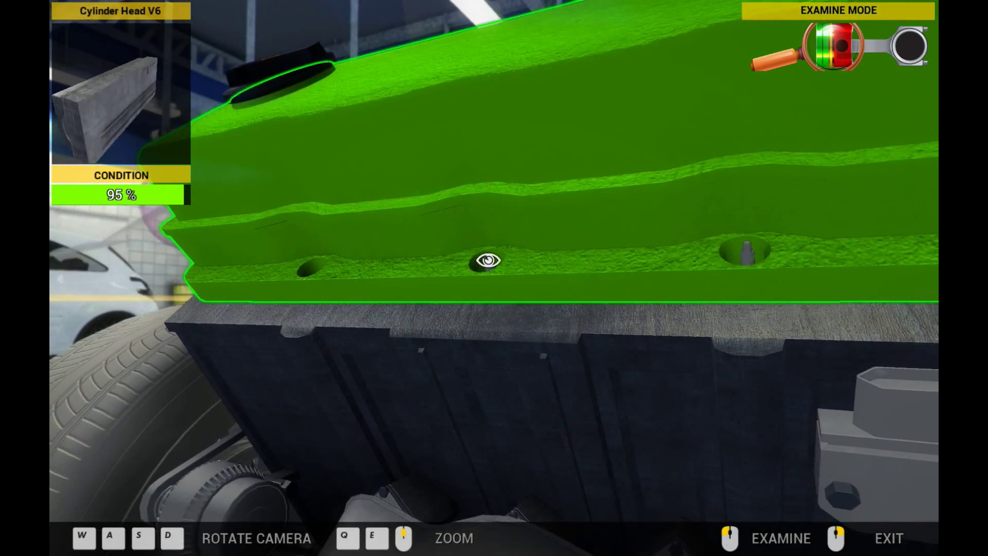
{"action": "left_click", "coordinate": [485, 264]}
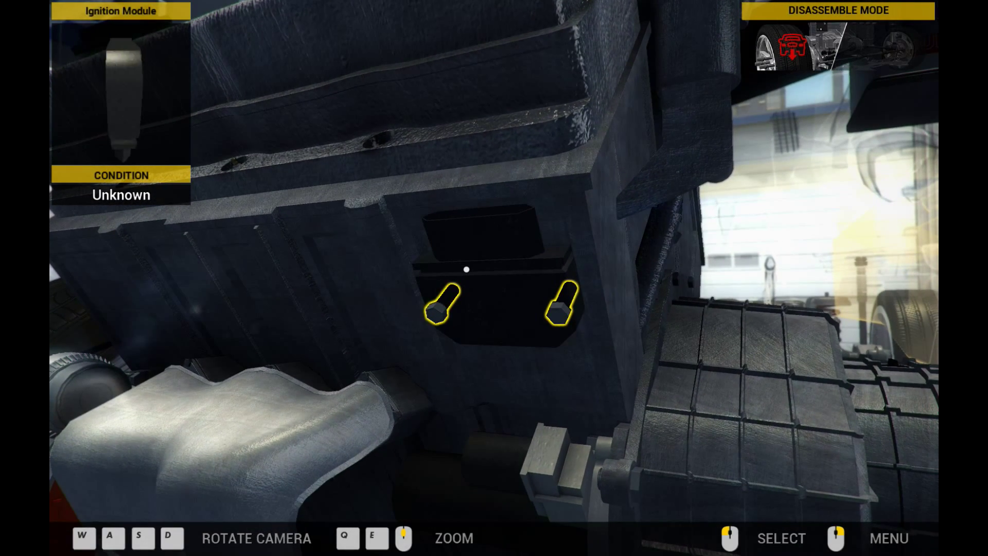
Unscrew the ignition module's two bolts and remove the module
{"action": "left_click", "coordinate": [441, 309]}
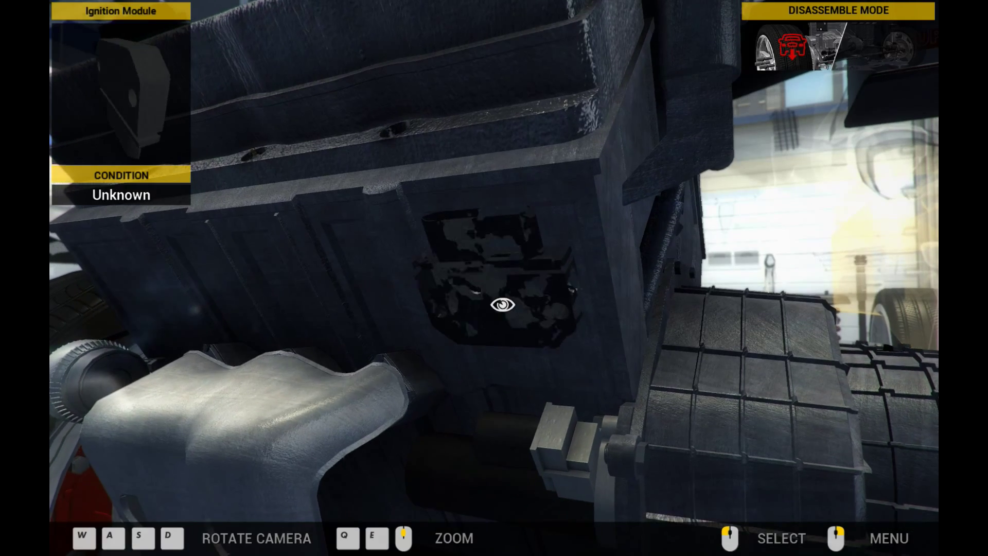
{"action": "left_click", "coordinate": [501, 309]}
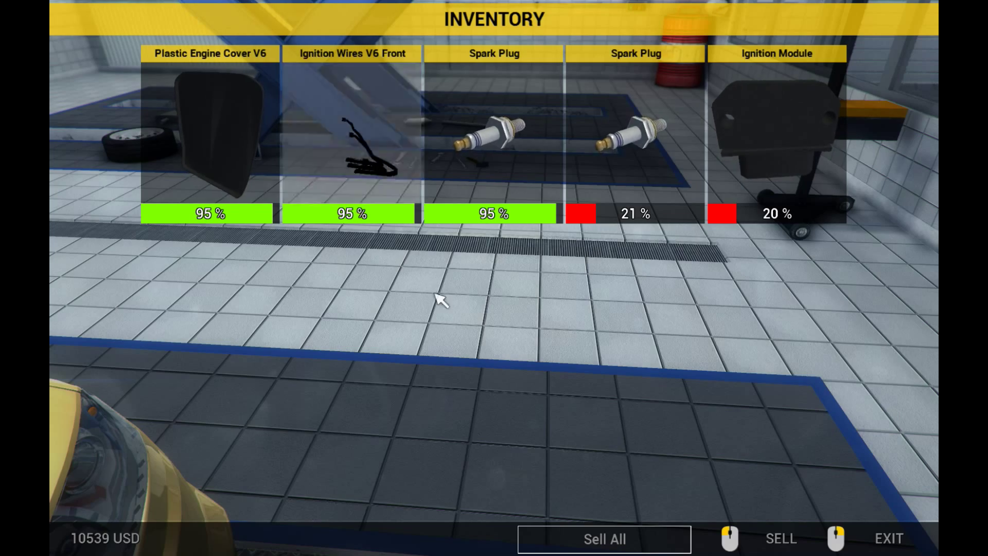
Exit the inventory after noting the 21% spark plug and 20% ignition module
{"action": "left_click", "coordinate": [887, 539]}
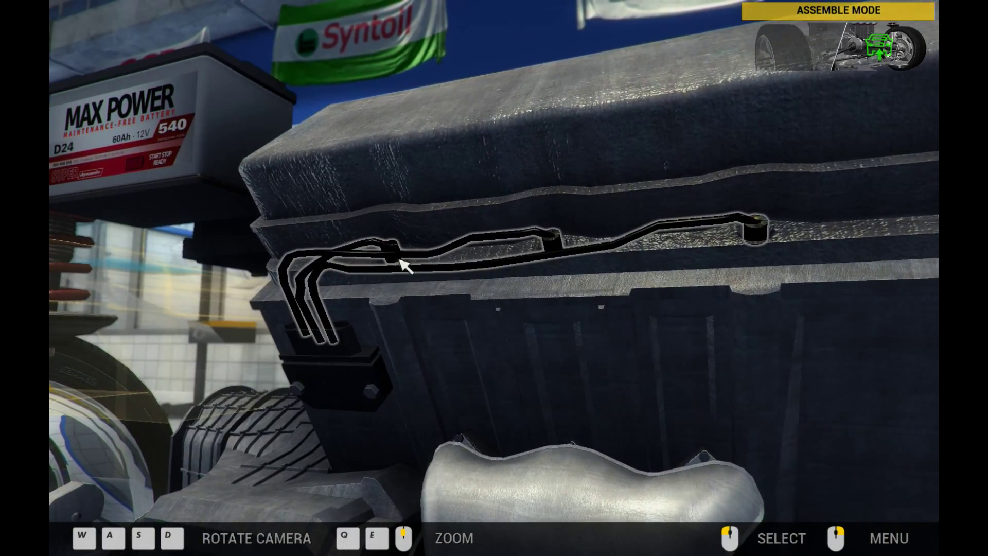
Remove the rear ignition wires, unbolt the rear ignition module and pull a rear spark plug
{"action": "left_click", "coordinate": [400, 263]}
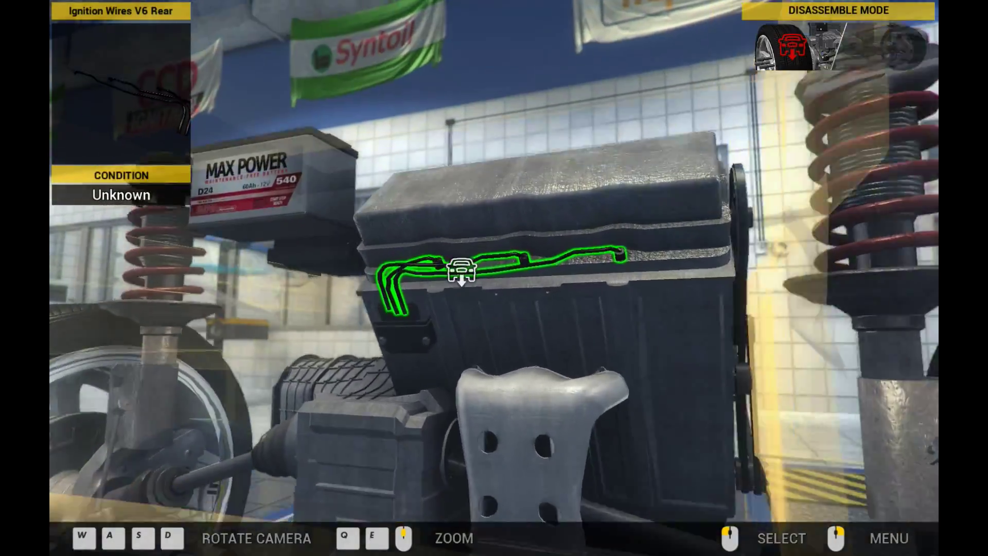
{"action": "left_click", "coordinate": [459, 272]}
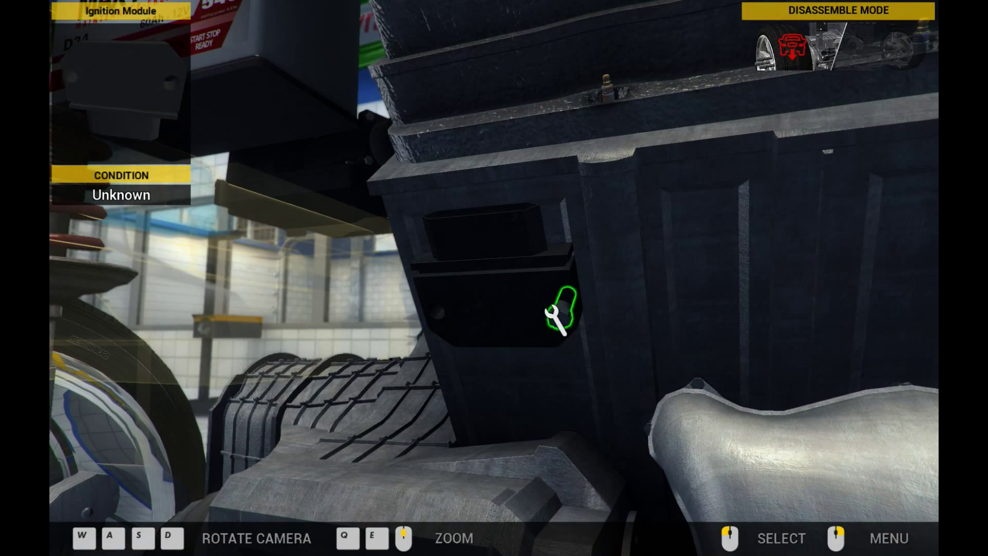
{"action": "left_click", "coordinate": [564, 316]}
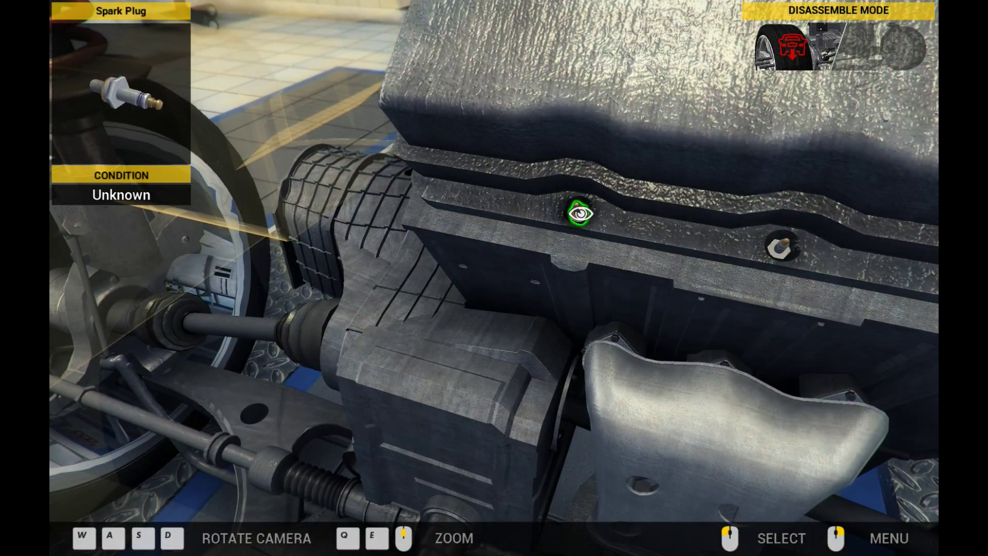
{"action": "left_click", "coordinate": [581, 216]}
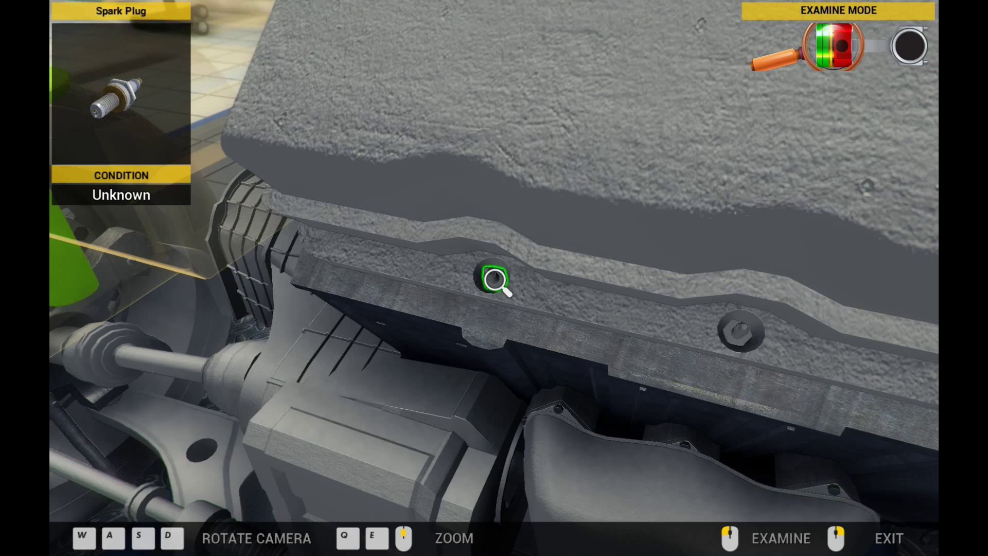
Examine two rear spark plugs and the rear Cylinder Head V6, revealing a worn plug
{"action": "left_click", "coordinate": [495, 281]}
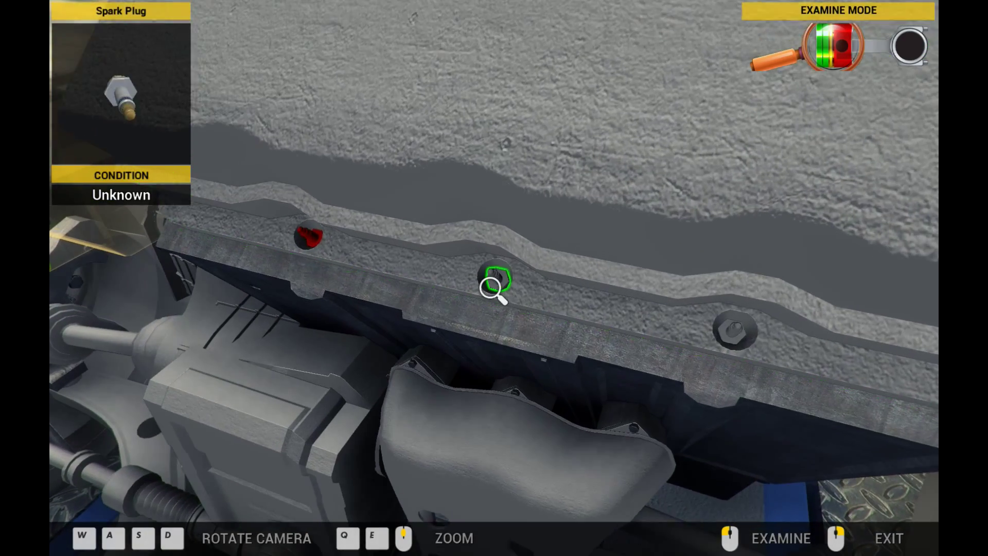
{"action": "left_click", "coordinate": [494, 278]}
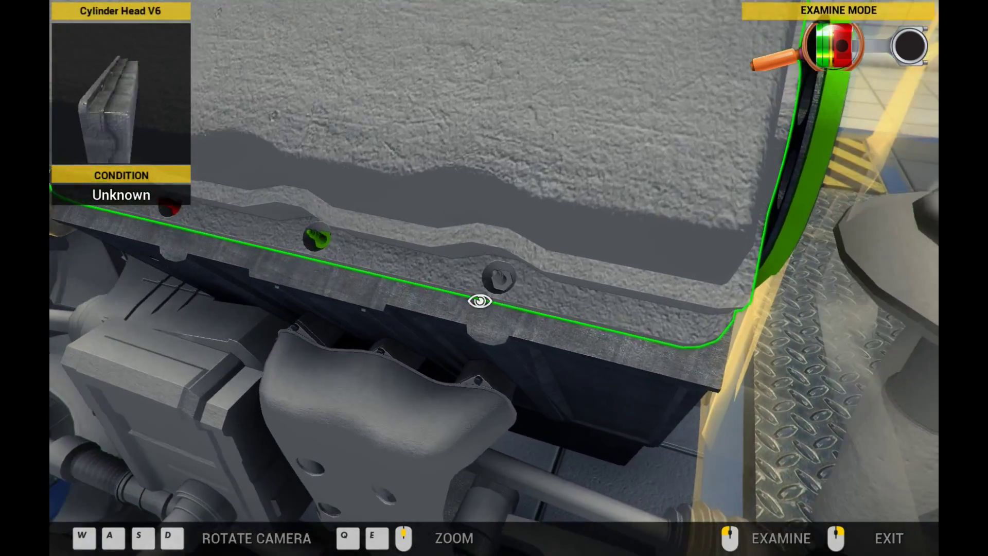
{"action": "left_click", "coordinate": [478, 303]}
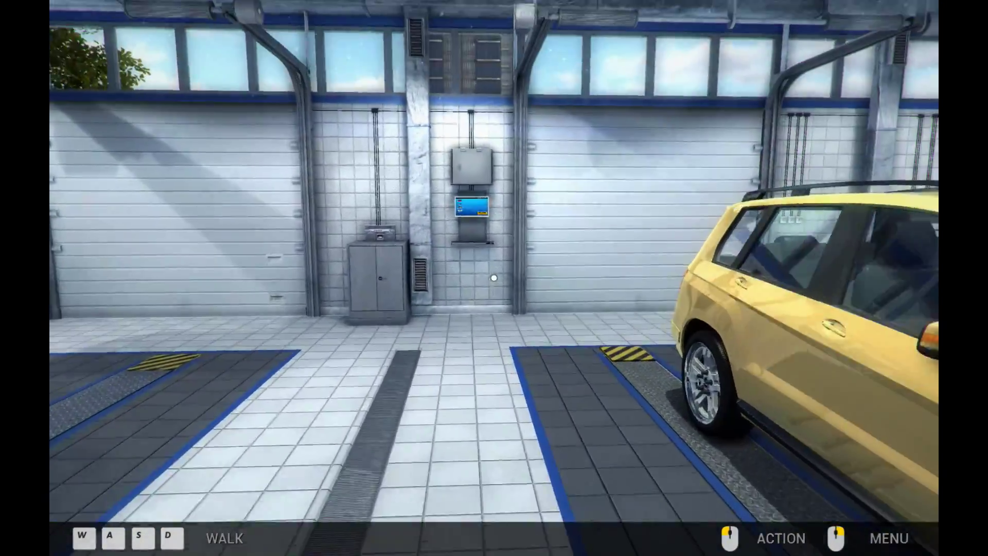
Start using the wall-mounted garage computer
{"action": "left_click", "coordinate": [469, 210]}
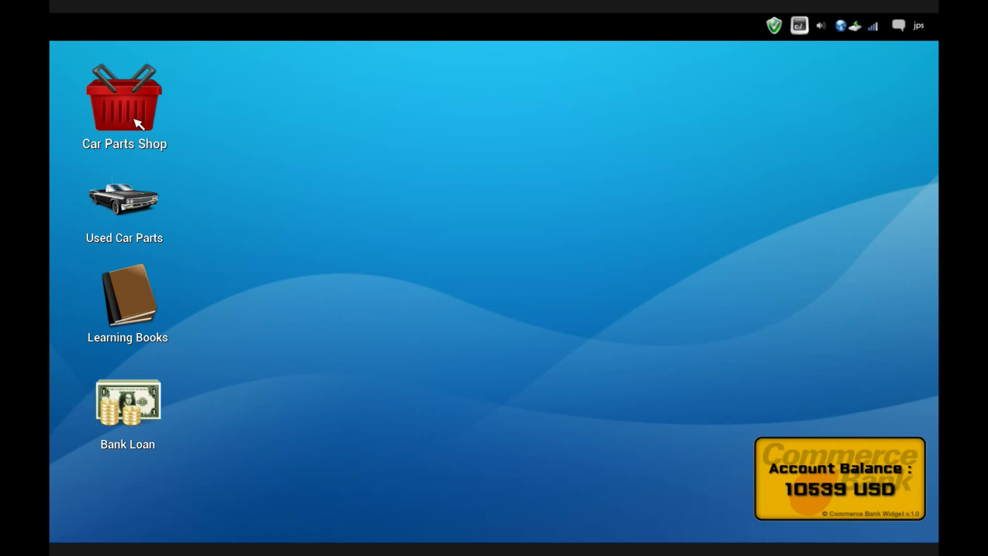
Browse the Car Parts Shop list down to the Spark Plug priced 30 USD
{"action": "double_click", "coordinate": [123, 98]}
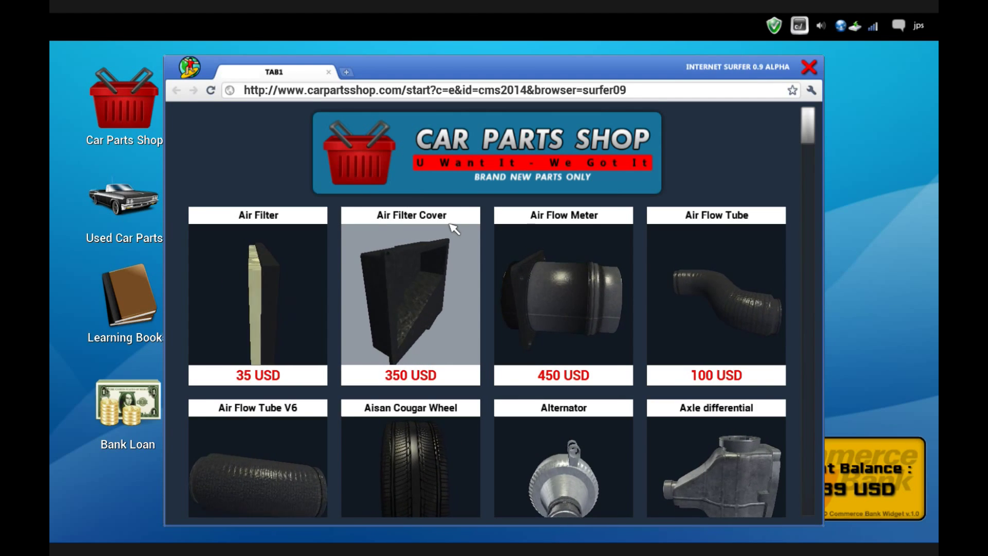
{"action": "scroll", "scroll_direction": "down", "scroll_amount": 3}
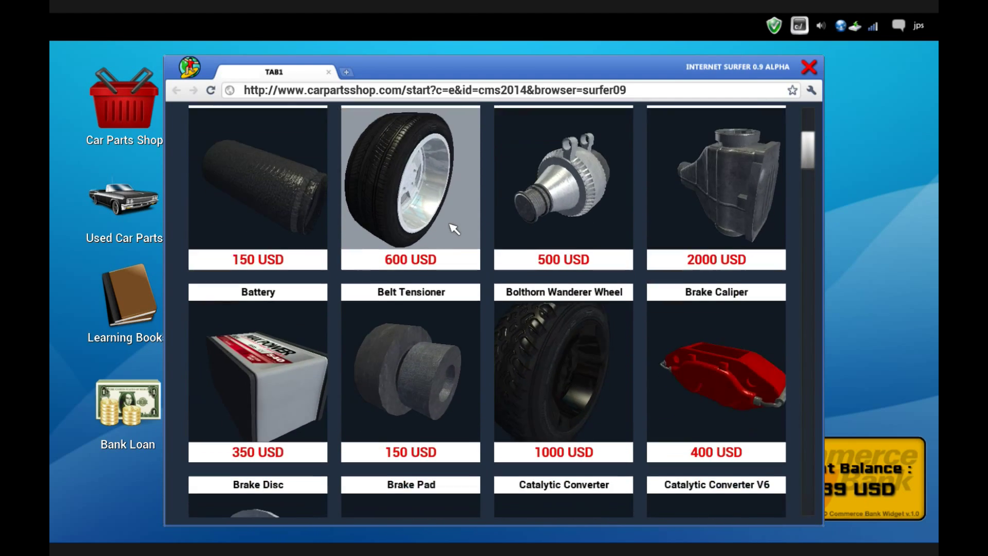
{"action": "scroll", "scroll_direction": "down", "scroll_amount": 3}
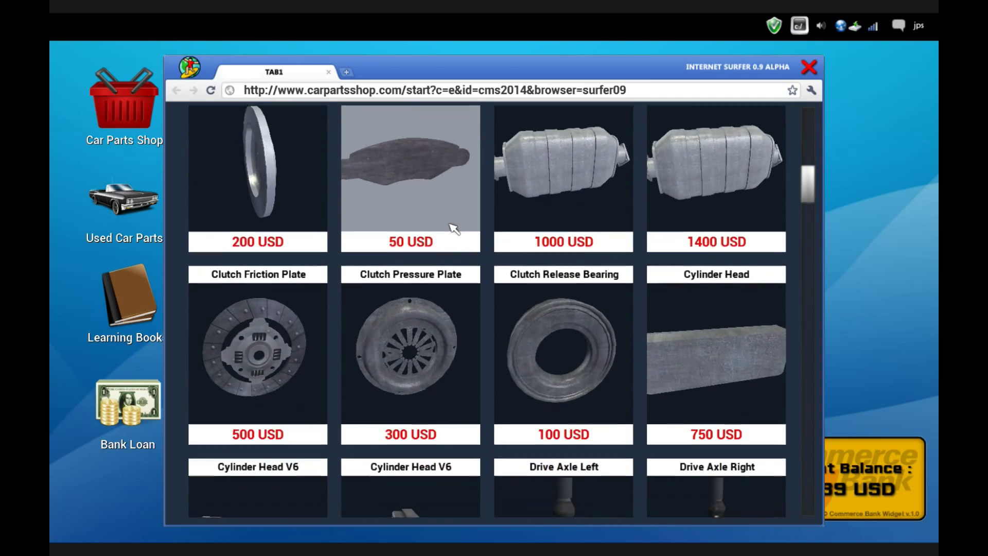
{"action": "scroll", "scroll_direction": "down", "scroll_amount": 3}
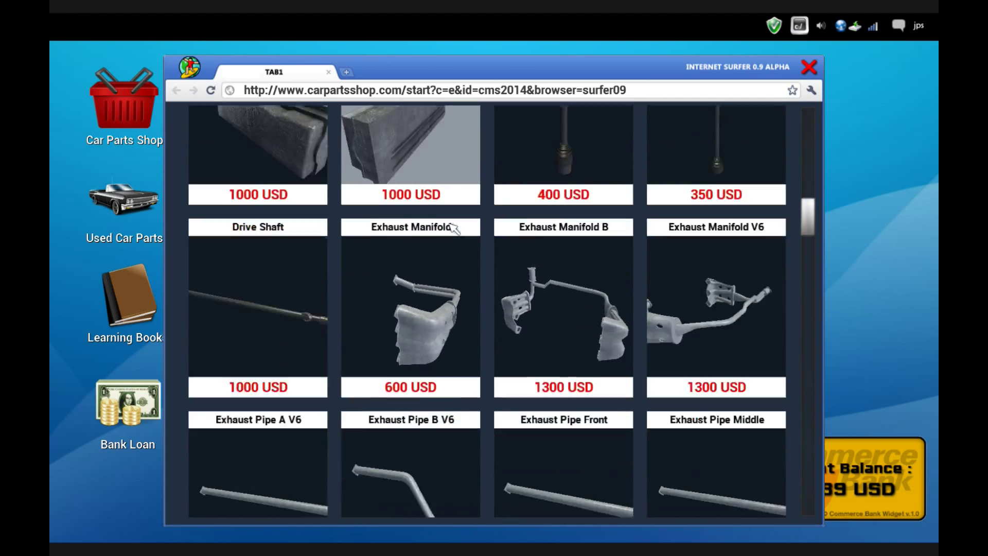
{"action": "scroll", "scroll_direction": "down", "scroll_amount": 3}
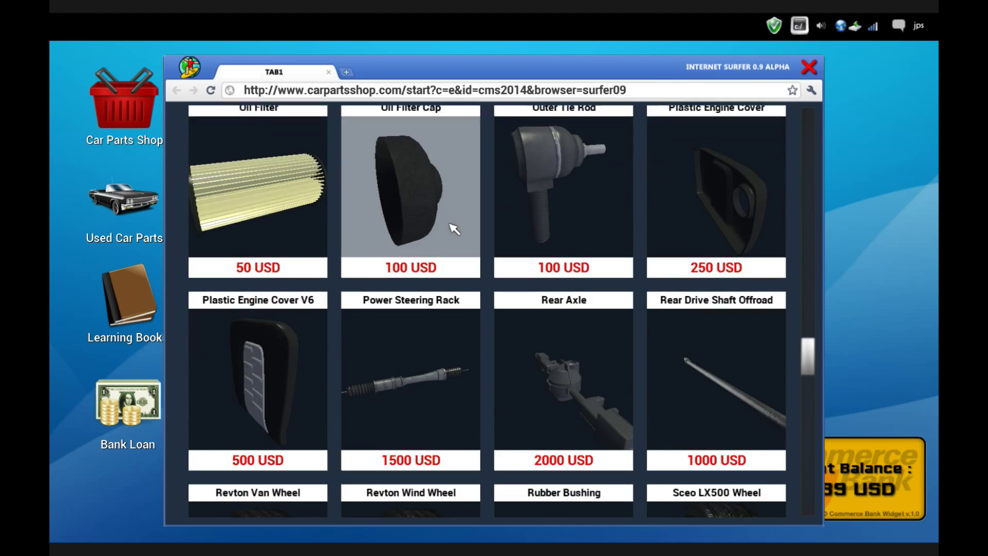
{"action": "scroll", "scroll_direction": "down", "scroll_amount": 3}
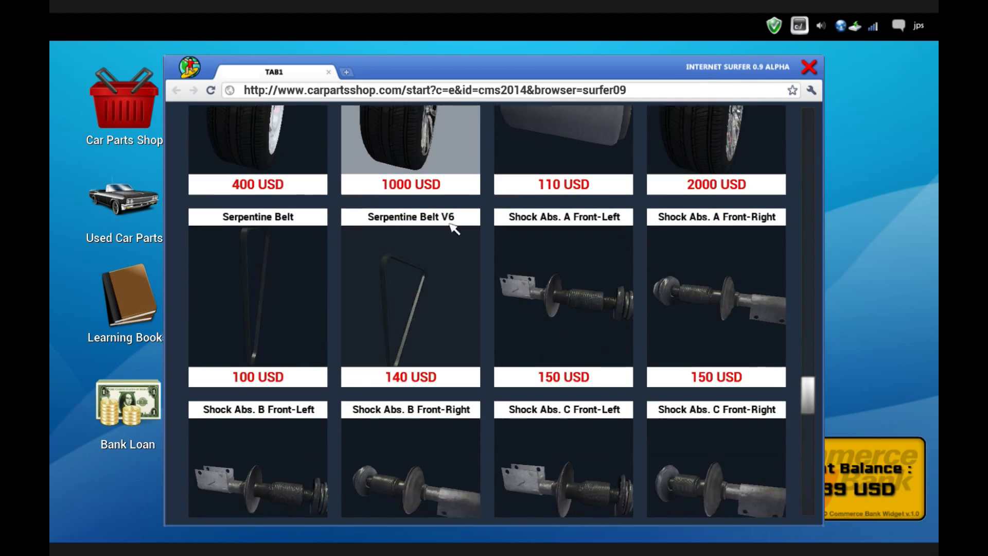
{"action": "scroll", "scroll_direction": "down", "scroll_amount": 3}
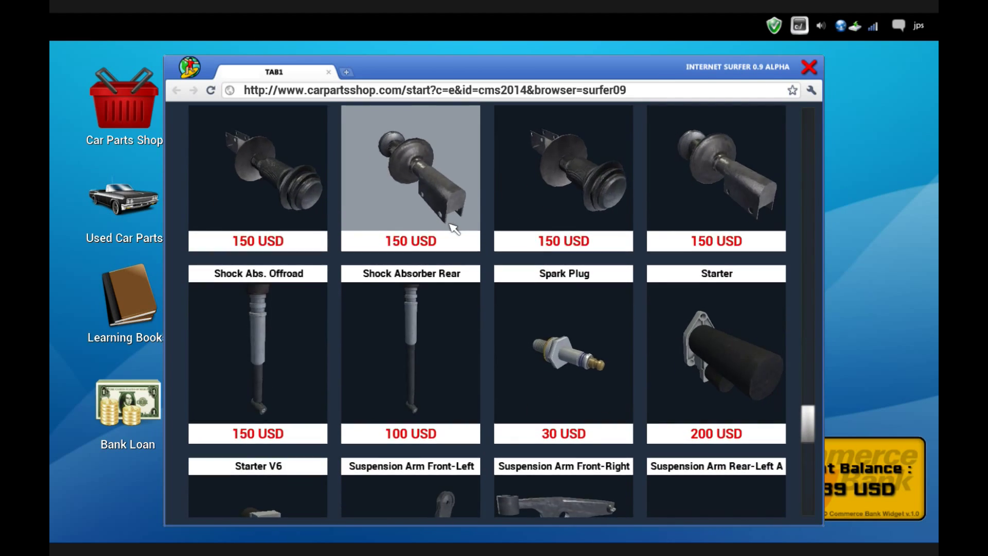
{"action": "scroll", "scroll_direction": "down", "scroll_amount": 3}
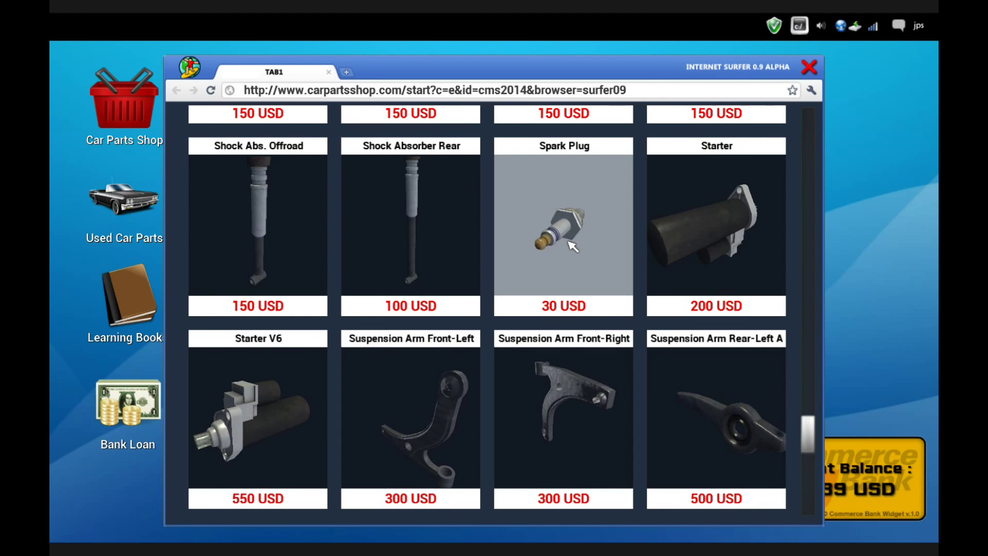
{"action": "scroll", "scroll_direction": "down", "scroll_amount": 3}
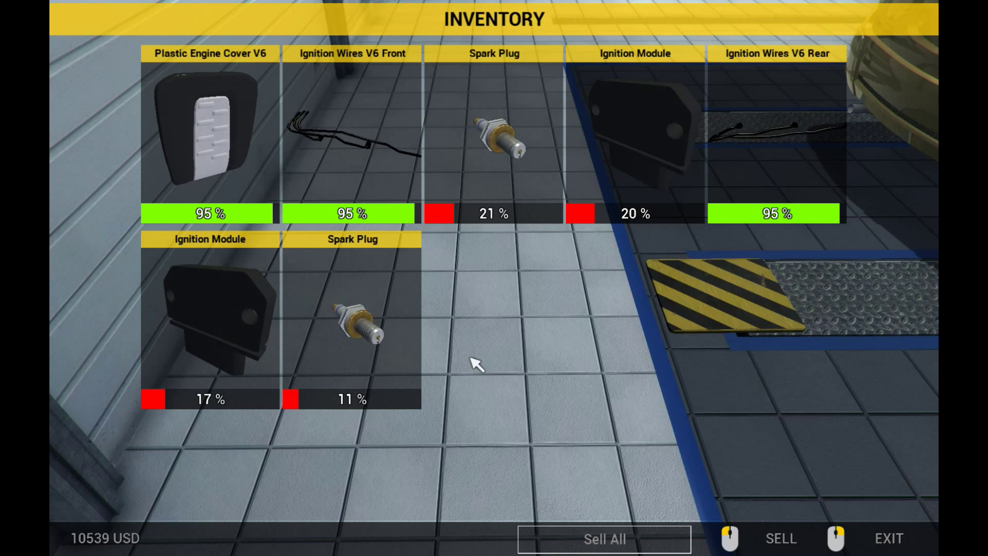
Leave the car and bring up the online Car Parts Shop on the garage computer
{"action": "left_click", "coordinate": [889, 539]}
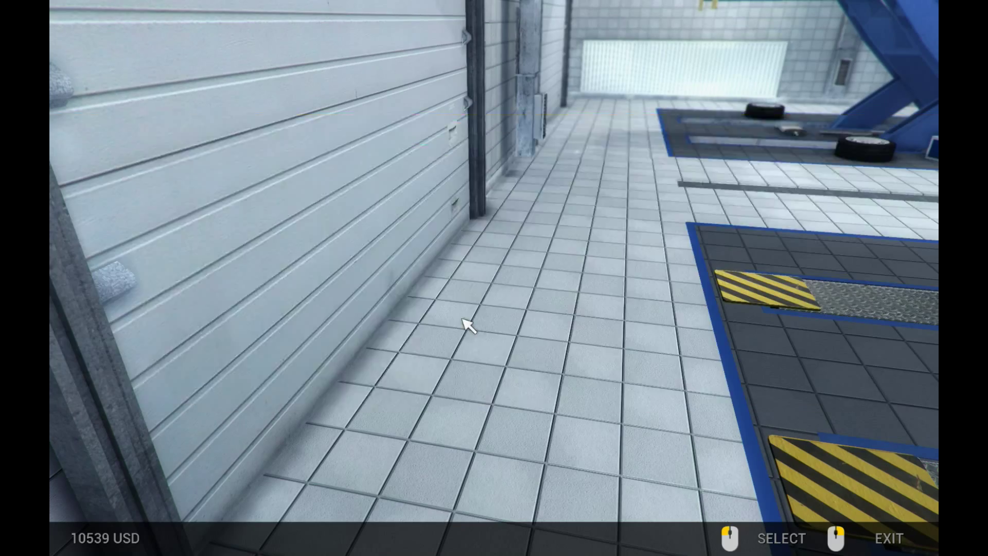
{"action": "left_click", "coordinate": [778, 539]}
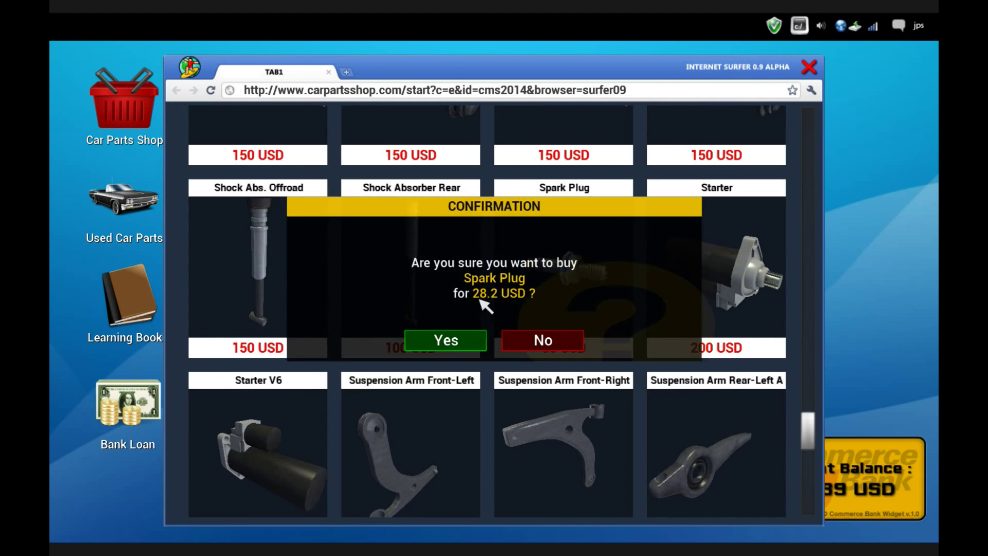
Confirm buying the Spark Plug, then select and buy the Ignition Module
{"action": "left_click", "coordinate": [445, 339]}
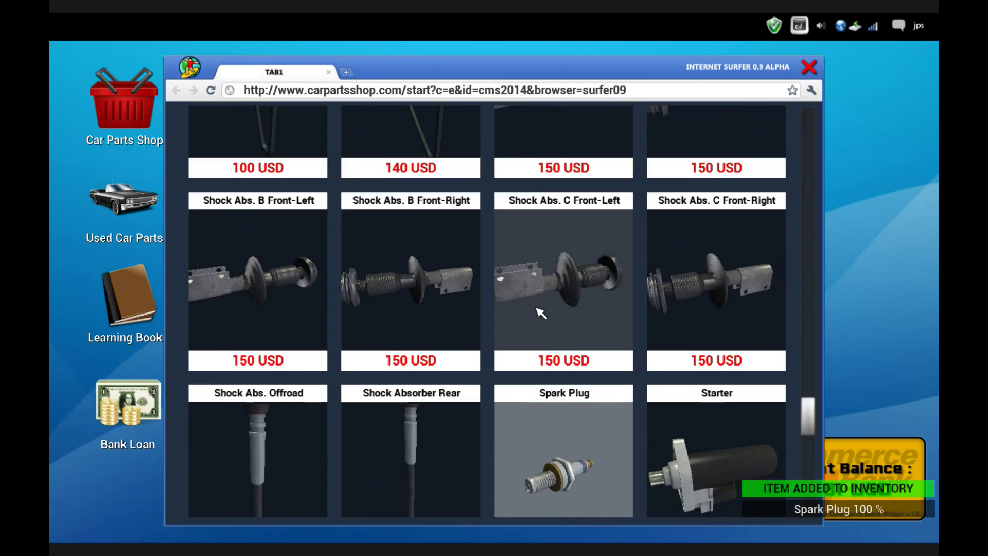
{"action": "scroll", "scroll_direction": "down", "scroll_amount": 3}
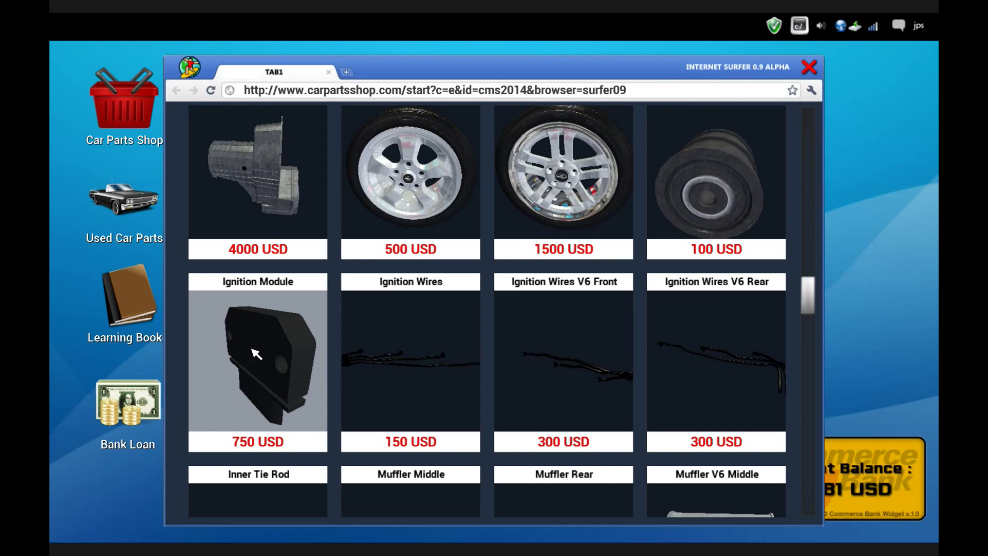
{"action": "left_click", "coordinate": [258, 358]}
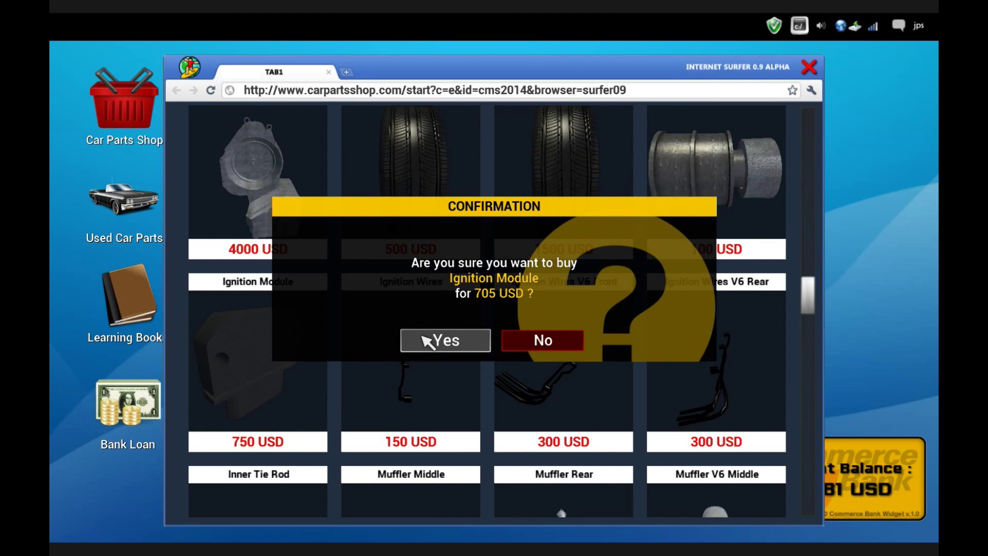
{"action": "left_click", "coordinate": [445, 340]}
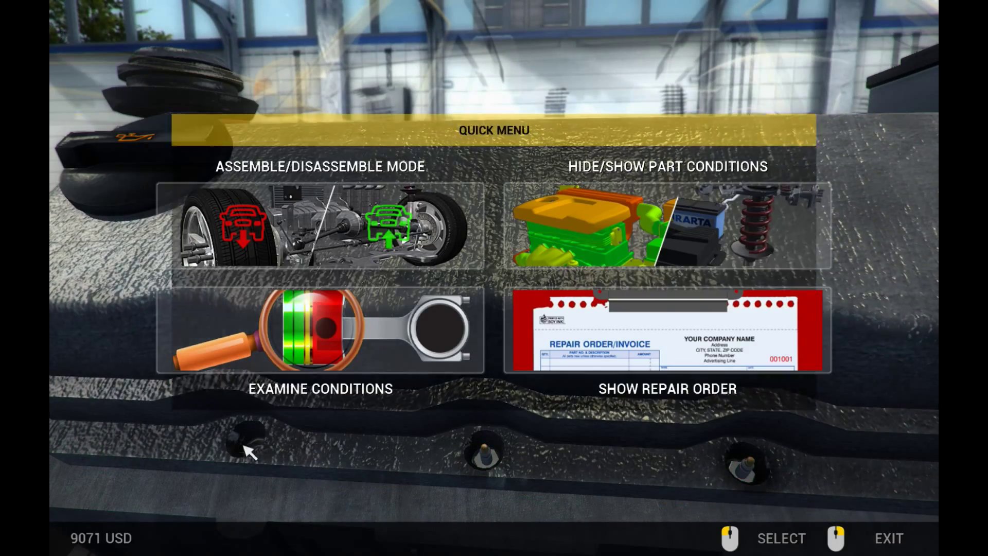
In Assemble mode, bolt the part back on and mount the Plastic Engine Cover V6
{"action": "left_click", "coordinate": [319, 226]}
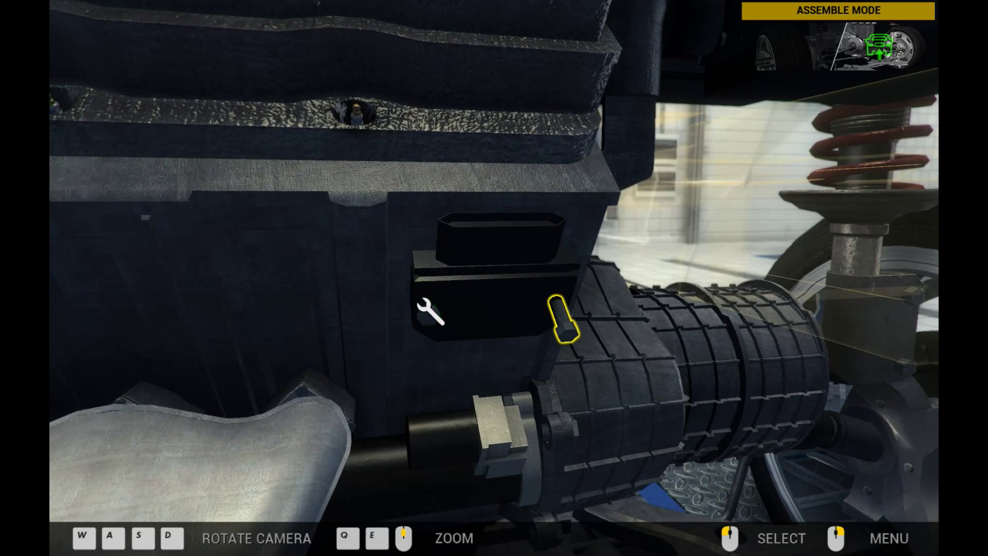
{"action": "left_click", "coordinate": [561, 321]}
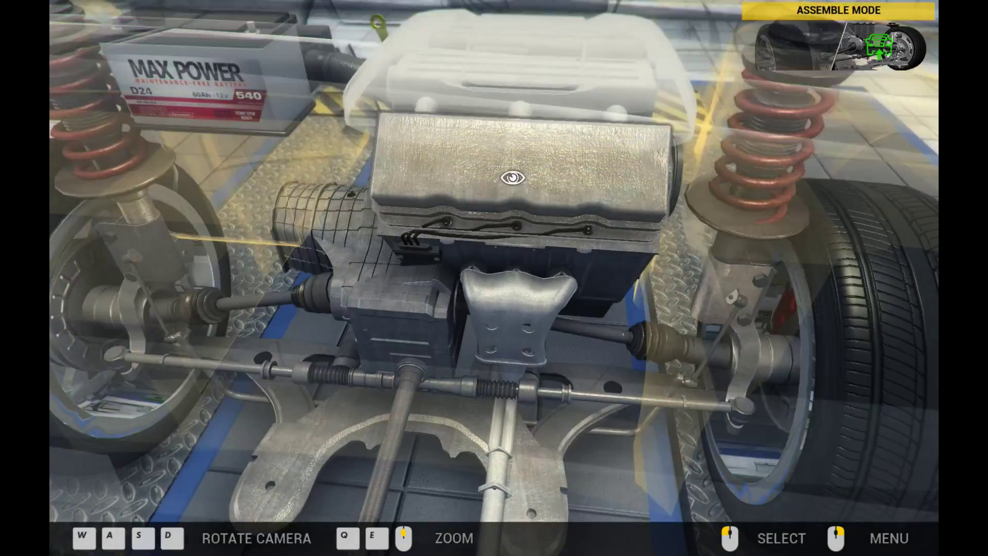
{"action": "left_click", "coordinate": [510, 179]}
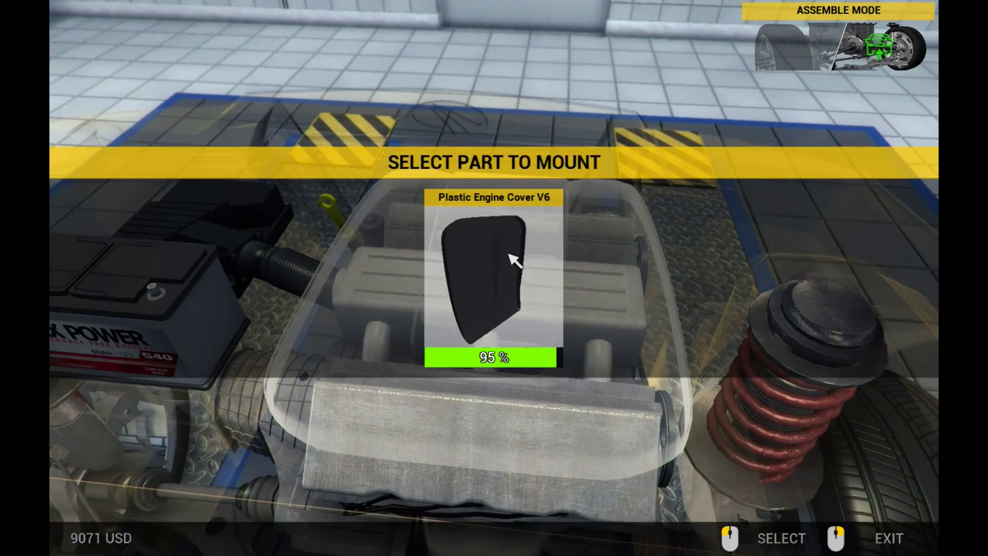
{"action": "left_click", "coordinate": [482, 274]}
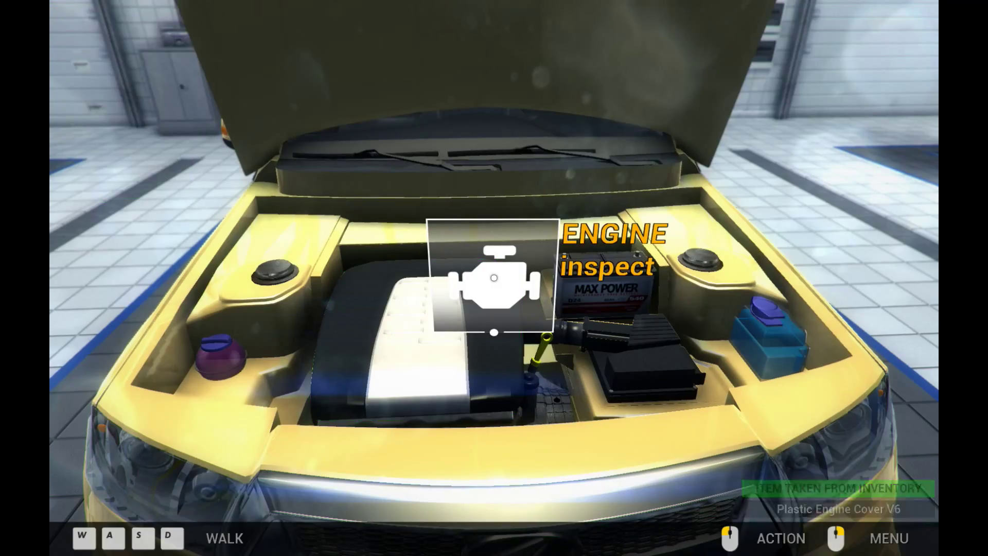
Check the inventory of removed parts via the quick menu, then resume Disassemble mode
{"action": "left_click", "coordinate": [892, 539]}
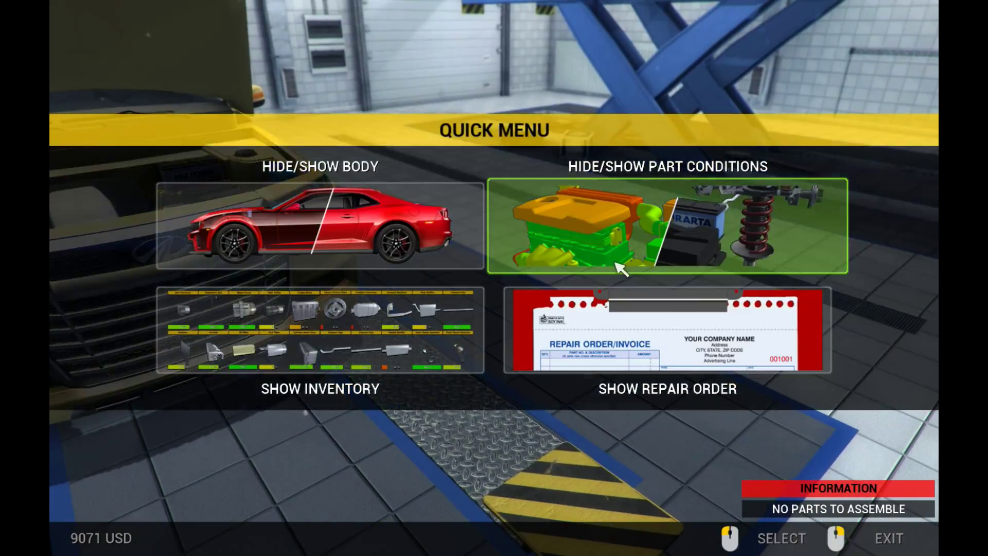
{"action": "left_click", "coordinate": [663, 338]}
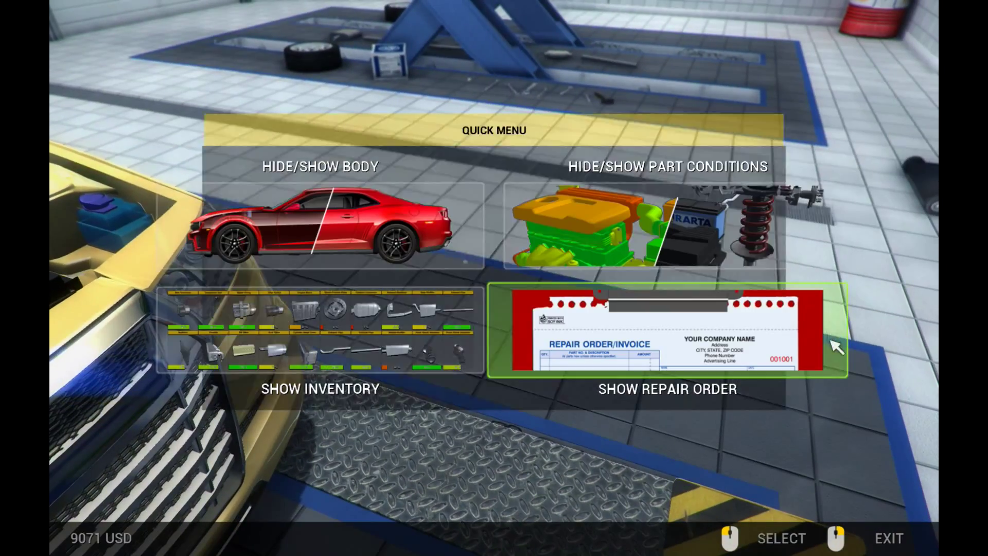
{"action": "left_click", "coordinate": [663, 332]}
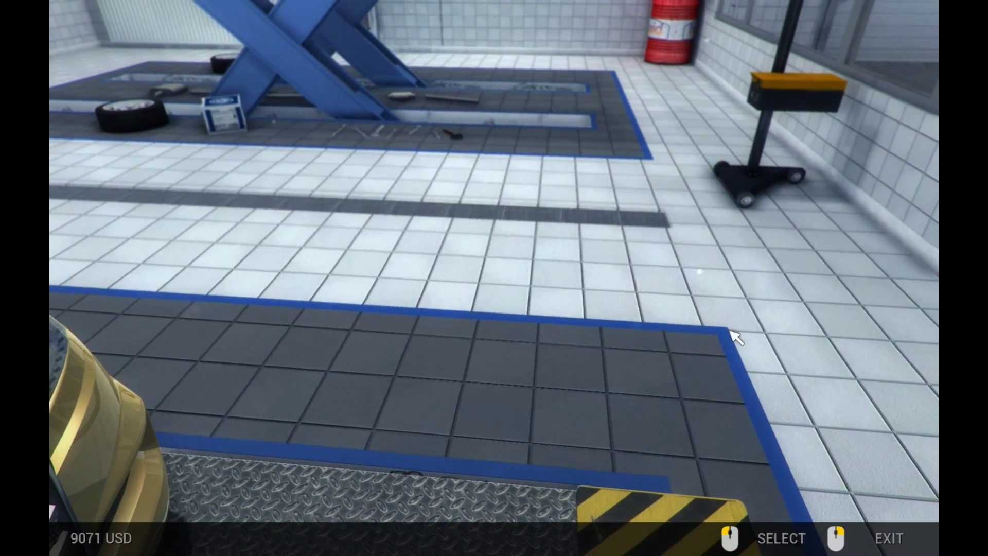
{"action": "left_click", "coordinate": [780, 537]}
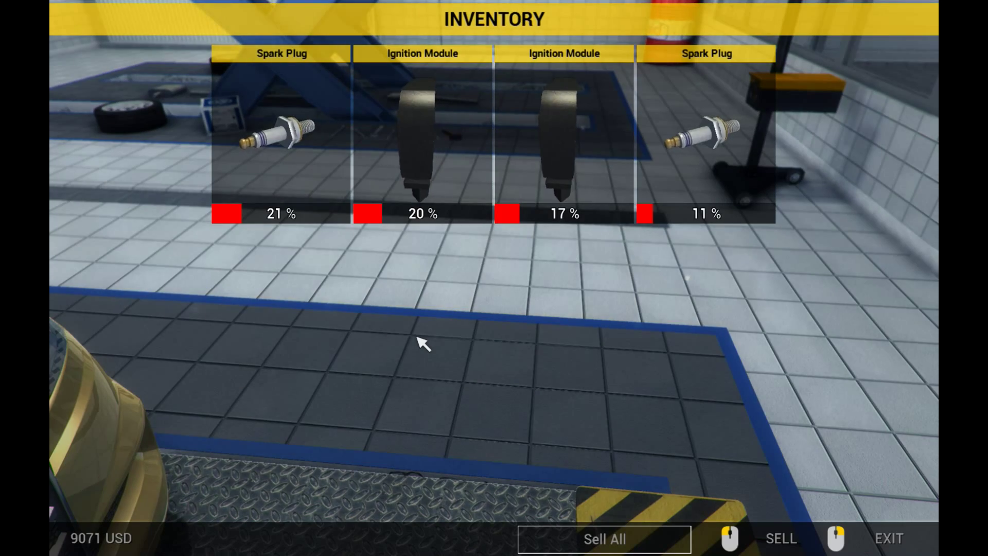
{"action": "left_click", "coordinate": [890, 538]}
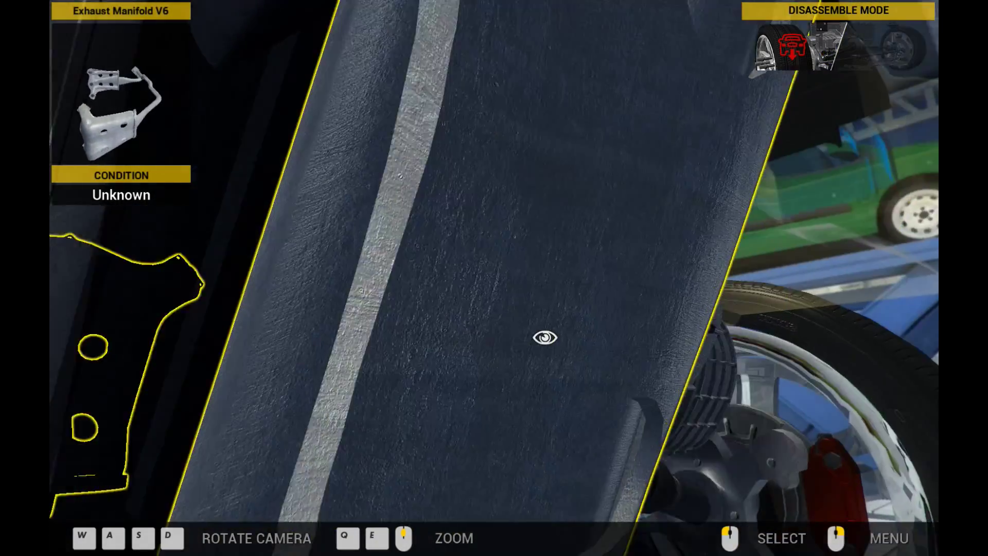
In Disassemble mode, remove the Serpentine Belt V6 and alternator into the inventory
{"action": "left_click", "coordinate": [838, 537]}
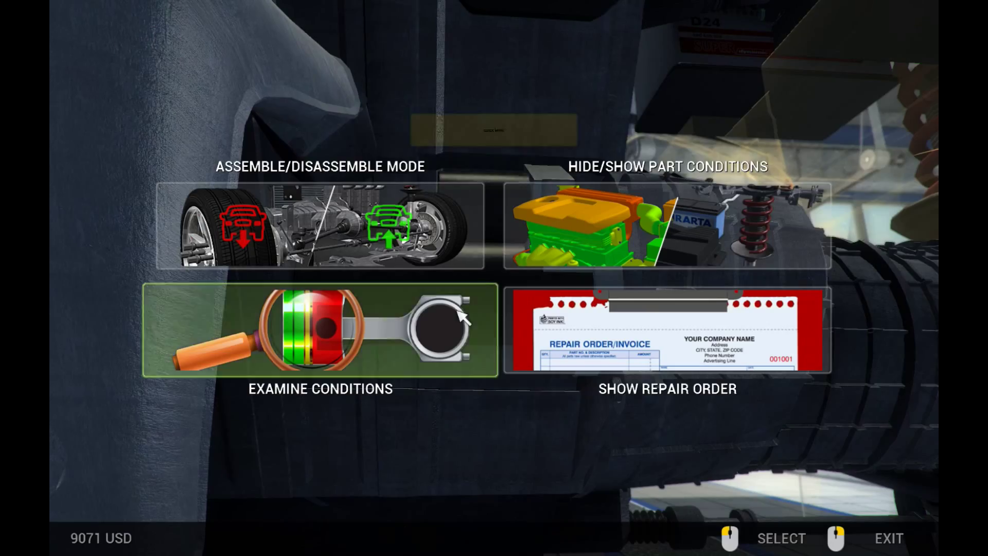
{"action": "left_click", "coordinate": [319, 334]}
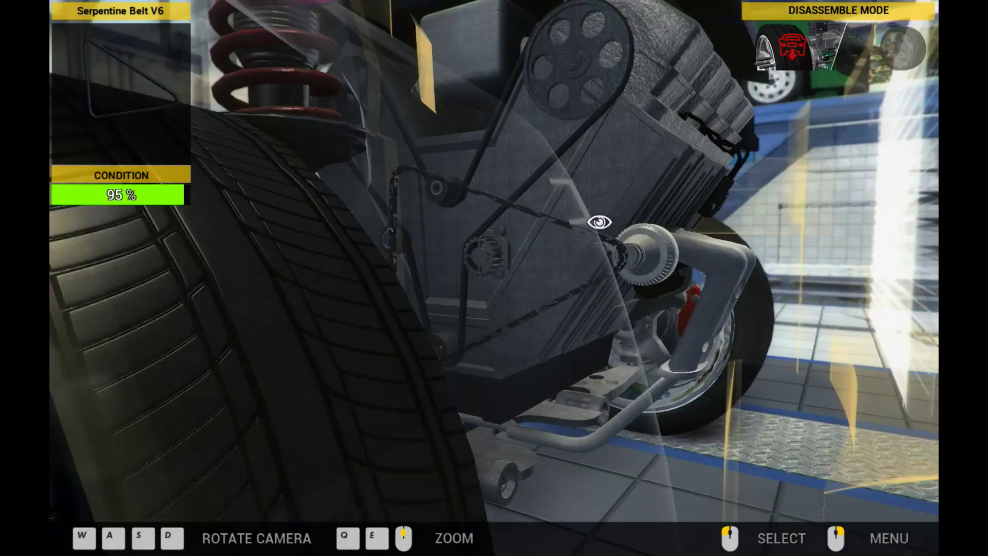
{"action": "left_click", "coordinate": [599, 222]}
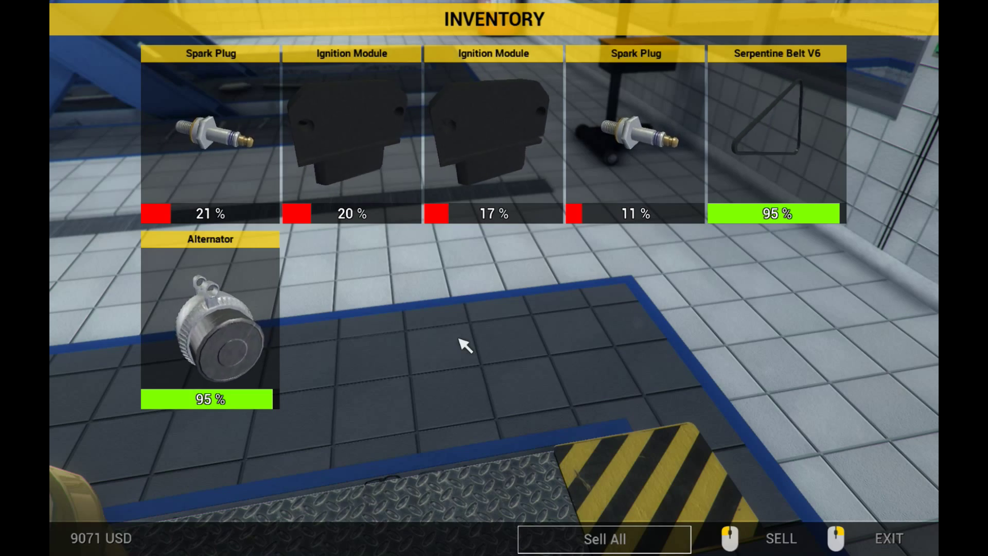
{"action": "left_click", "coordinate": [892, 540]}
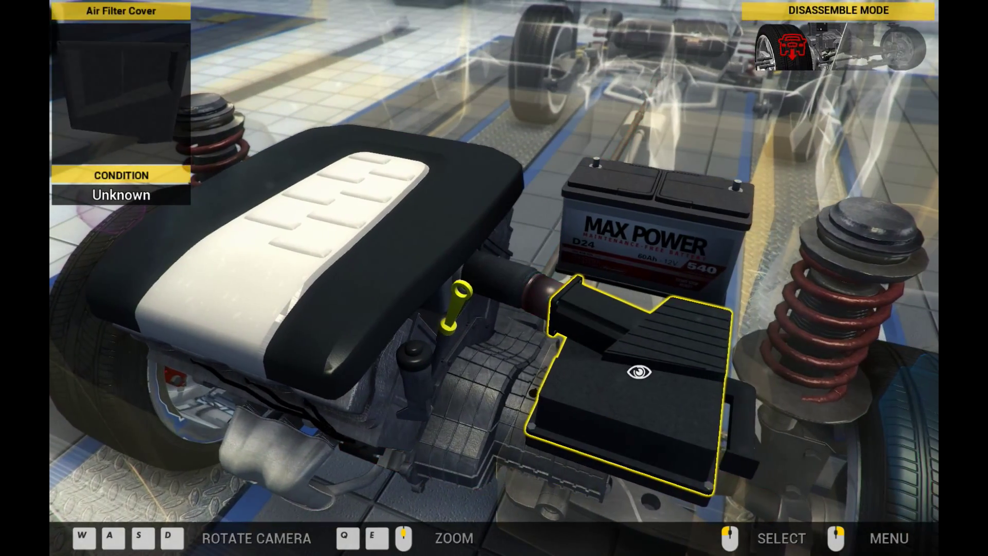
Unscrew the Air Flow Meter, remove the Air Filter Cover and examine the air filter at 95%
{"action": "left_click", "coordinate": [891, 540]}
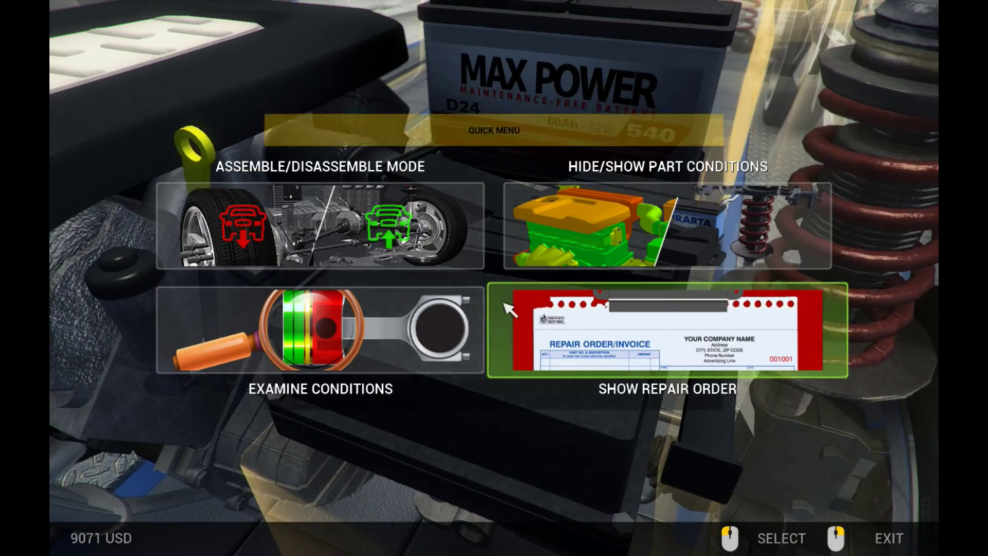
{"action": "left_click", "coordinate": [320, 225]}
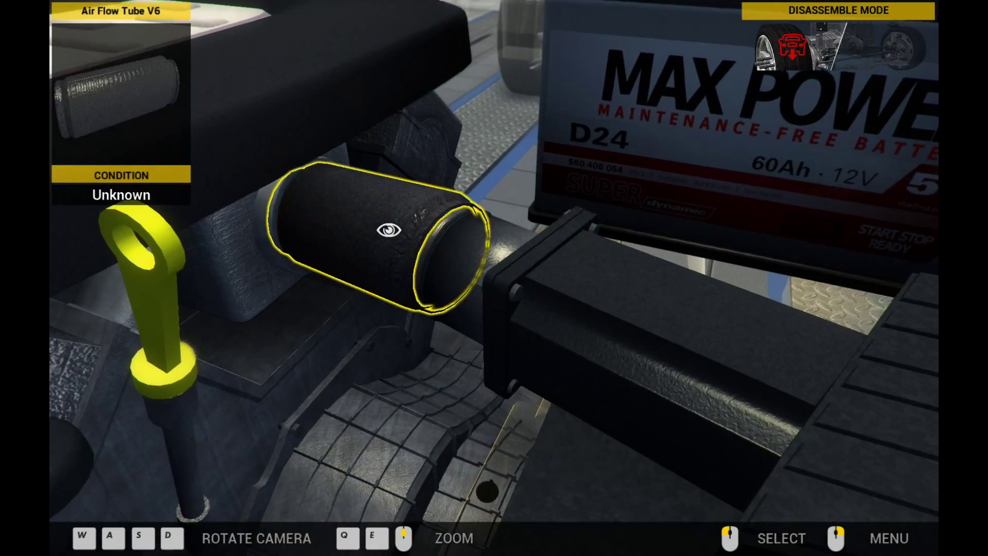
{"action": "left_click", "coordinate": [889, 539]}
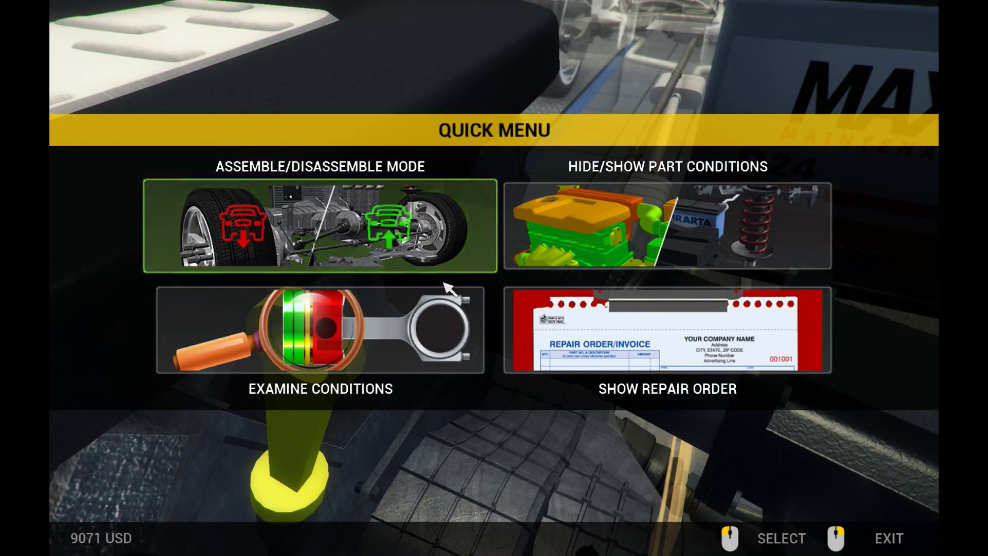
{"action": "left_click", "coordinate": [303, 225]}
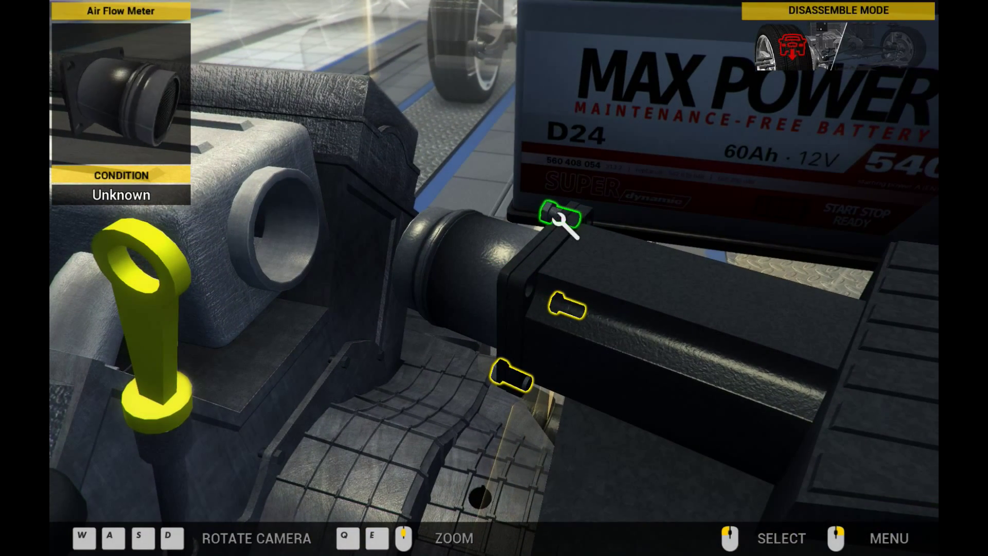
{"action": "left_click", "coordinate": [561, 216]}
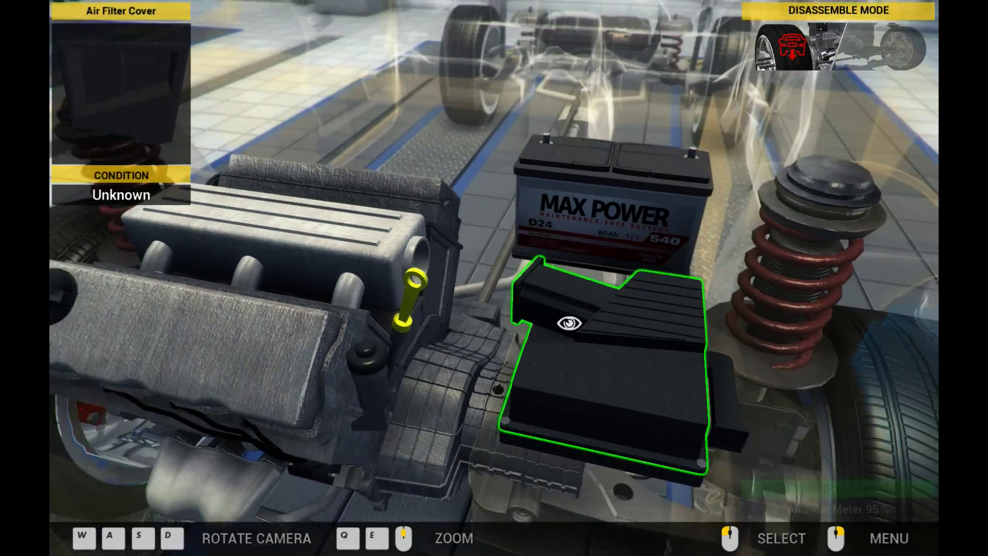
{"action": "left_click", "coordinate": [568, 323]}
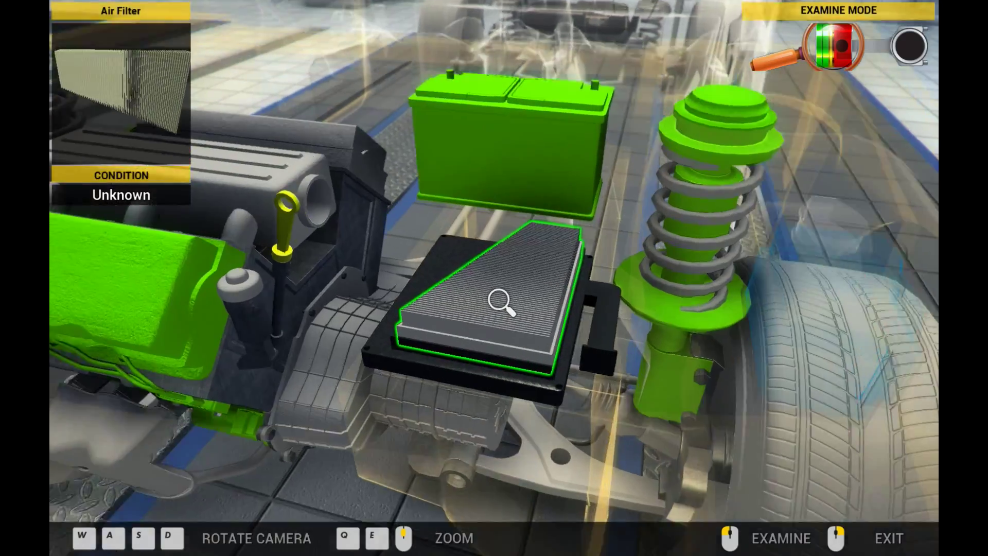
{"action": "left_click", "coordinate": [501, 307]}
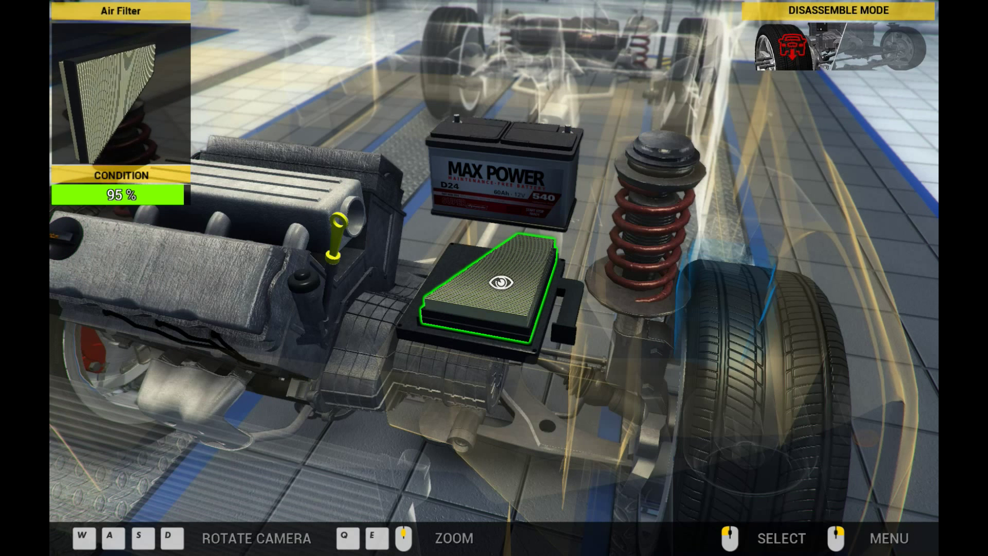
Check the repair order from the quick menu and move under the car in Disassemble Mode
{"action": "left_click", "coordinate": [889, 539]}
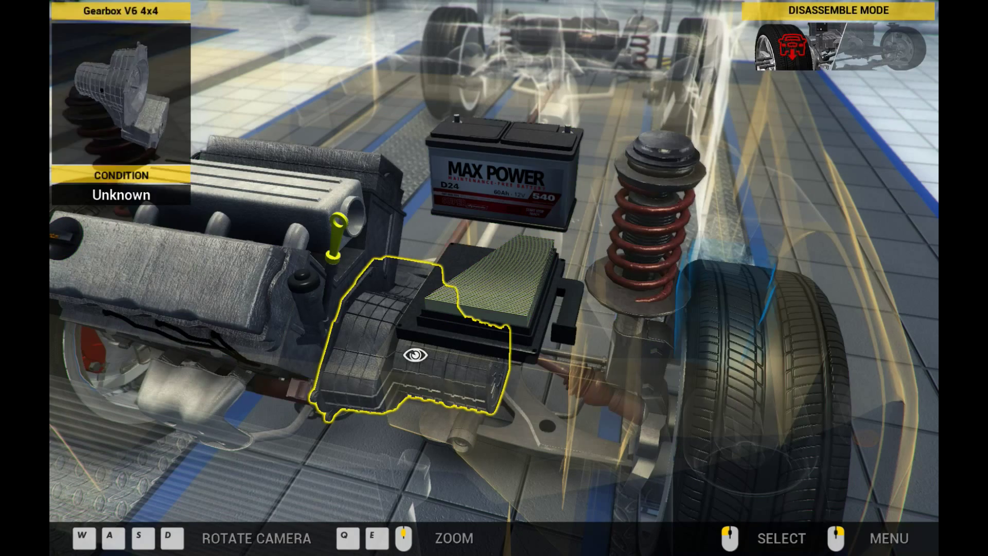
{"action": "left_click", "coordinate": [890, 538]}
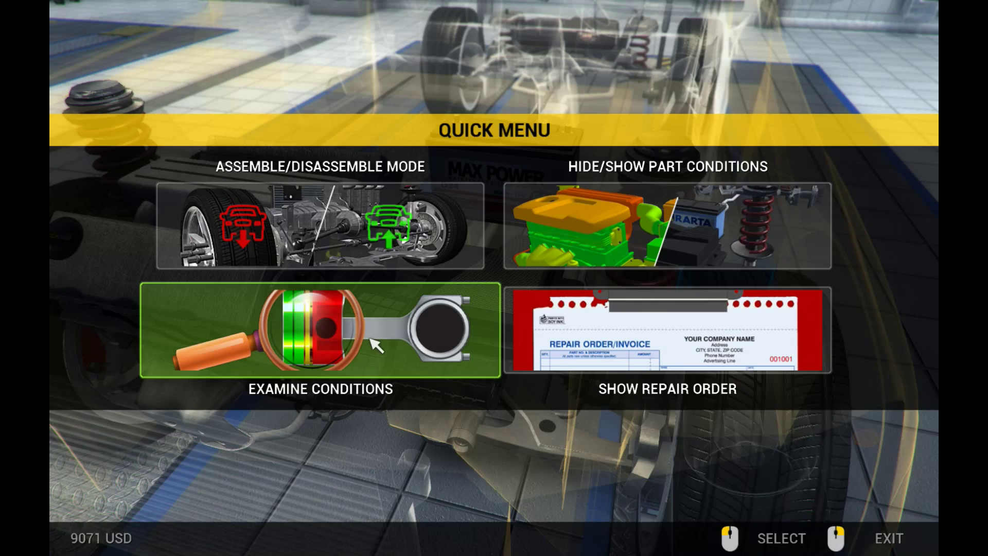
{"action": "left_click", "coordinate": [319, 330]}
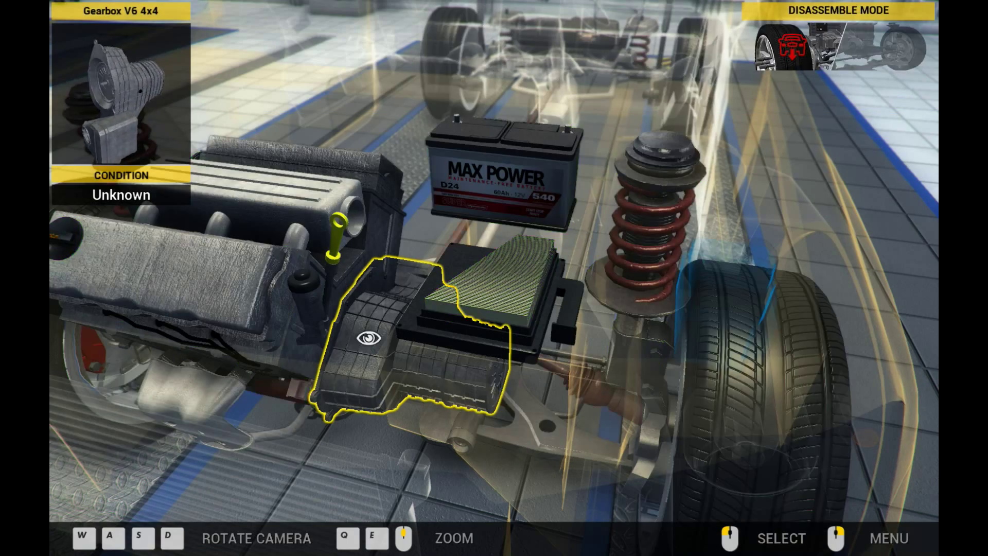
{"action": "left_click", "coordinate": [890, 539]}
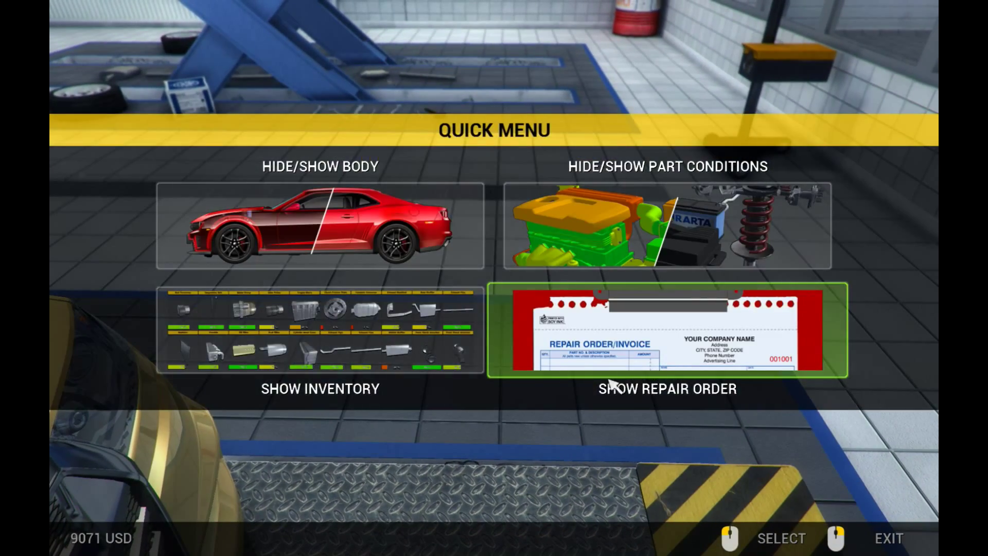
{"action": "left_click", "coordinate": [318, 388]}
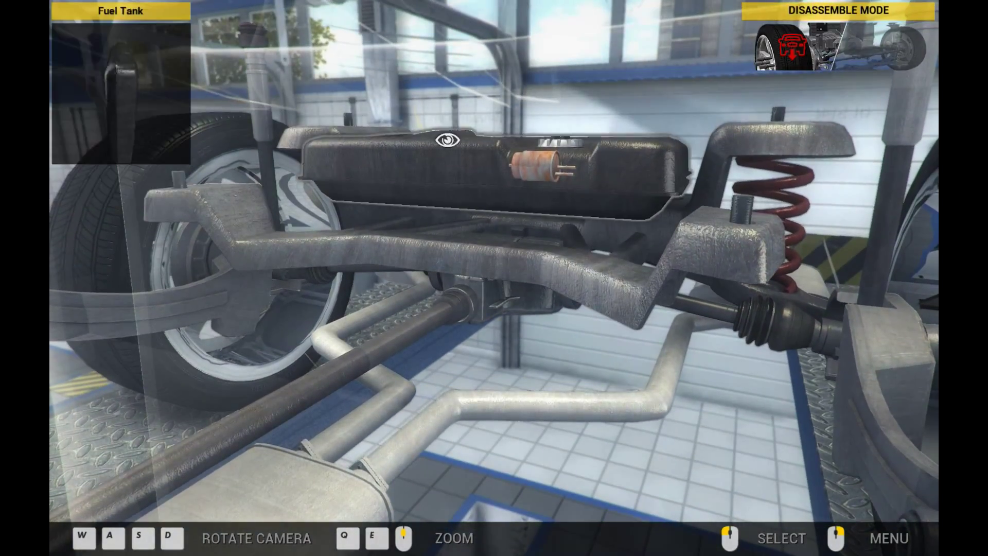
Examine the fuel filter at 17%, remove it and unscrew the fuel pump from the tank
{"action": "left_click", "coordinate": [891, 539]}
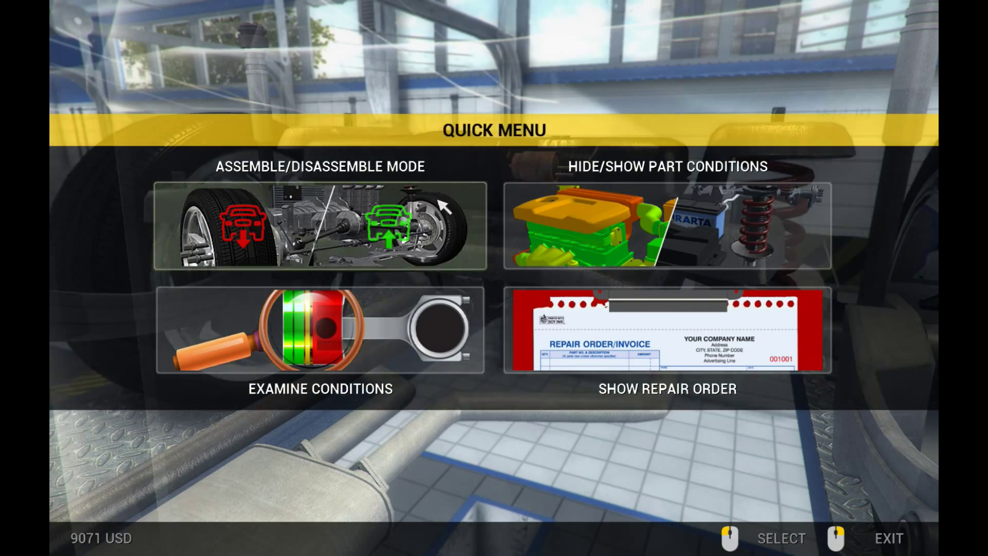
{"action": "left_click", "coordinate": [320, 336]}
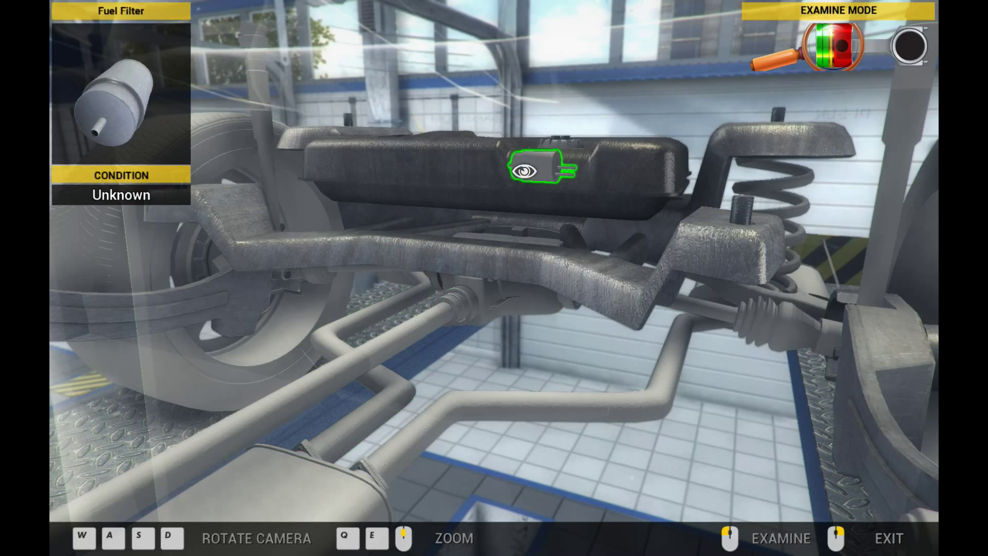
{"action": "left_click", "coordinate": [531, 170]}
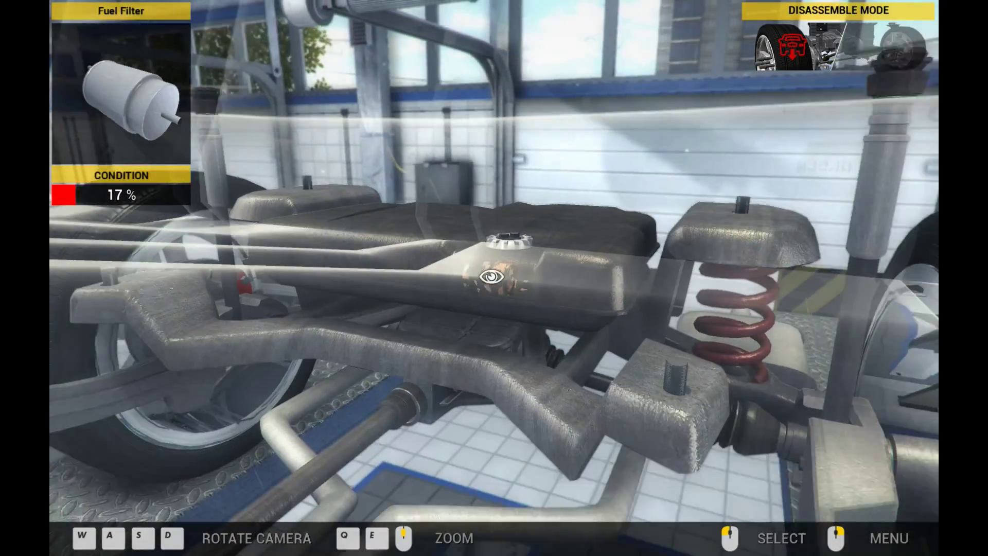
{"action": "left_click", "coordinate": [491, 284]}
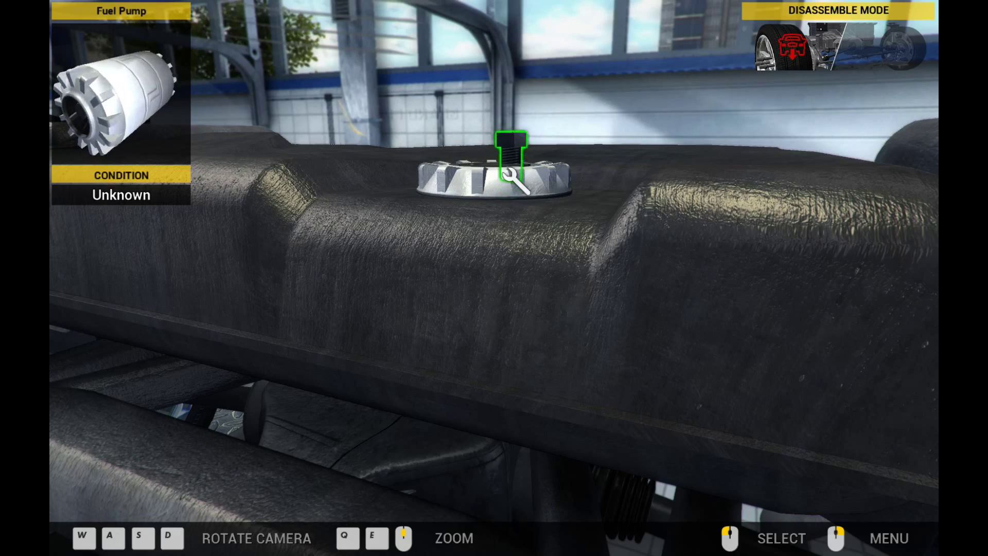
{"action": "left_click", "coordinate": [511, 164]}
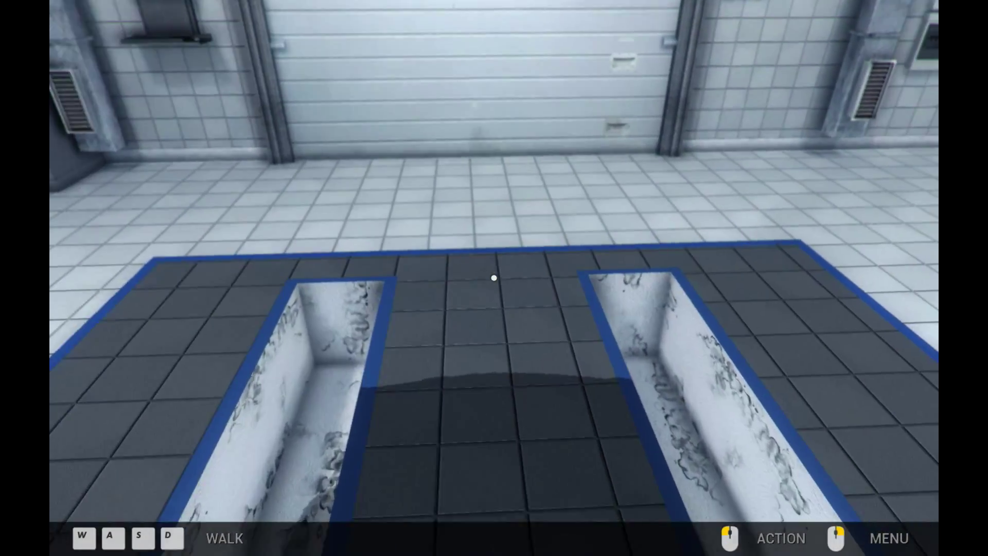
View the inventory showing the 17% Fuel Filter and 95% Fuel Pump, then close it
{"action": "left_click", "coordinate": [891, 540]}
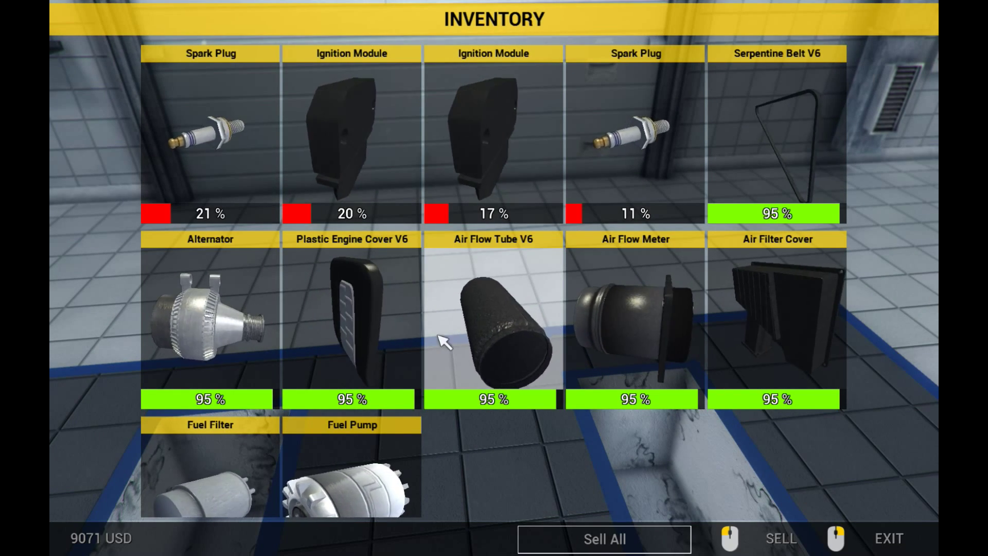
{"action": "scroll", "scroll_direction": "down", "scroll_amount": 3}
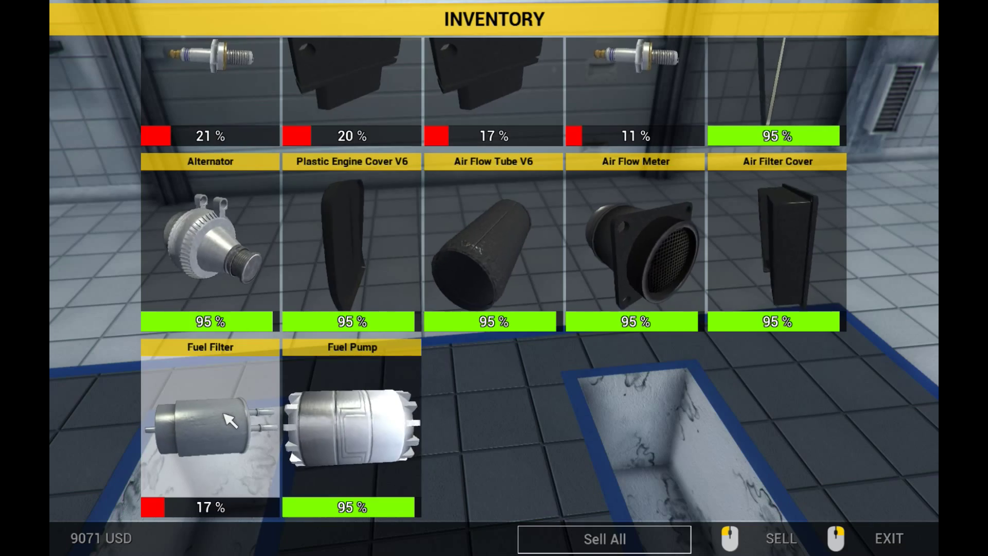
{"action": "left_click", "coordinate": [887, 539]}
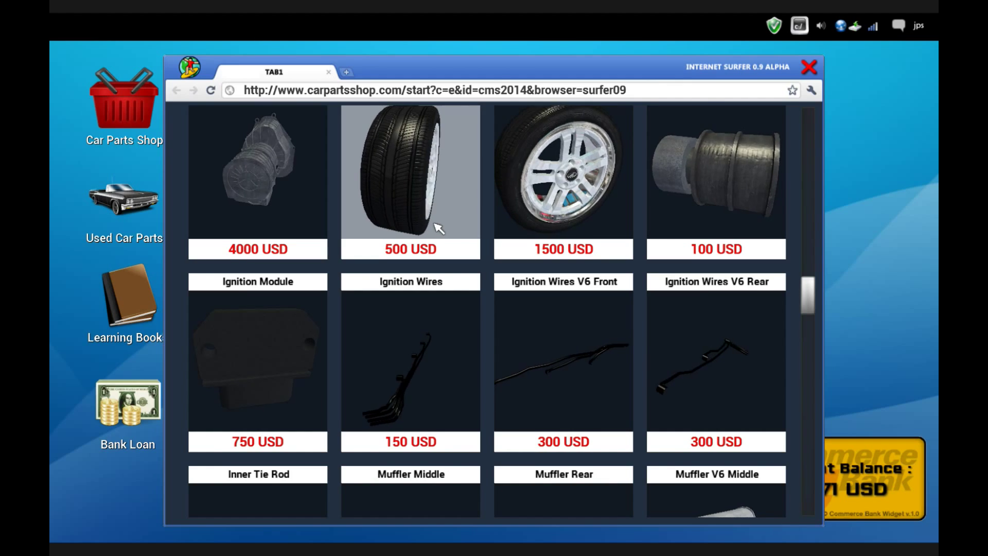
Purchase the new fuel filter from the parts shop for 75.2 USD
{"action": "scroll", "scroll_direction": "down", "scroll_amount": 3}
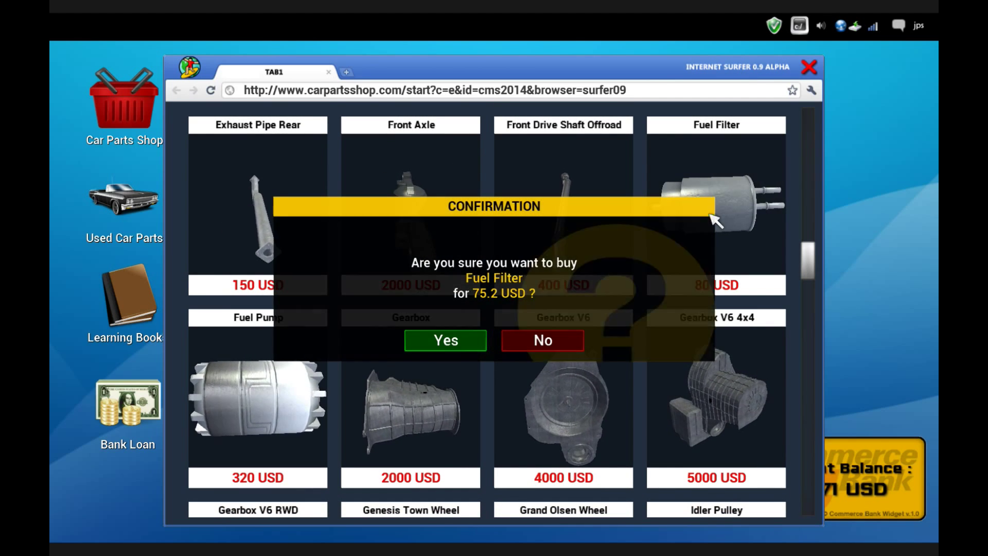
{"action": "left_click", "coordinate": [445, 339]}
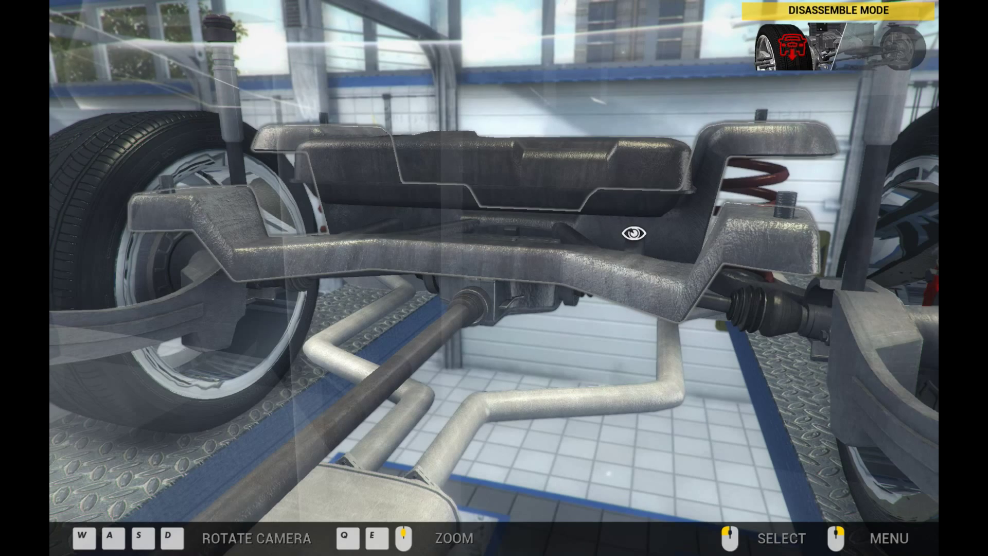
In Assemble Mode, refit the fuel pump into the tank and mount the new fuel filter
{"action": "left_click", "coordinate": [889, 539]}
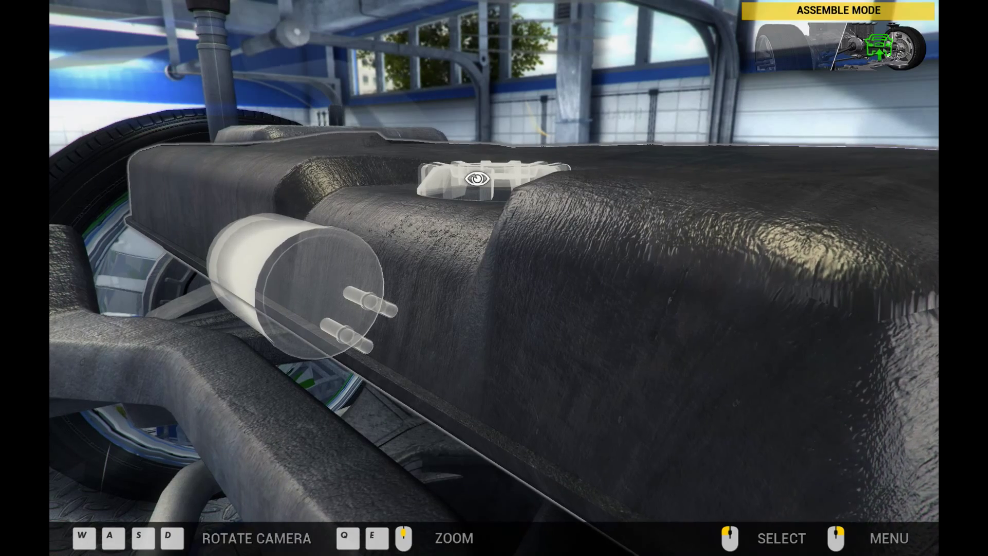
{"action": "left_click", "coordinate": [477, 181]}
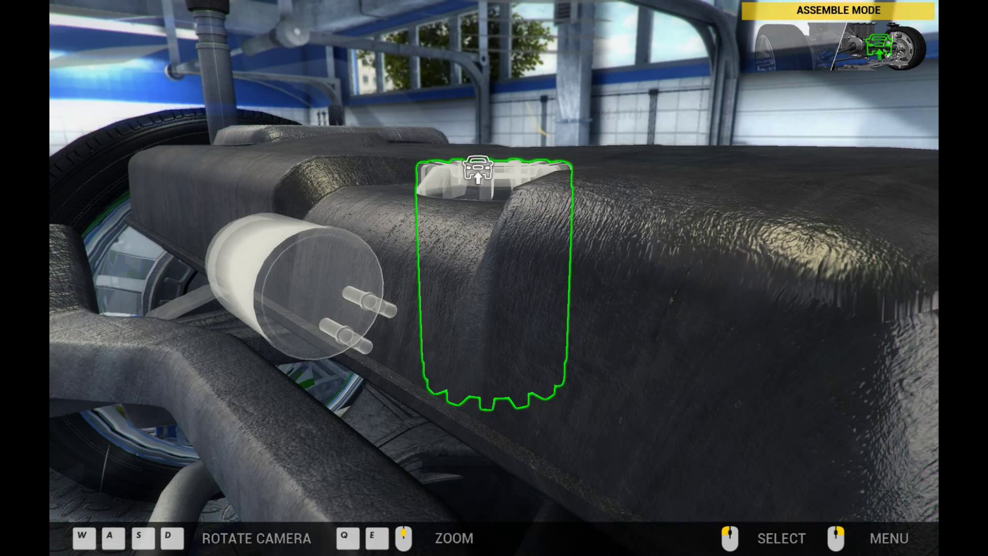
{"action": "left_click", "coordinate": [474, 174]}
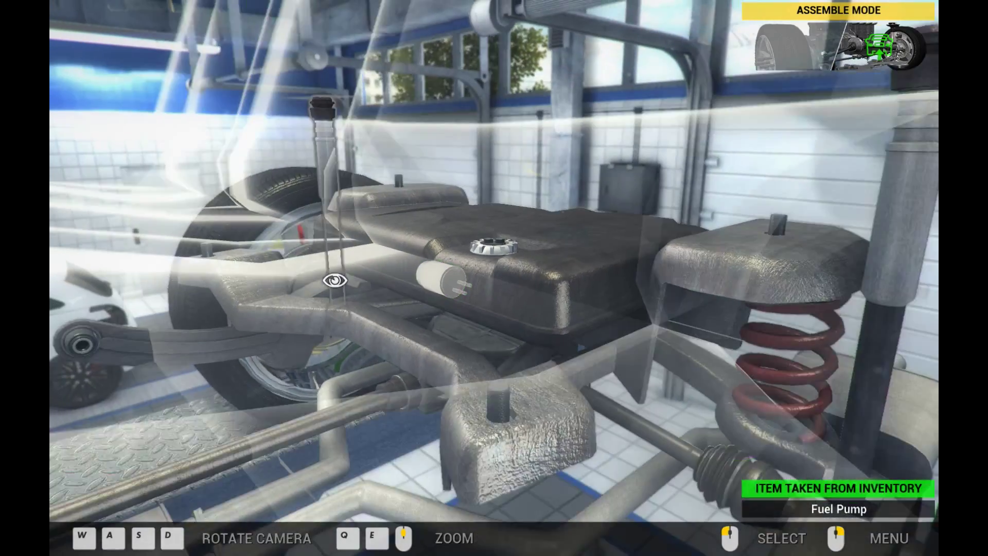
{"action": "left_click", "coordinate": [336, 281]}
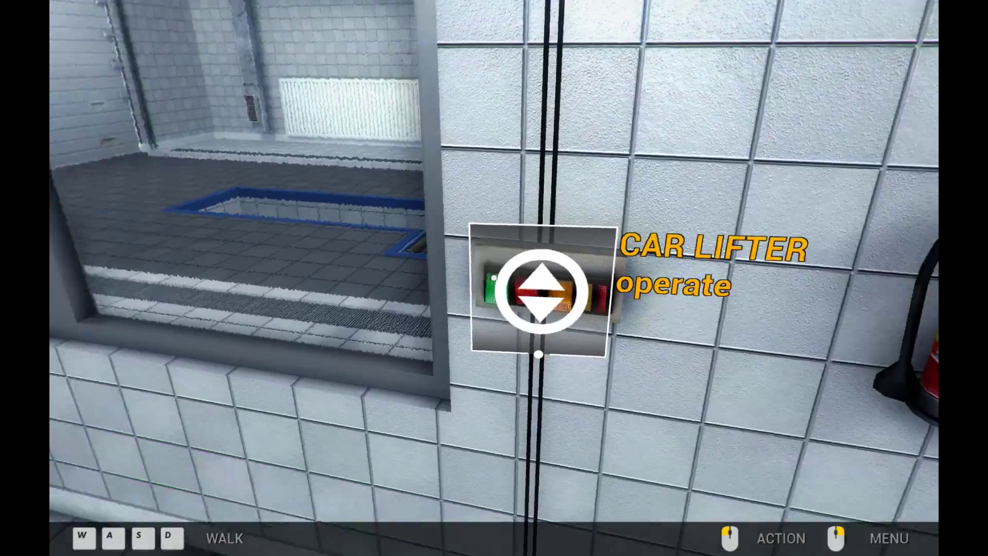
Lower the lift, then bolt on the air flow meter and mount the Air Flow Tube V6
{"action": "left_click", "coordinate": [544, 291]}
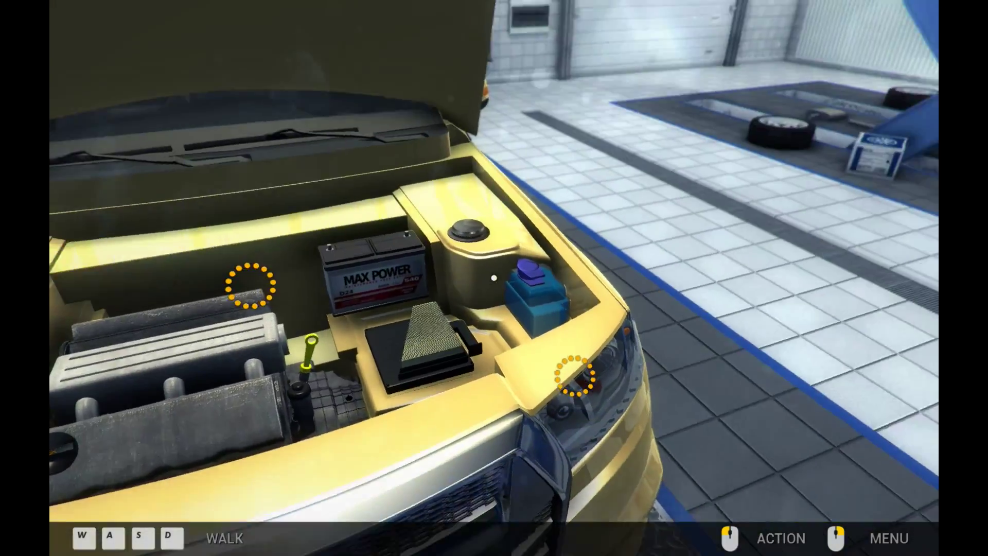
{"action": "left_click", "coordinate": [894, 539]}
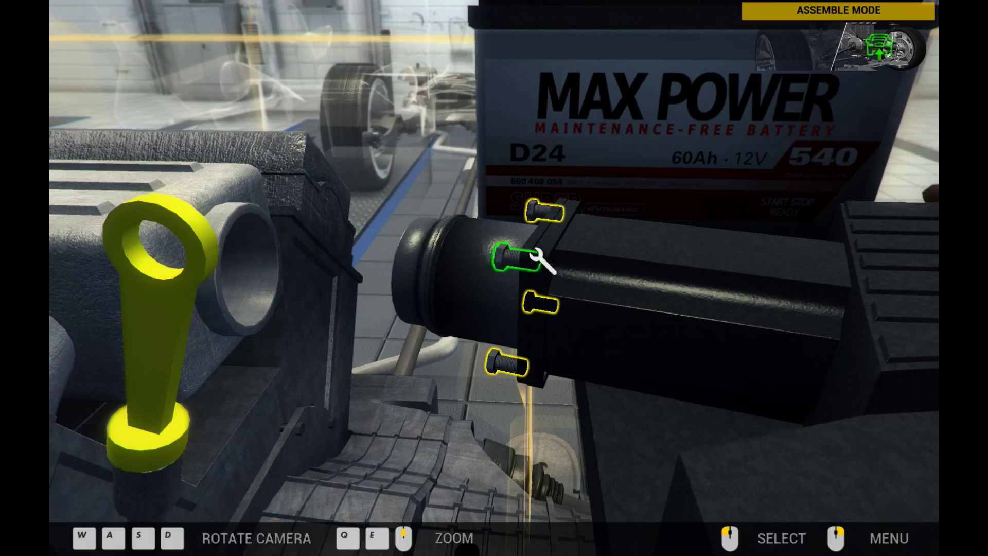
{"action": "left_click", "coordinate": [509, 265]}
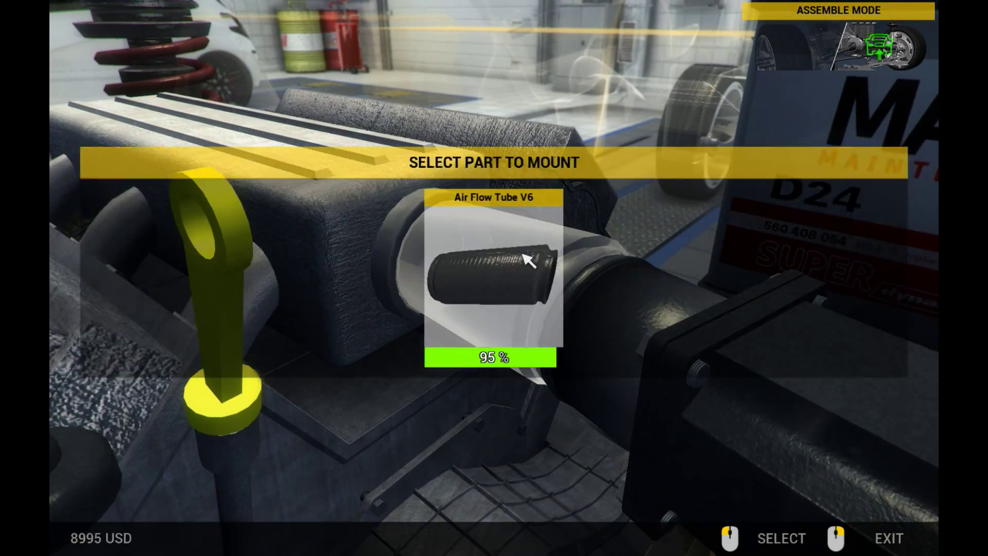
{"action": "left_click", "coordinate": [493, 282]}
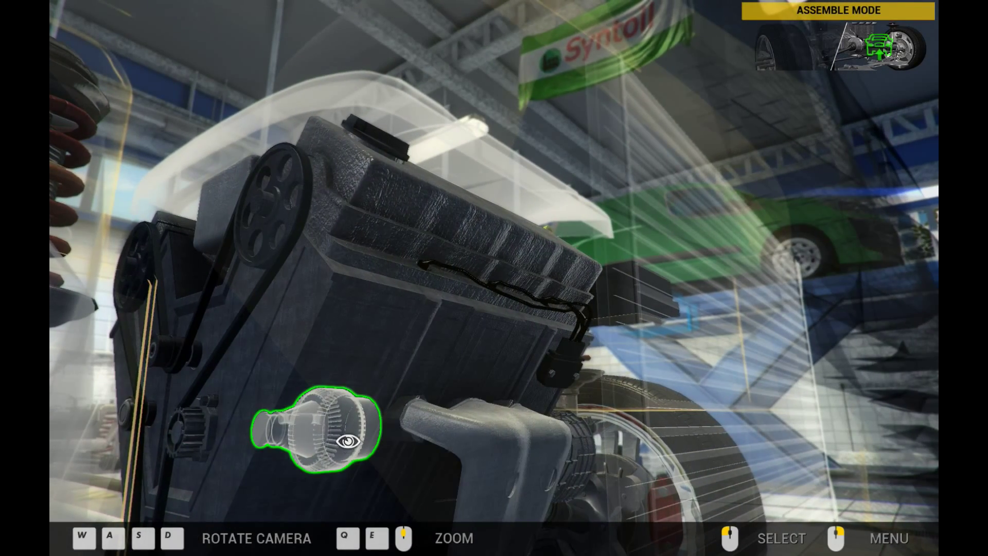
Refit the alternator, leave the engine view and bring up the Quick Menu
{"action": "left_click", "coordinate": [346, 440]}
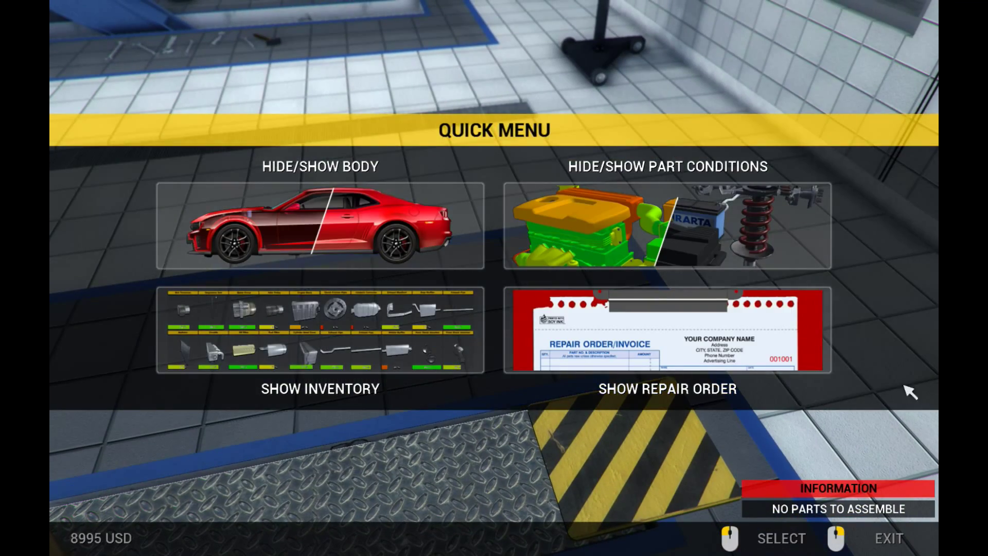
{"action": "left_click", "coordinate": [667, 335]}
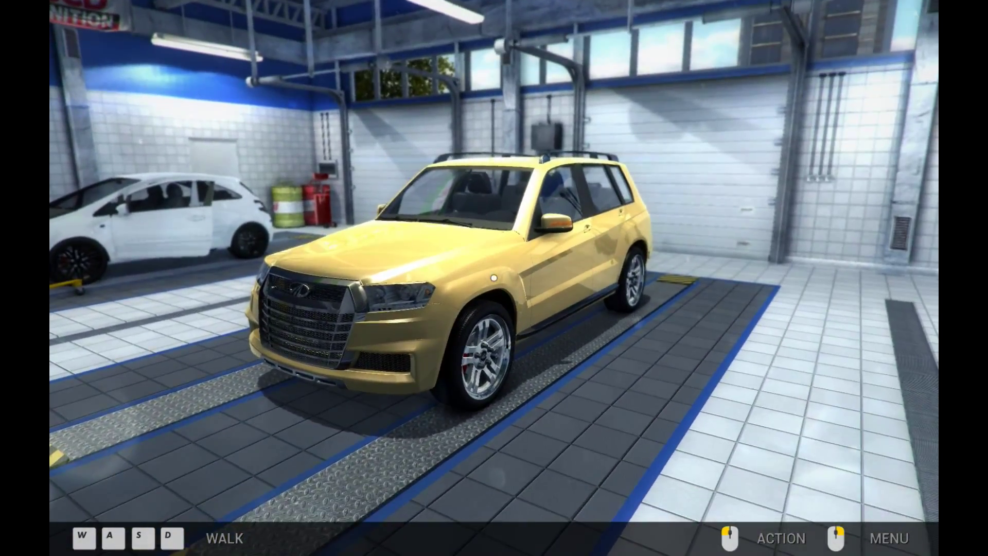
{"action": "left_click", "coordinate": [781, 538]}
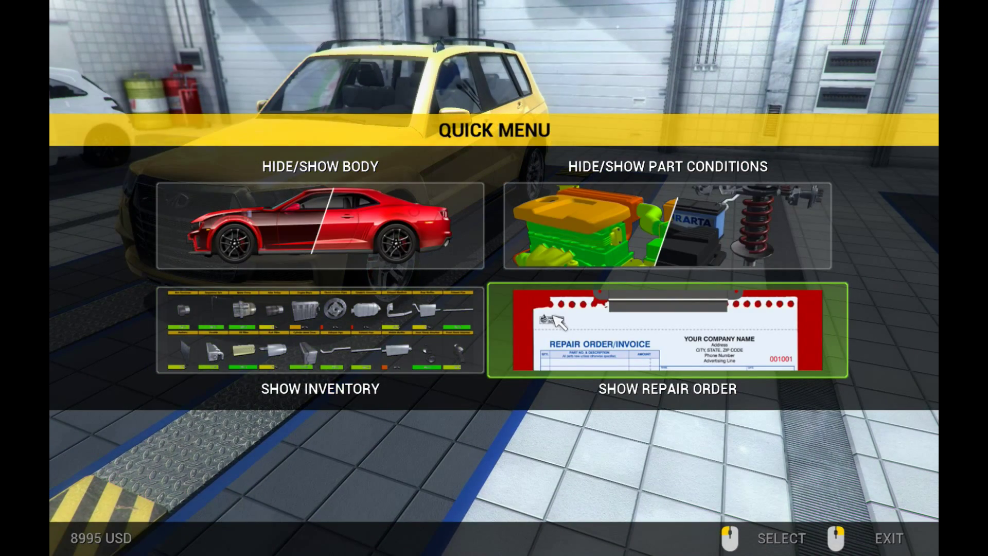
{"action": "mouse_move", "coordinate": [622, 329]}
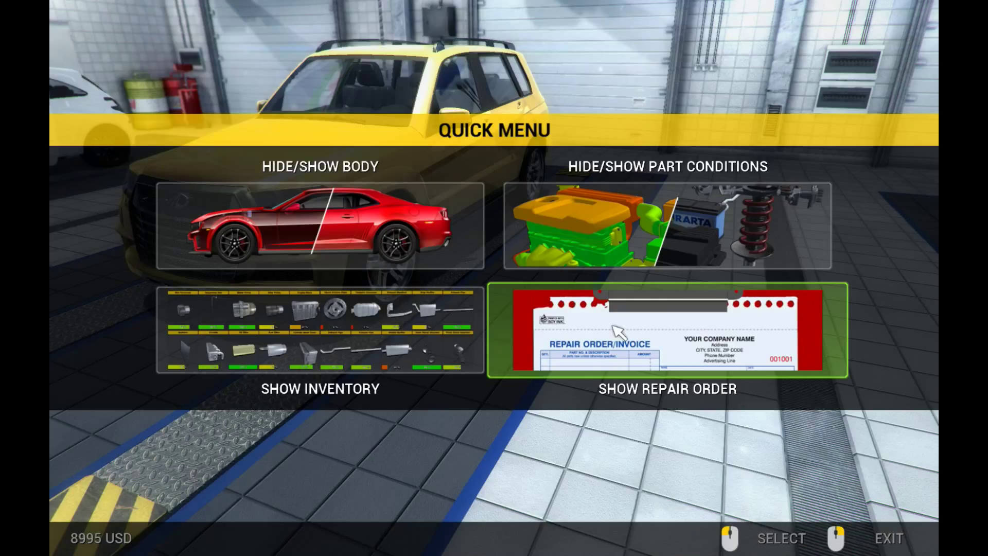
{"action": "mouse_move", "coordinate": [603, 325]}
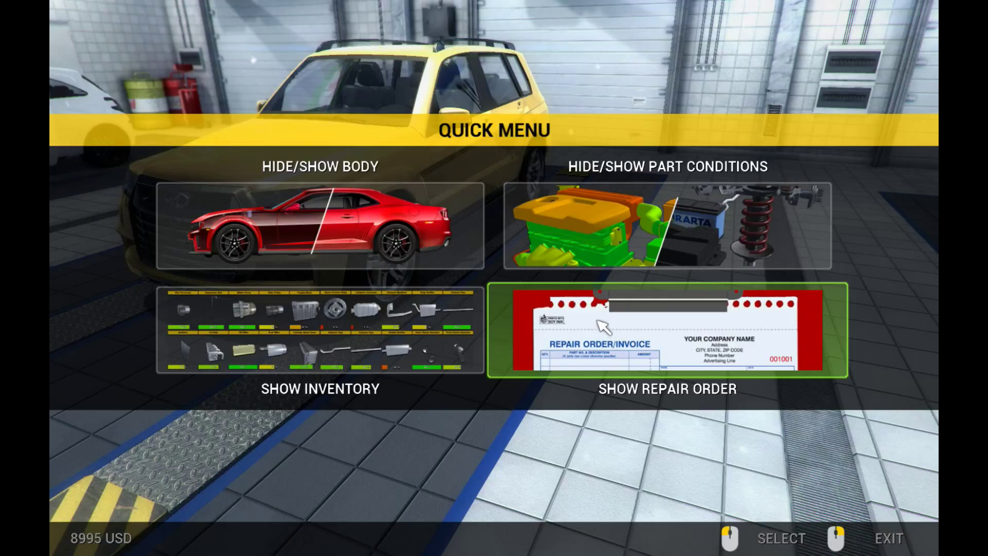